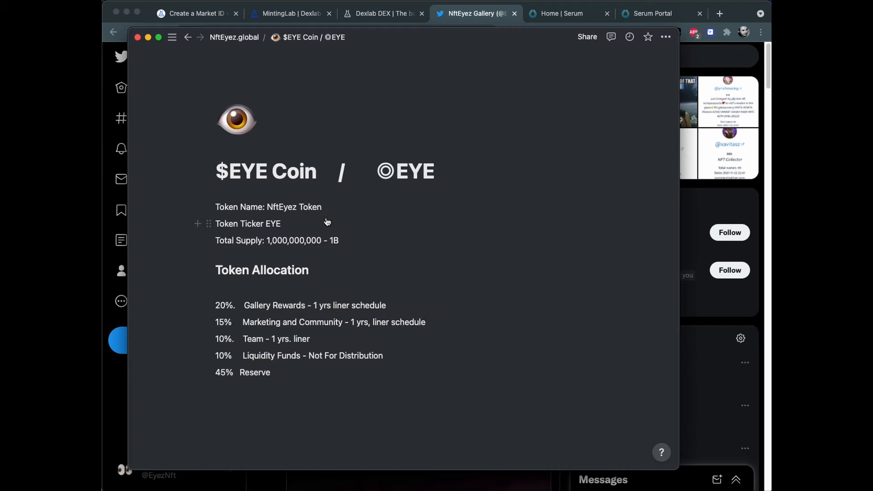
pyautogui.moveTo(243, 310)
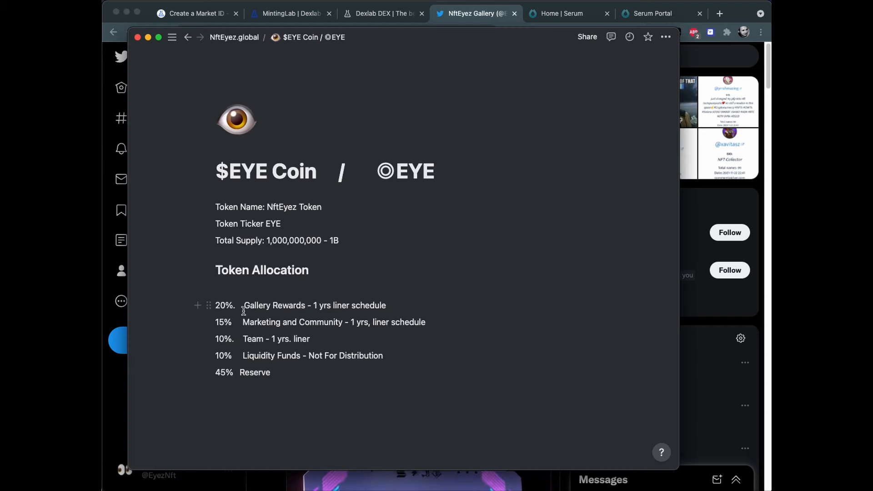
pyautogui.moveTo(236, 322)
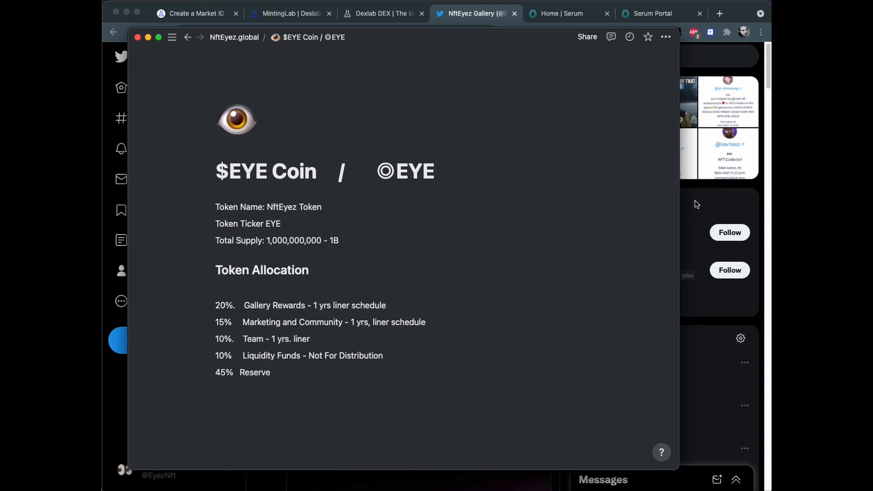
# Close the Notion $EYE Coin notes window, leaving the NftEyez Gallery Twitter profile in view.
pyautogui.click(115, 32)
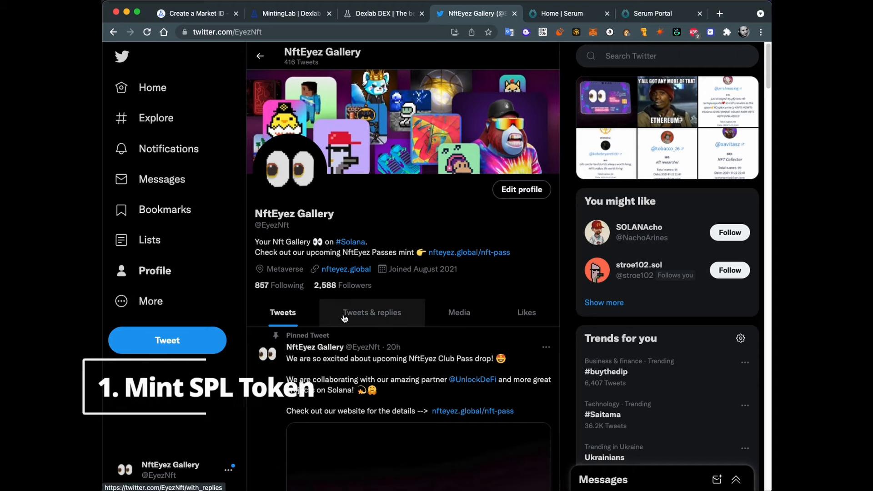
# Look over the Serum home page and Serum Portal exchanges, then return to the MintingLab dashboard.
pyautogui.click(289, 13)
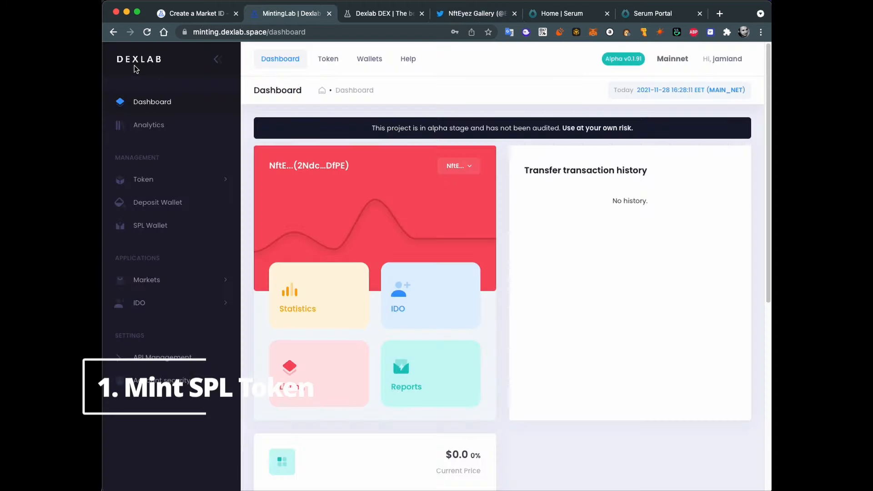
pyautogui.moveTo(545, 349)
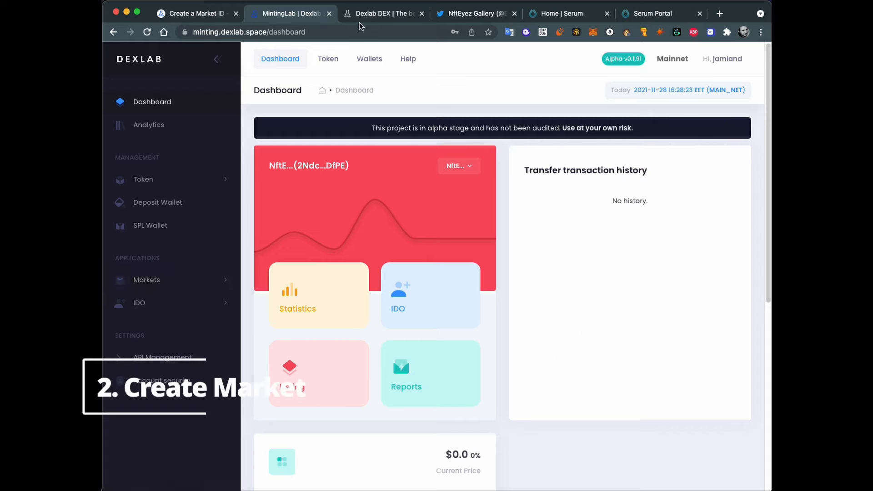
pyautogui.click(560, 13)
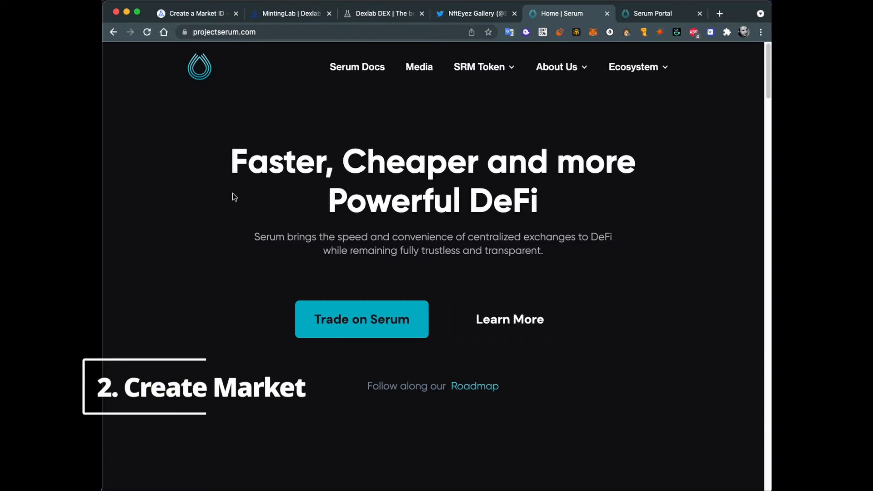
pyautogui.moveTo(513, 381)
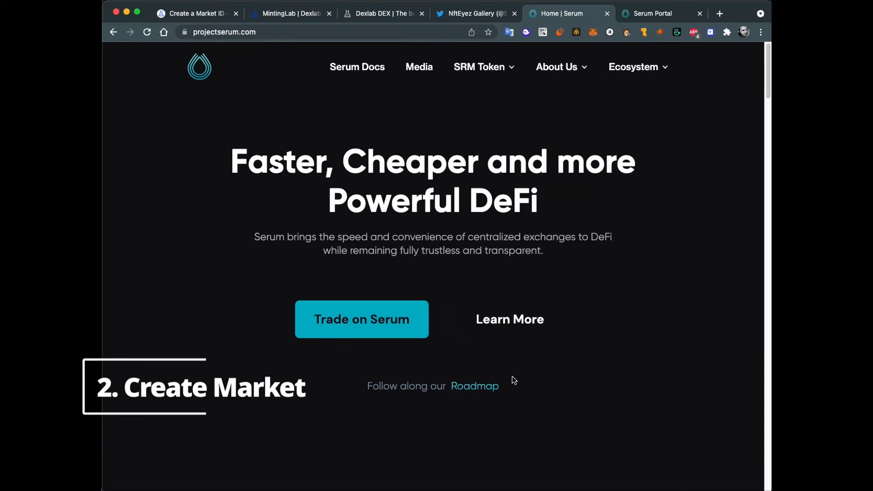
pyautogui.click(661, 14)
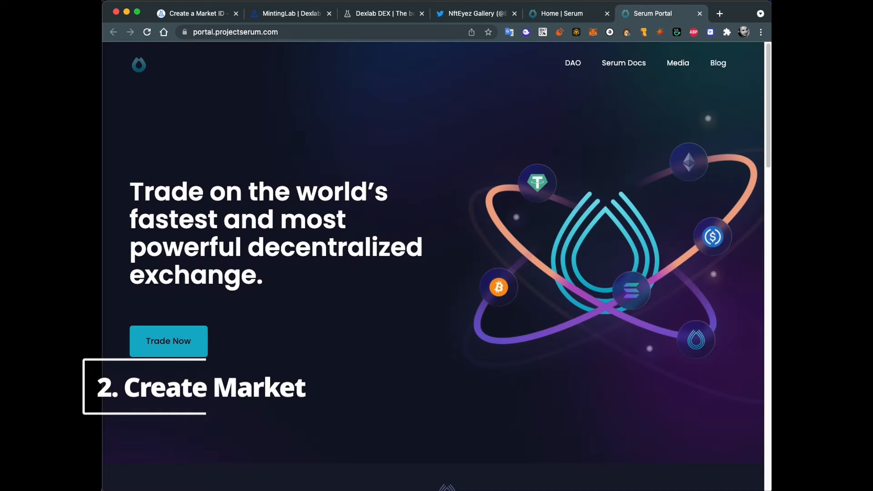
pyautogui.moveTo(410, 265)
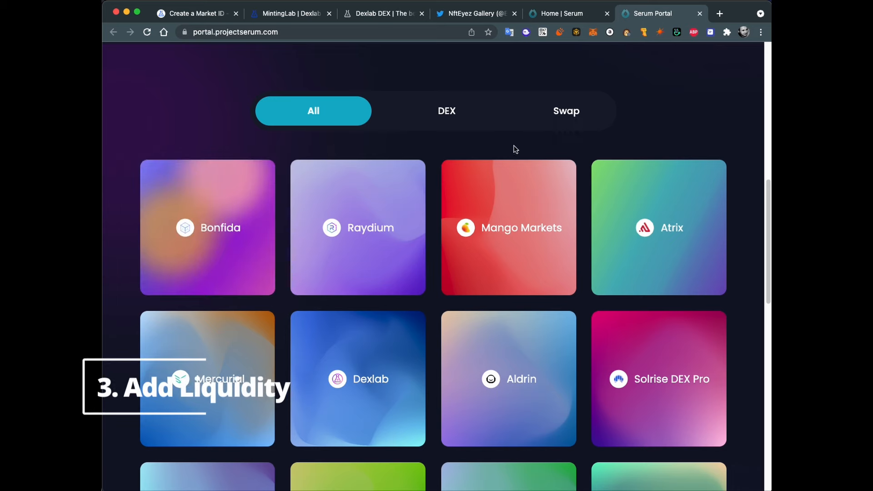
pyautogui.moveTo(739, 298)
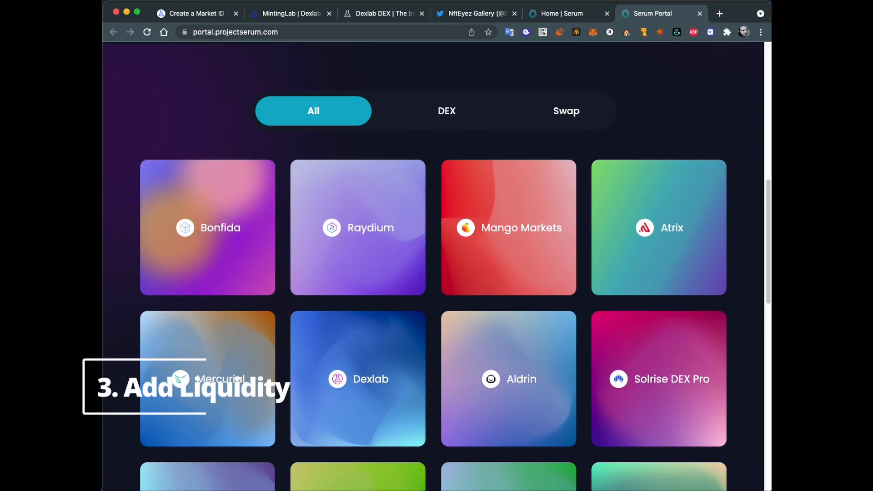
pyautogui.click(287, 13)
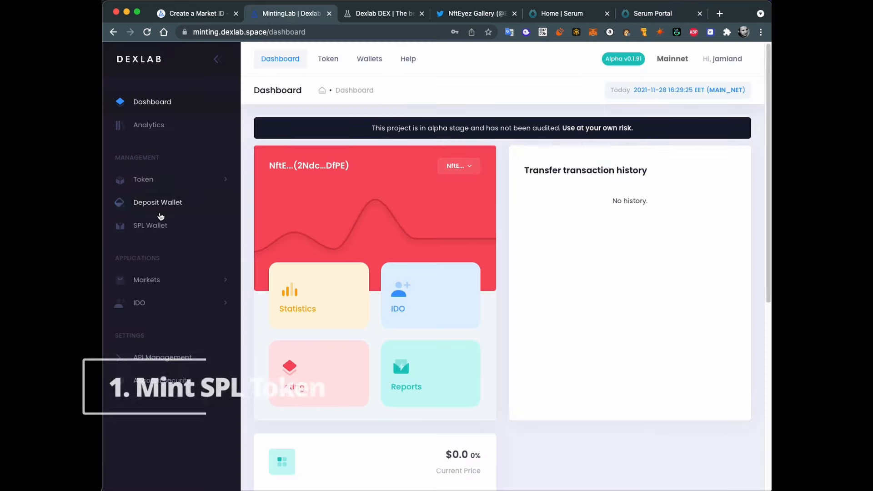
# Start minting a new token from the token list, glancing at the Dexlab Create Market ID page.
pyautogui.click(278, 32)
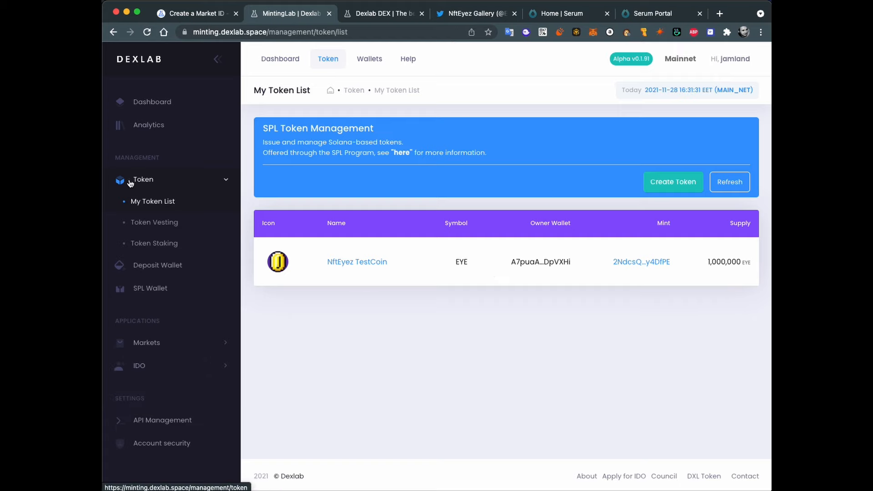
pyautogui.click(673, 182)
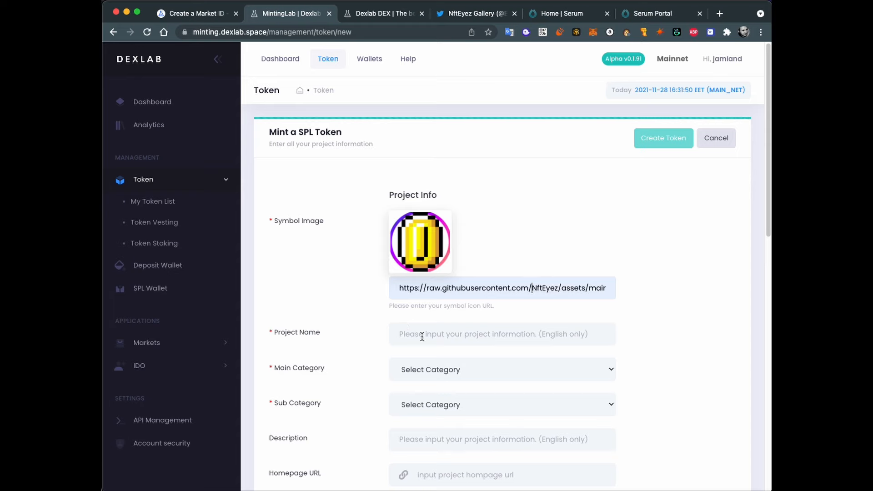
pyautogui.click(383, 13)
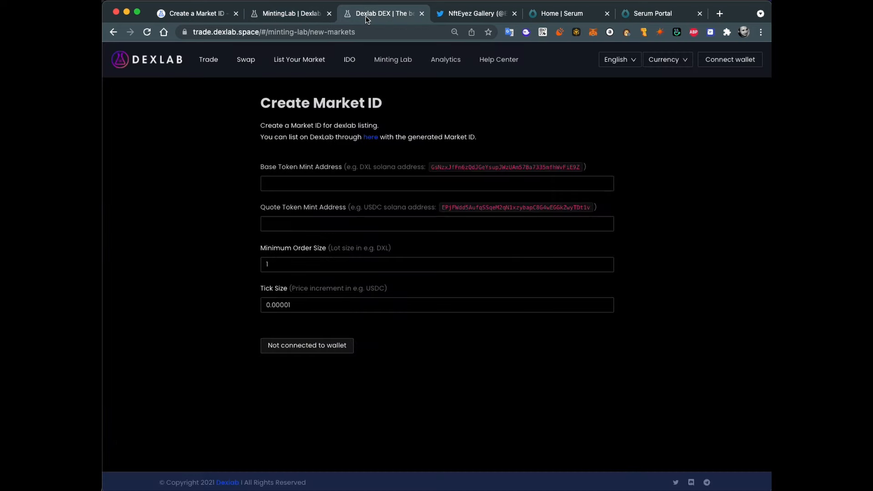
pyautogui.click(287, 13)
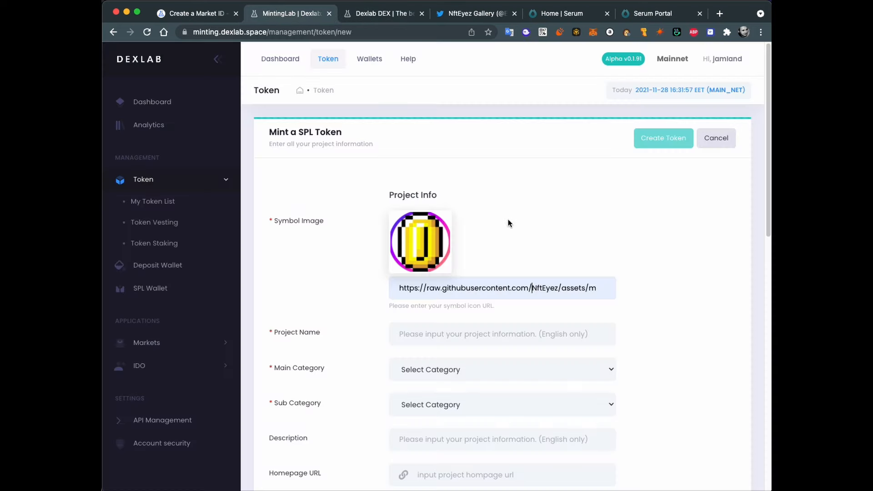
# Set the token's main category to NFT and subcategory to GAME.
pyautogui.scroll(-3)
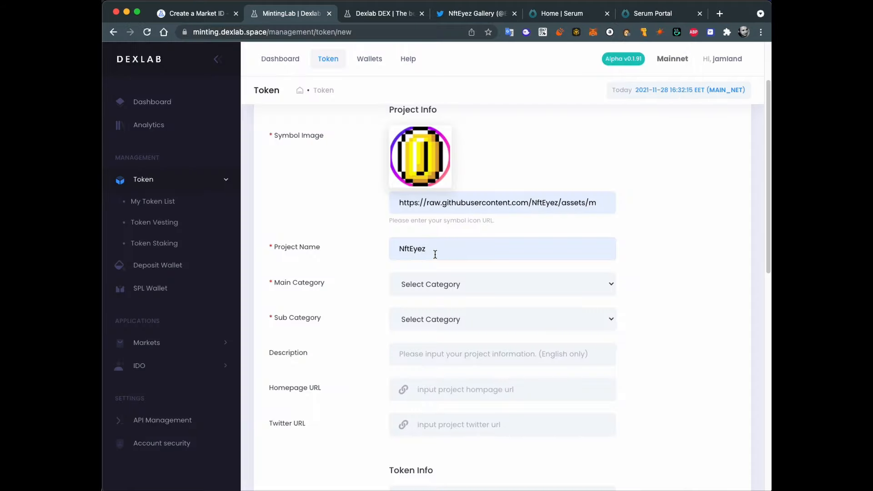
pyautogui.click(501, 284)
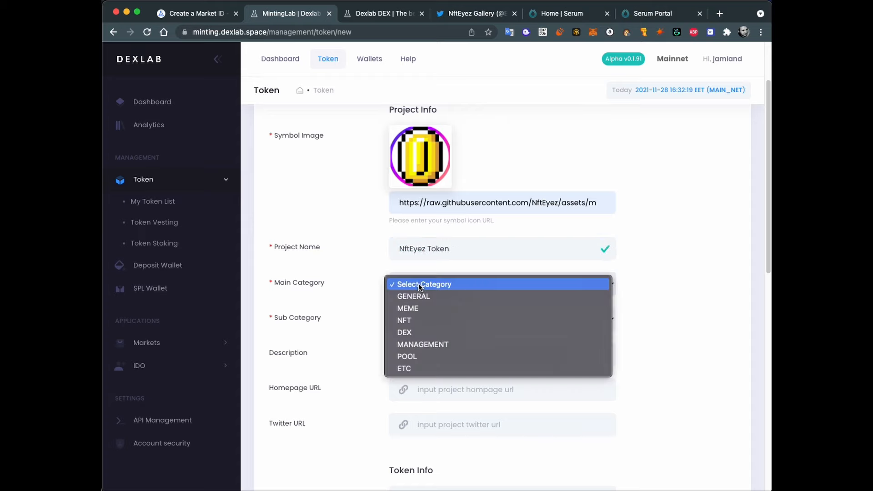
pyautogui.click(404, 320)
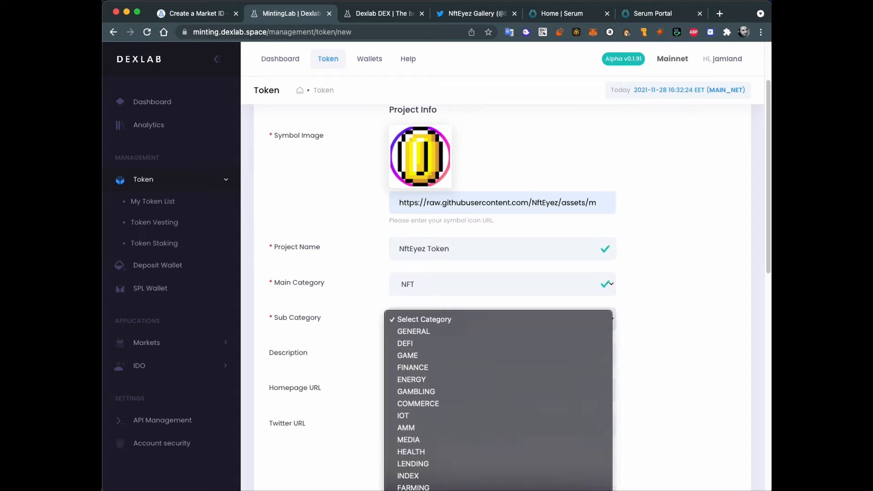
pyautogui.click(407, 356)
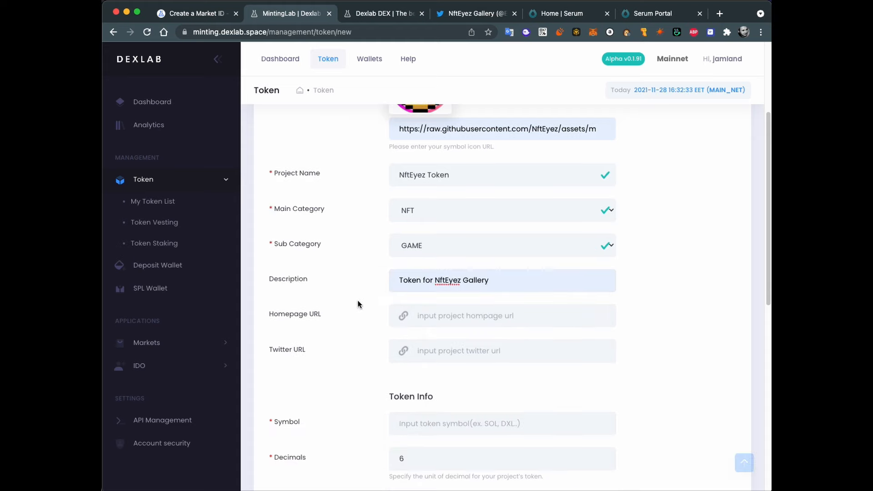
pyautogui.write('https://nfteyez.global/')
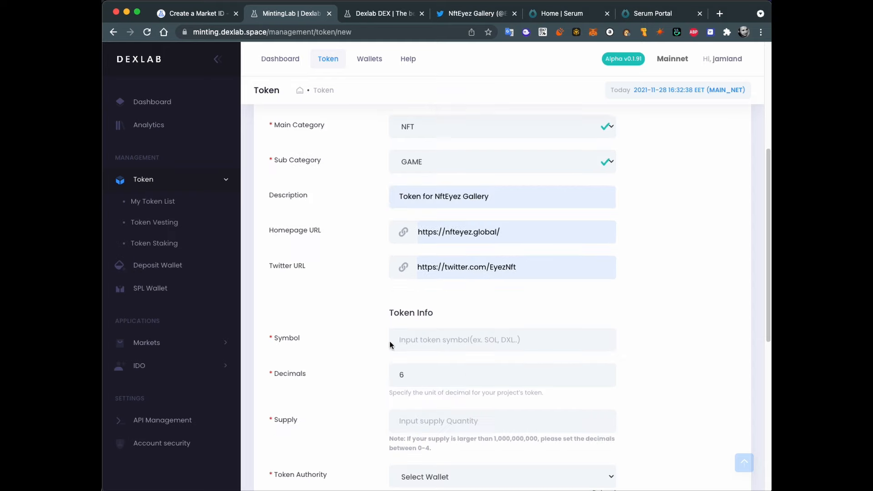
pyautogui.write('EYE')
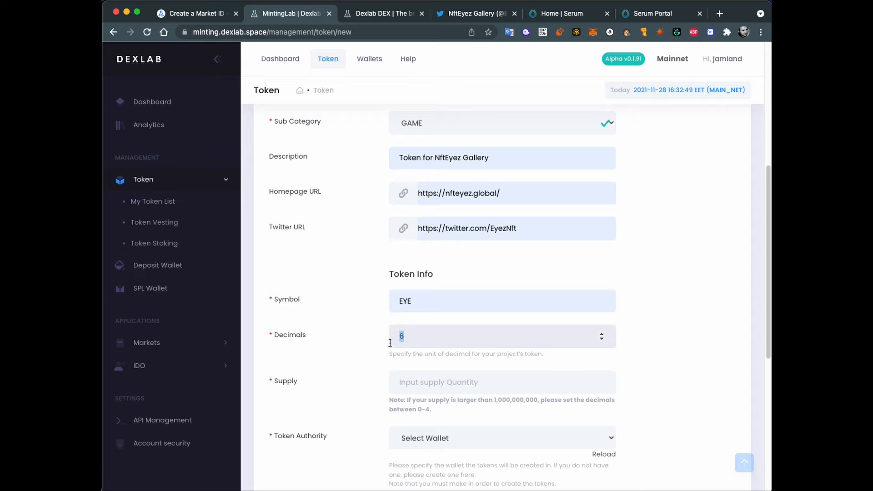
pyautogui.scroll(-3)
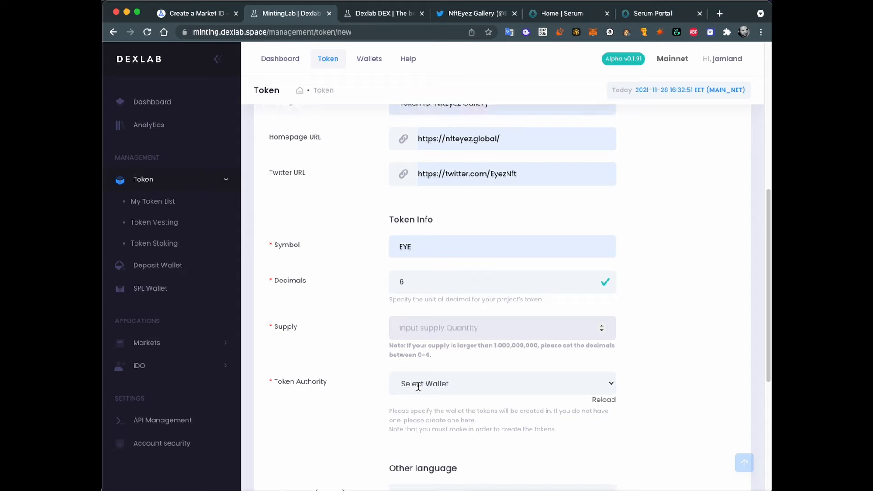
pyautogui.scroll(-3)
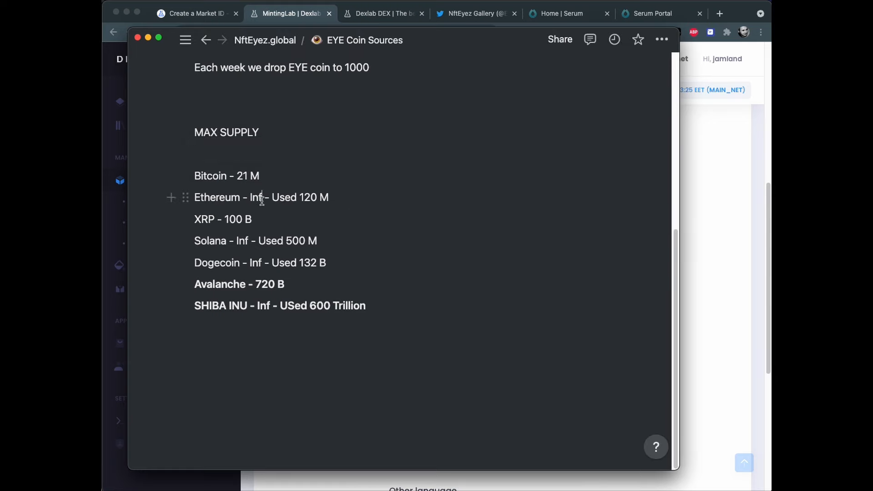
# Review max supply notes in Notion and select the 1,000,000,000 total supply on the $EYE Coin page.
pyautogui.doubleClick(309, 197)
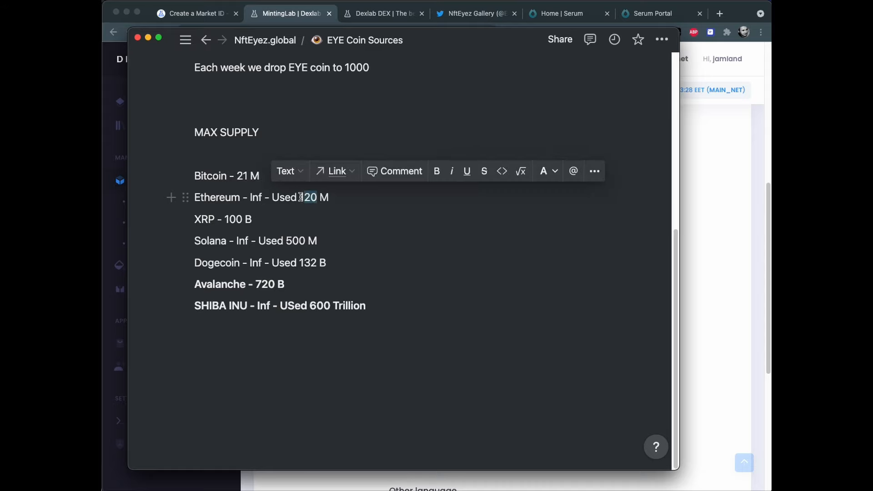
pyautogui.click(224, 219)
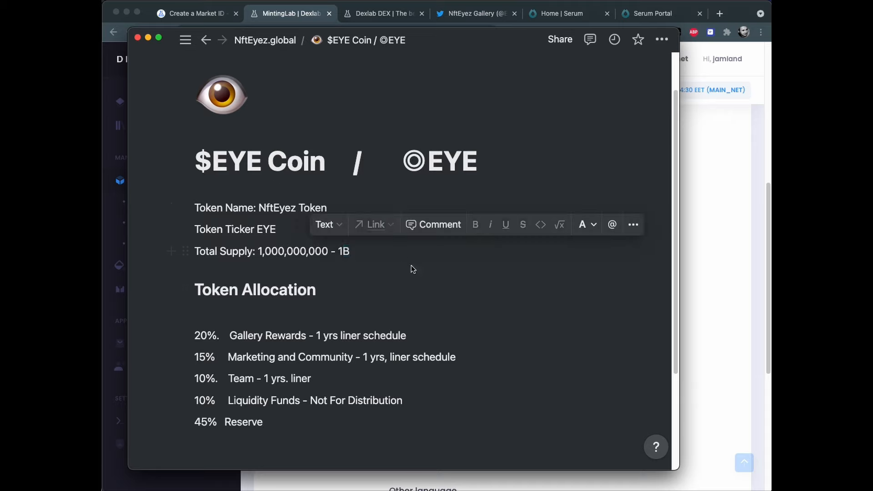
pyautogui.doubleClick(228, 161)
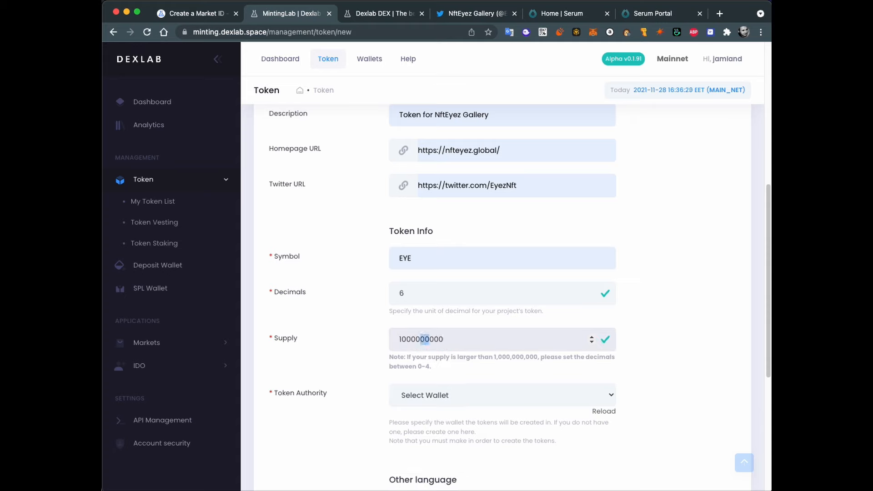
# Set Token Authority to 'Create a new token-owned wallet'.
pyautogui.scroll(-3)
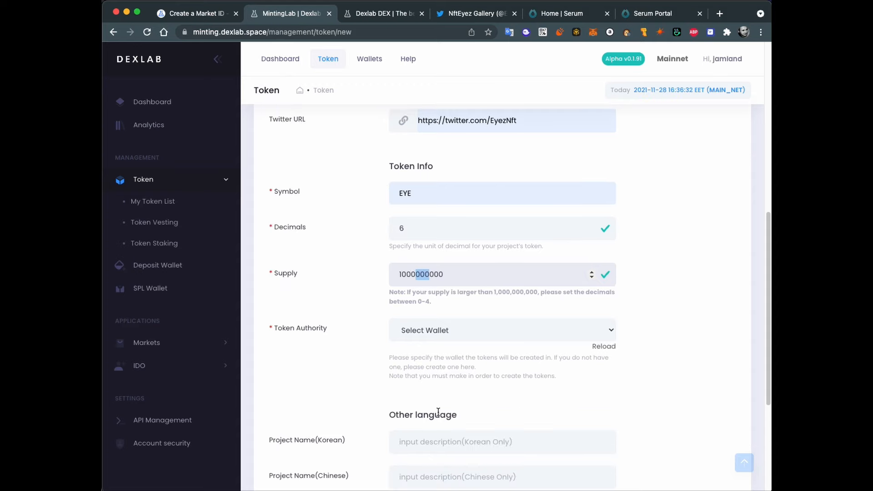
pyautogui.click(502, 330)
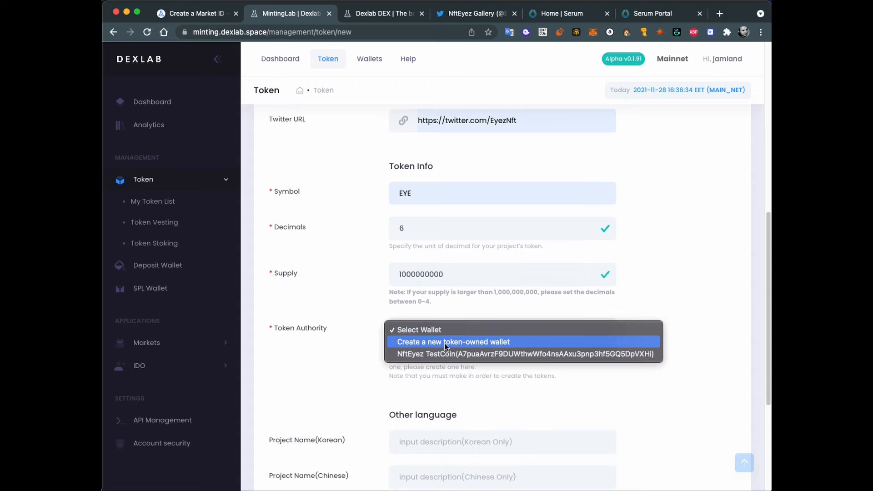
pyautogui.click(453, 341)
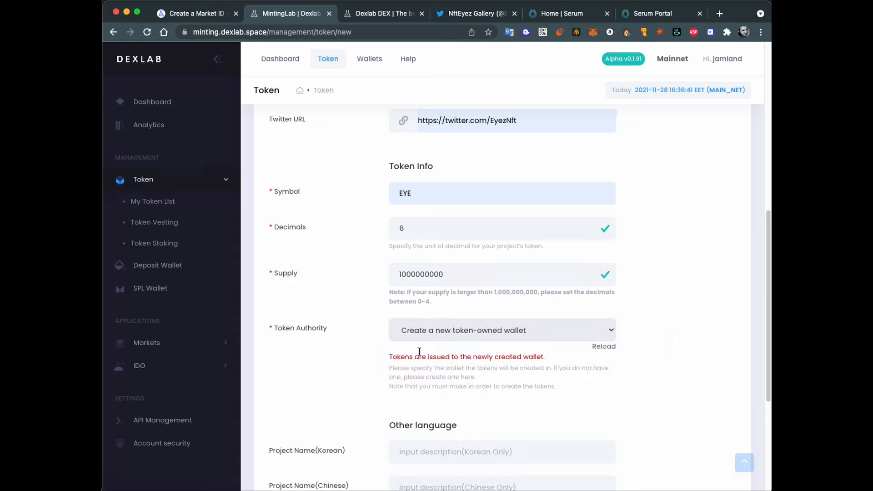
pyautogui.scroll(-3)
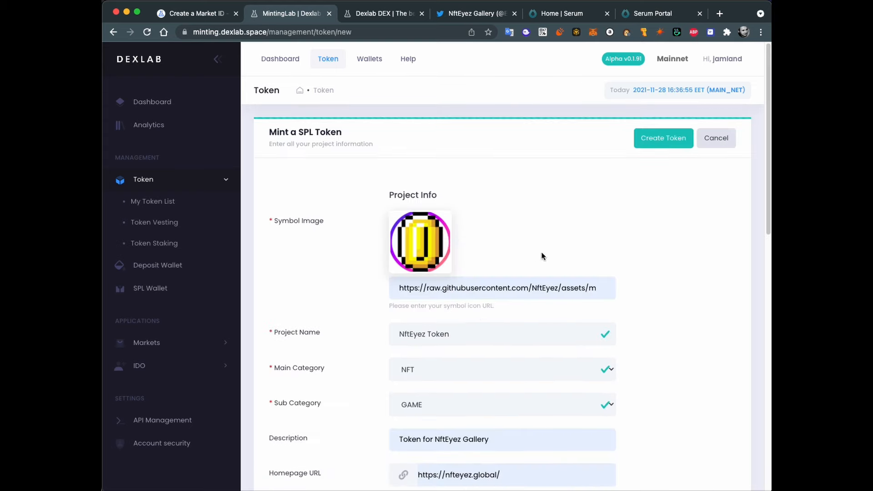
# Create the EYE token, confirm the fees, and check the minted token on Solana Explorer.
pyautogui.click(663, 138)
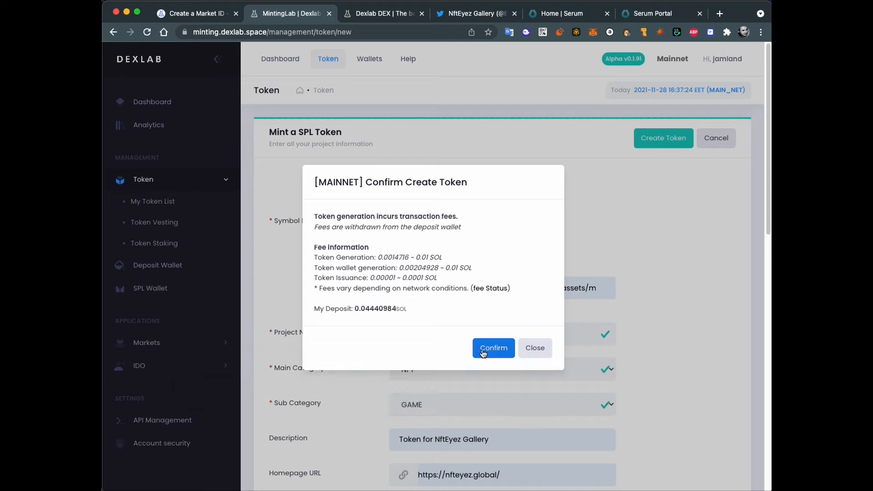
pyautogui.click(493, 347)
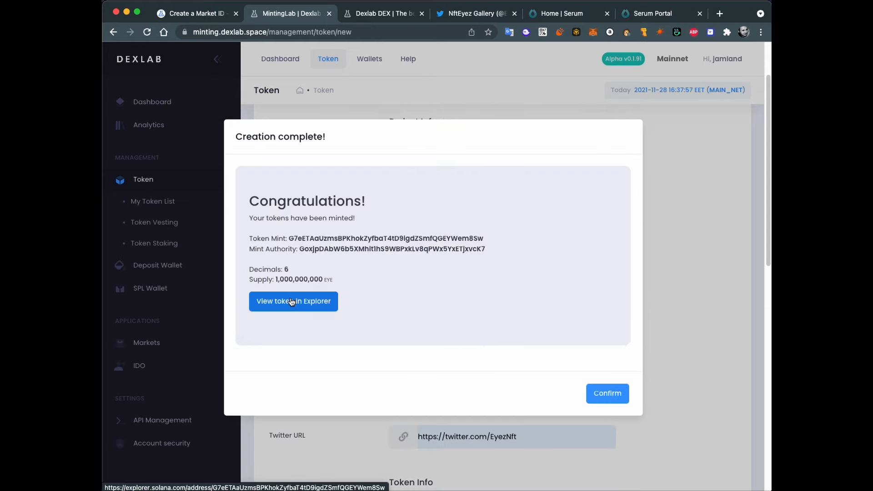
pyautogui.click(293, 301)
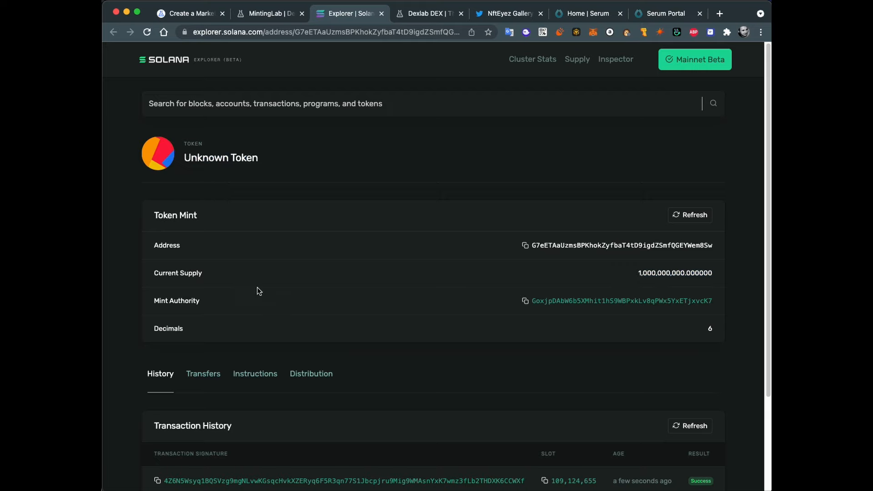
pyautogui.click(269, 13)
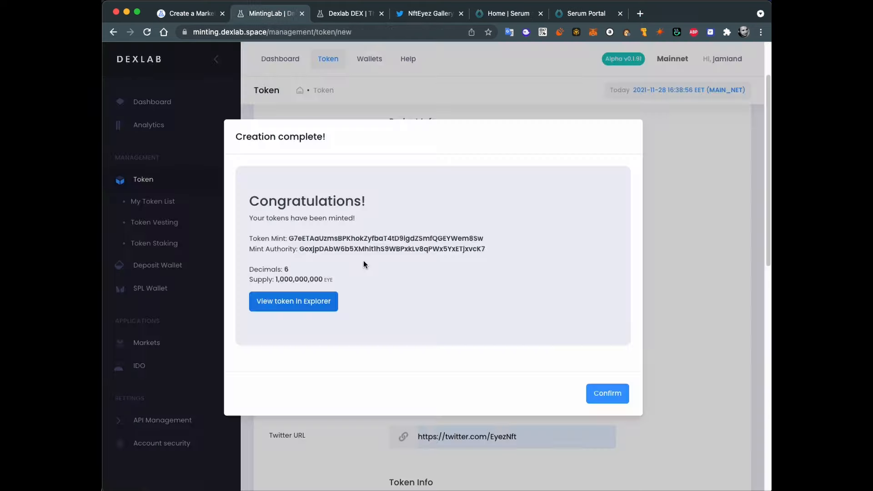
pyautogui.click(607, 393)
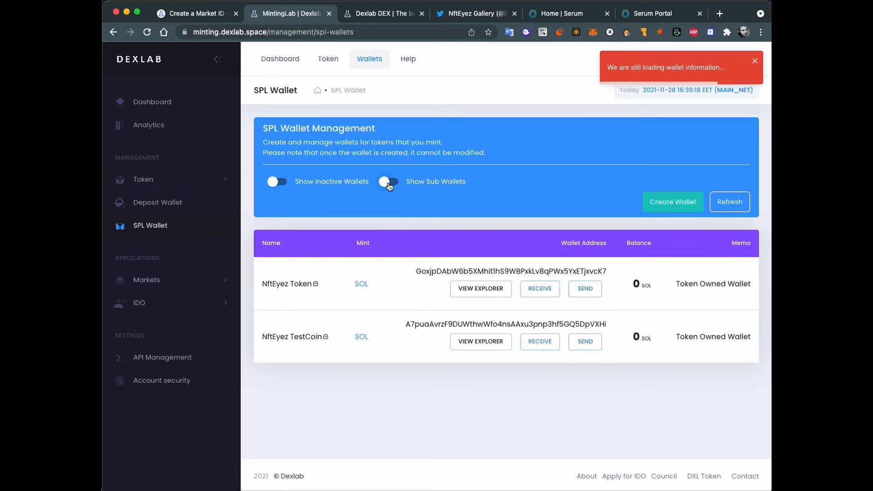
pyautogui.click(389, 181)
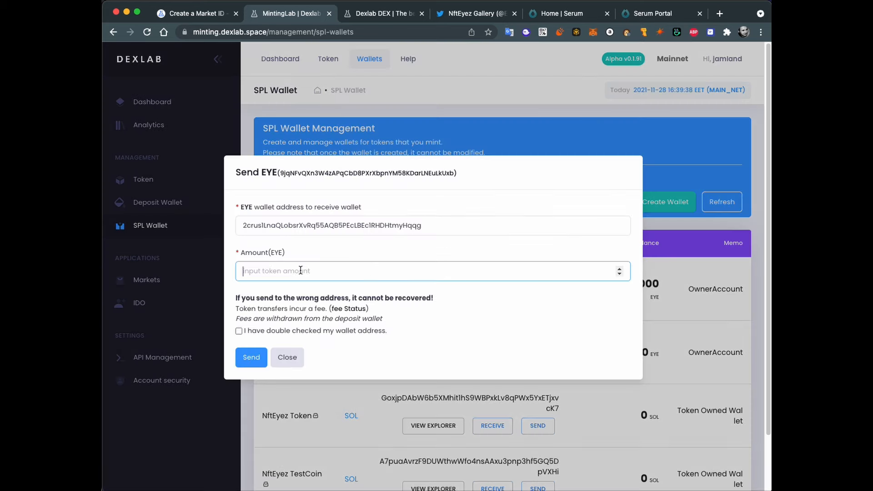
pyautogui.write('1')
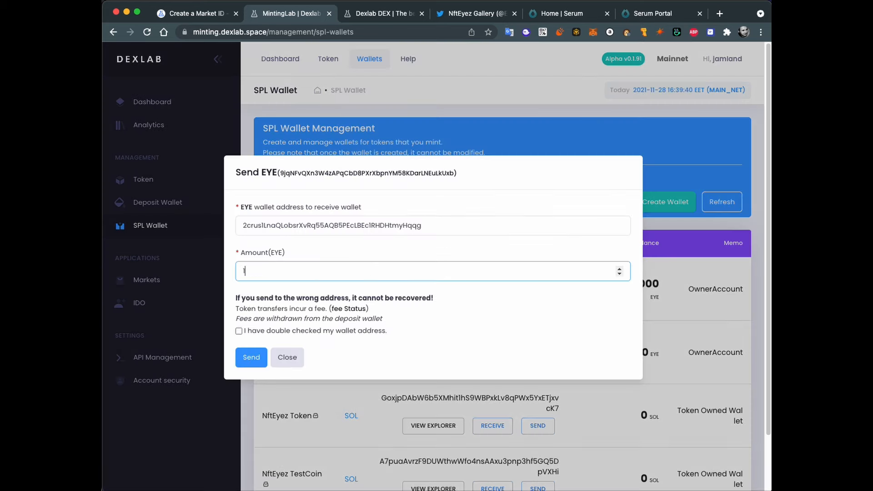
pyautogui.click(239, 332)
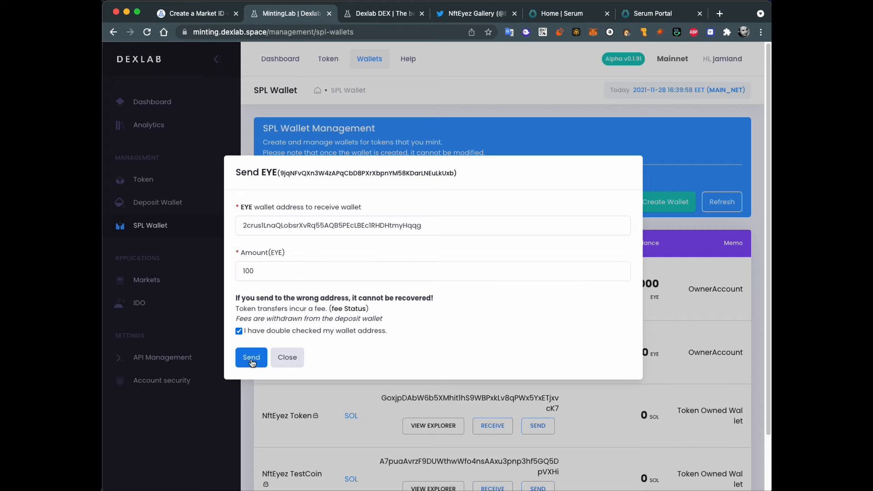
pyautogui.click(251, 357)
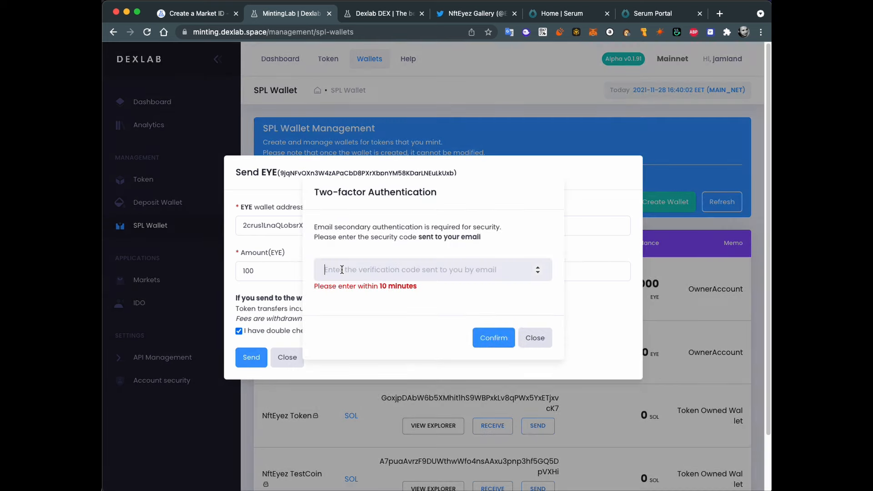
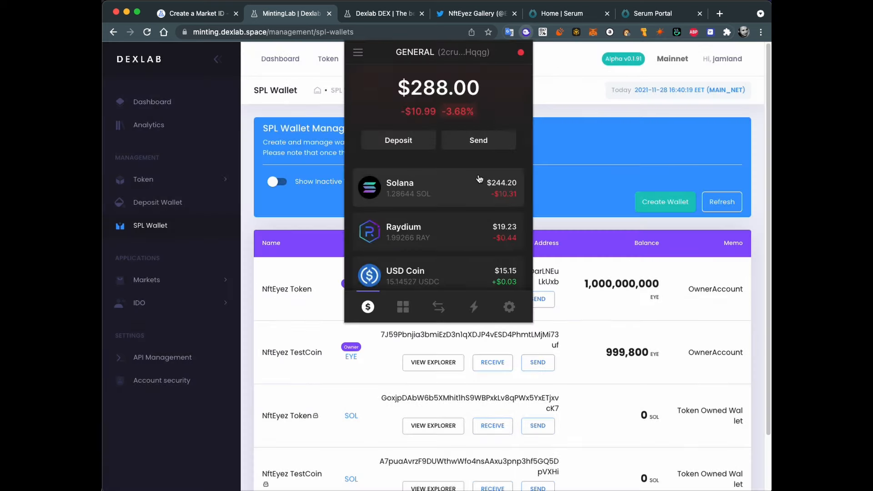
# Inspect the received 100-token holding in the Phantom wallet and close the popup.
pyautogui.scroll(-3)
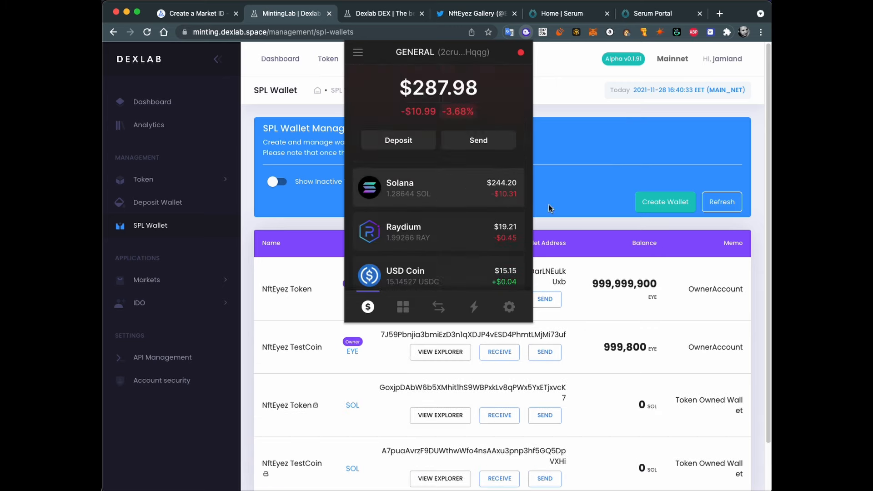
pyautogui.scroll(-3)
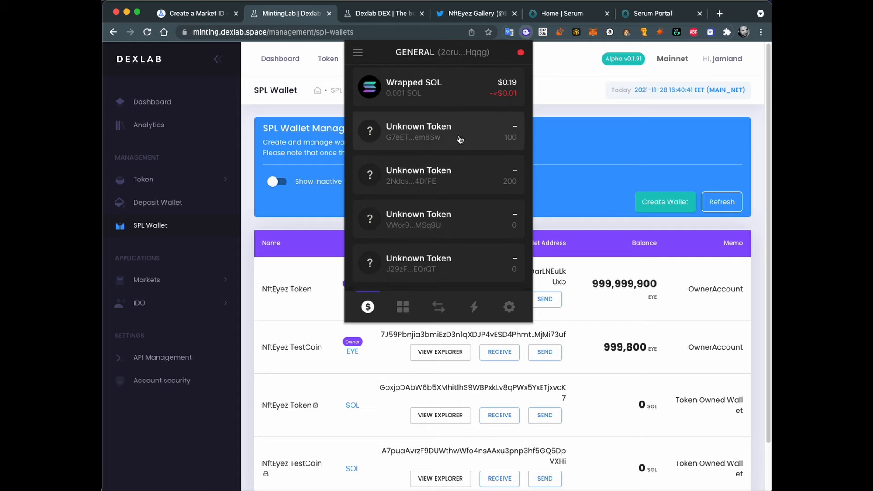
pyautogui.click(438, 131)
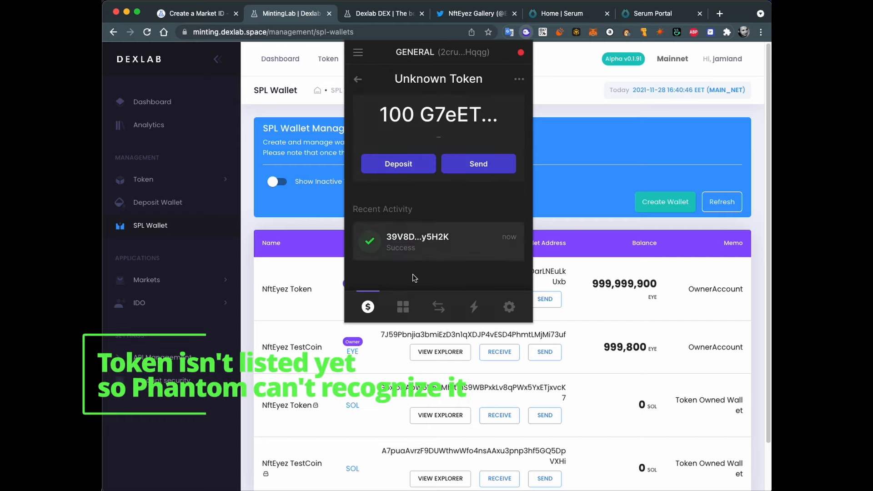
pyautogui.click(525, 32)
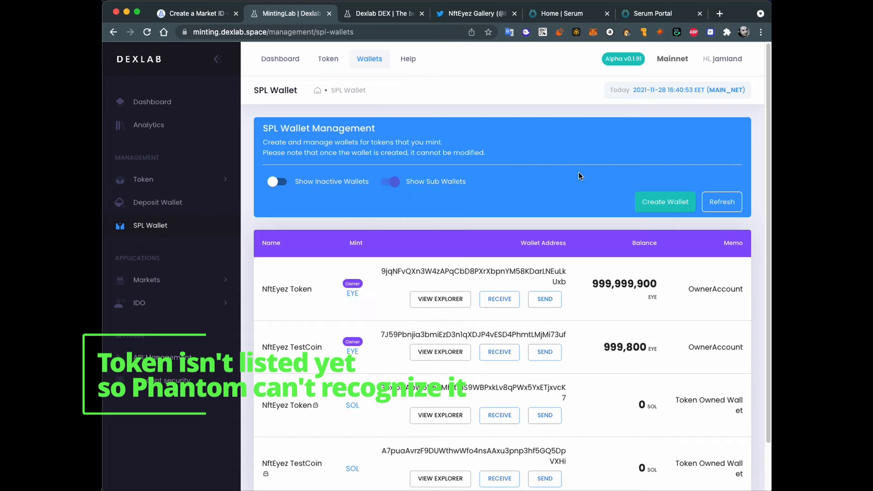
pyautogui.moveTo(570, 200)
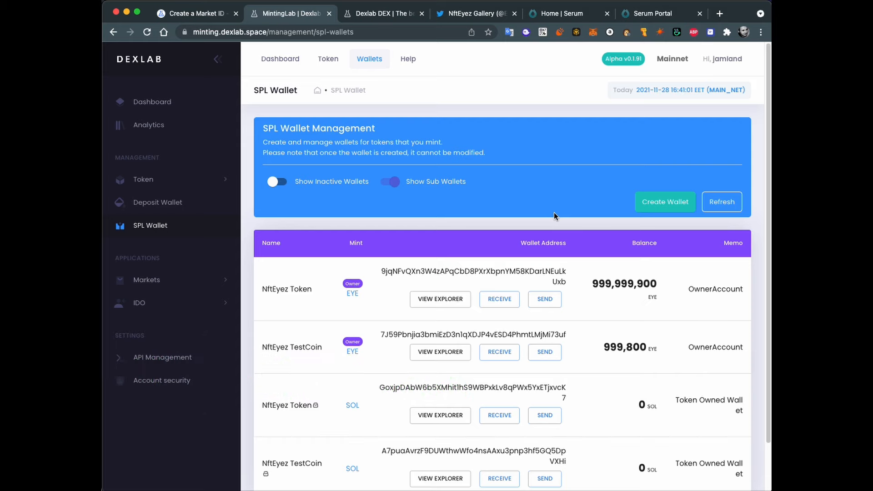
pyautogui.click(680, 12)
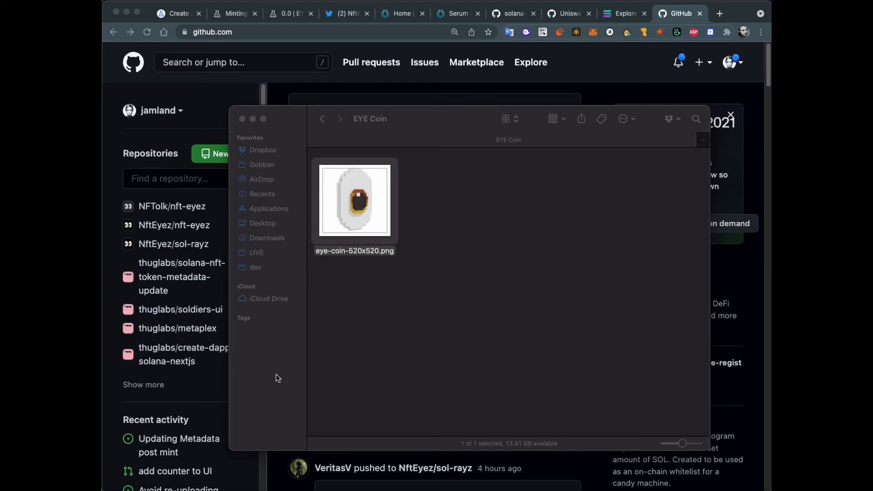
pyautogui.moveTo(463, 145)
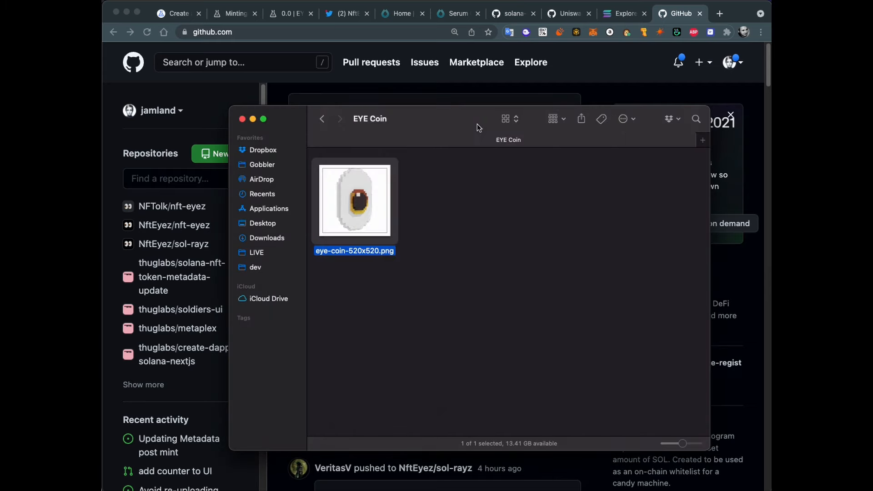
pyautogui.moveTo(472, 177)
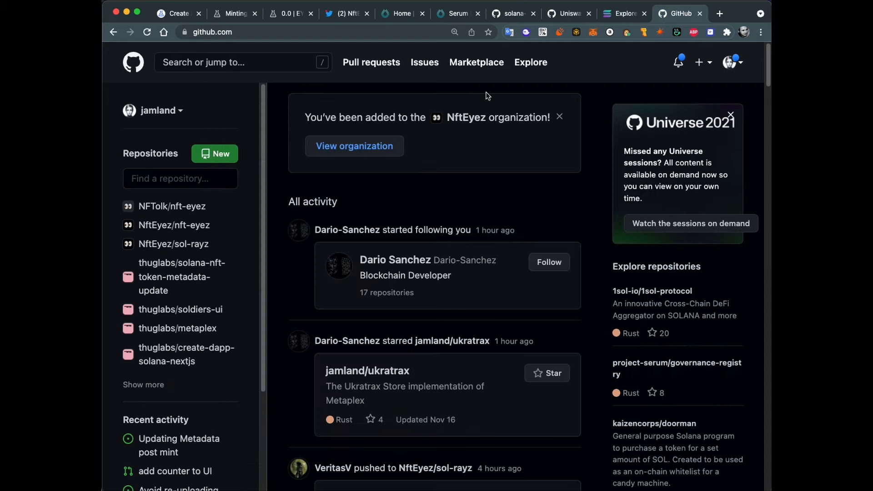
# Upload and commit eye-coin-520x520.png to the assets folder of the NftEyez/assets repository.
pyautogui.click(354, 145)
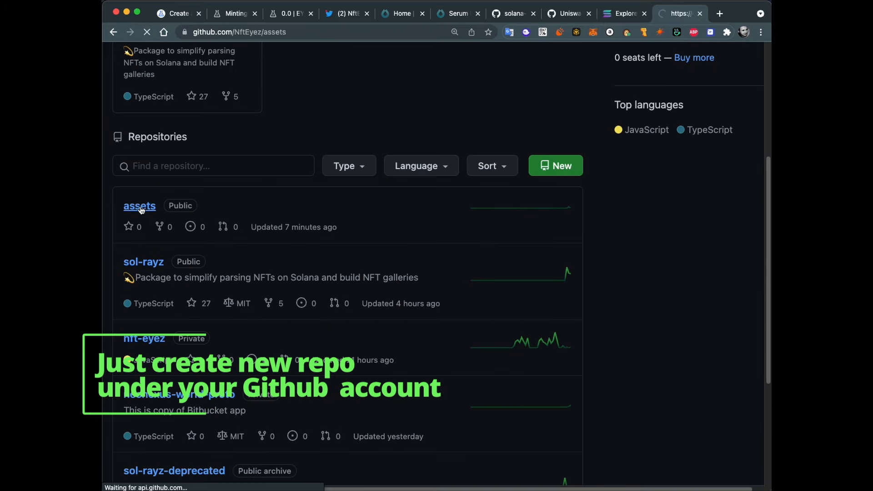
pyautogui.click(139, 207)
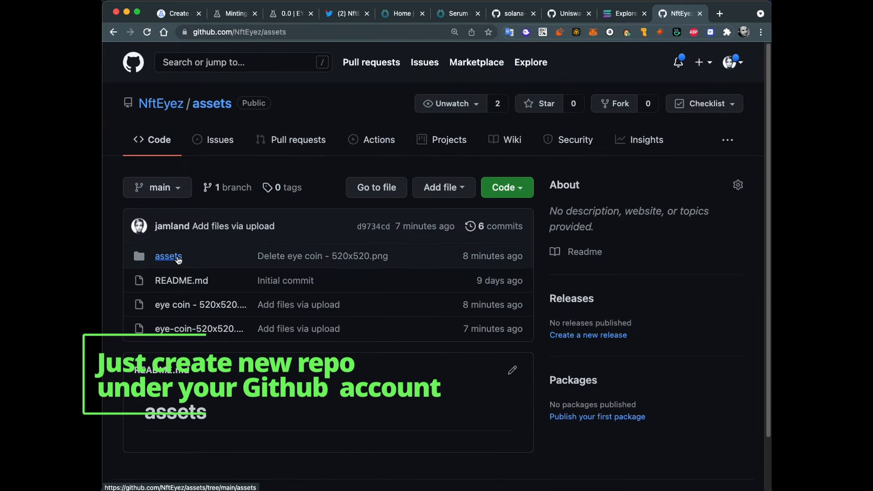
pyautogui.click(167, 256)
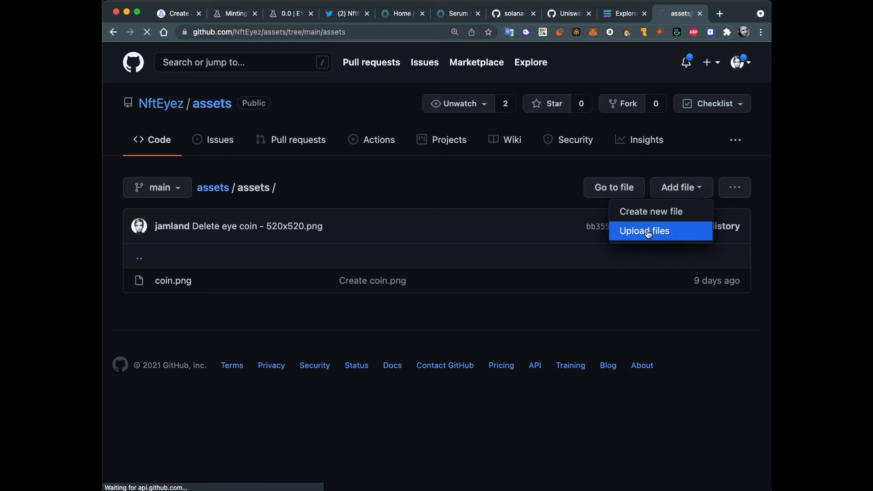
pyautogui.click(644, 230)
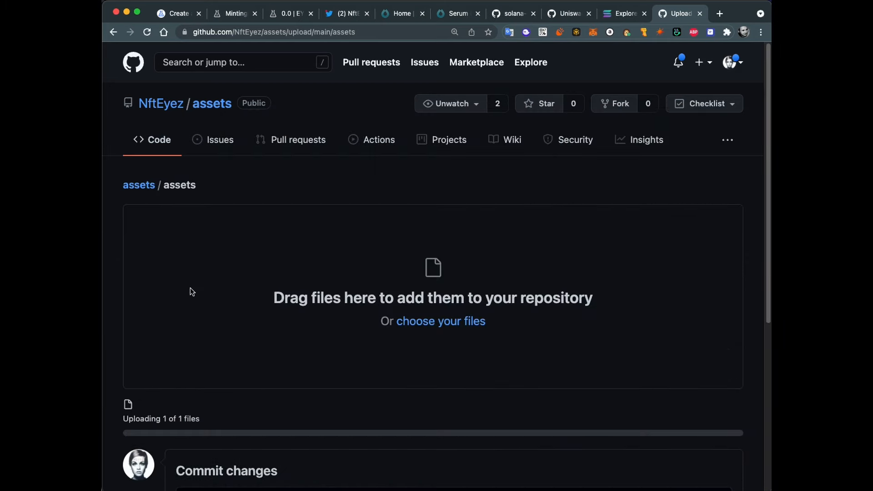
pyautogui.click(212, 459)
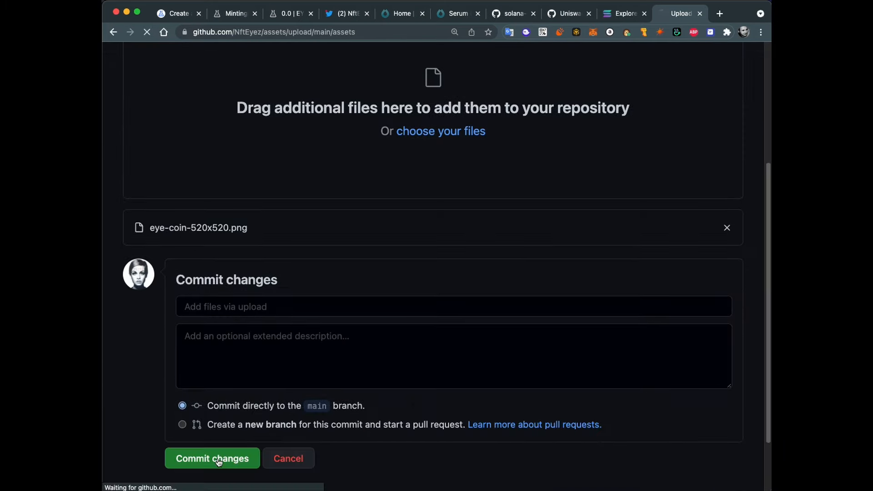
pyautogui.click(212, 458)
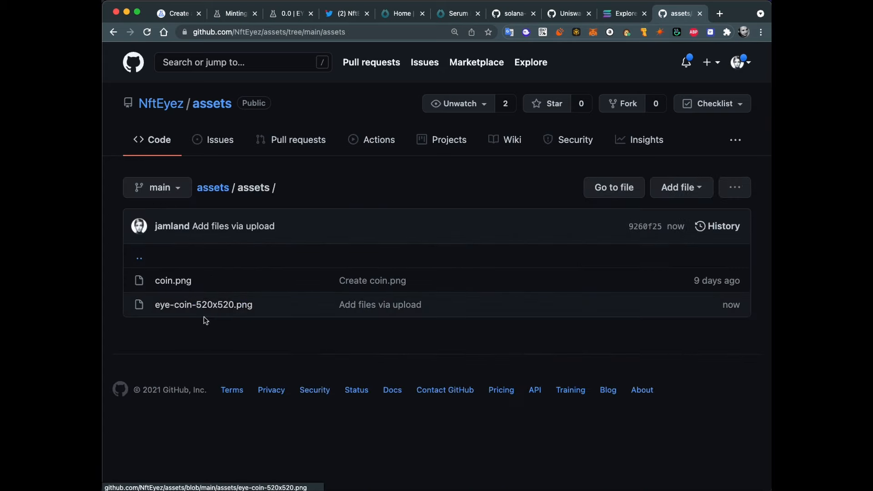
# View the uploaded eye-coin-520x520.png, then switch to the solana-labs token-list repository.
pyautogui.click(203, 305)
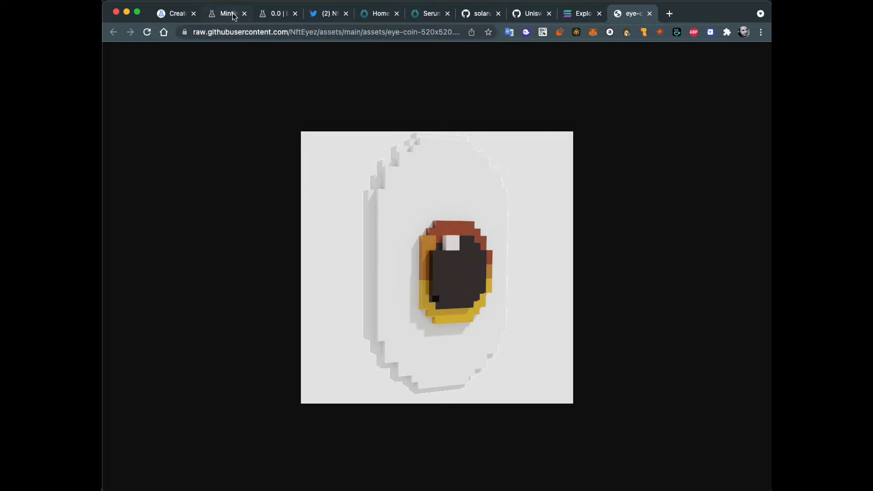
pyautogui.click(226, 12)
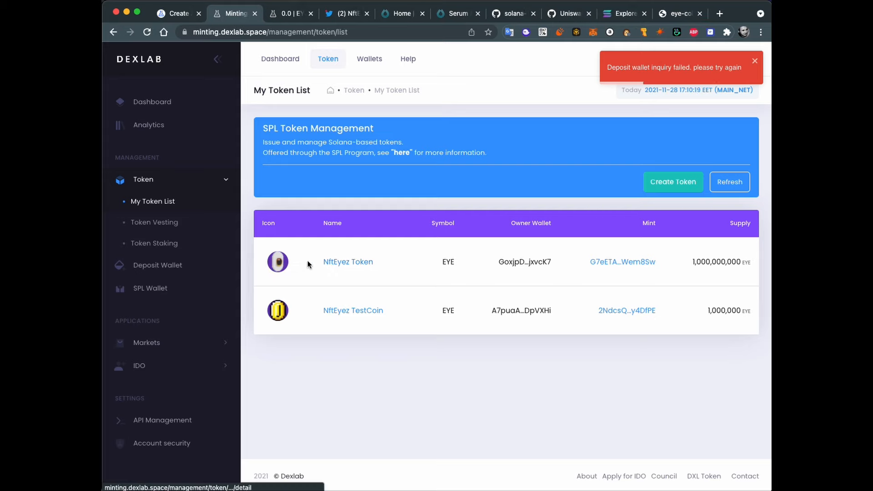
pyautogui.click(510, 12)
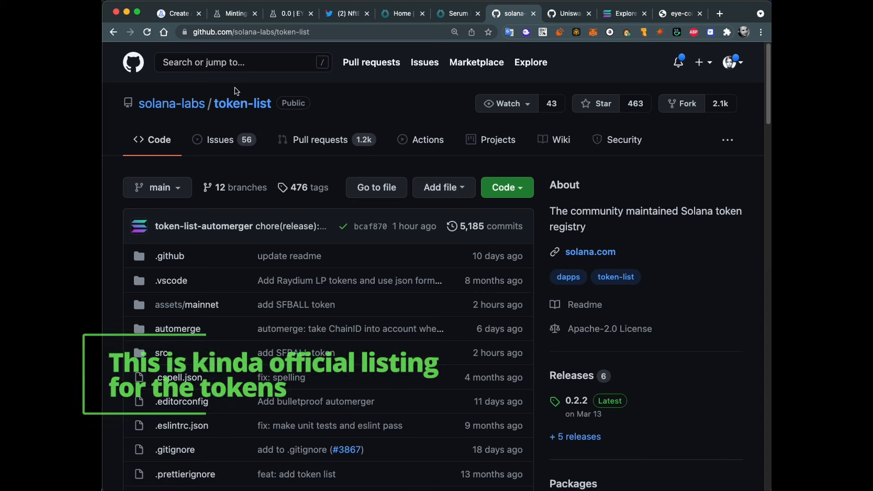
pyautogui.moveTo(170, 162)
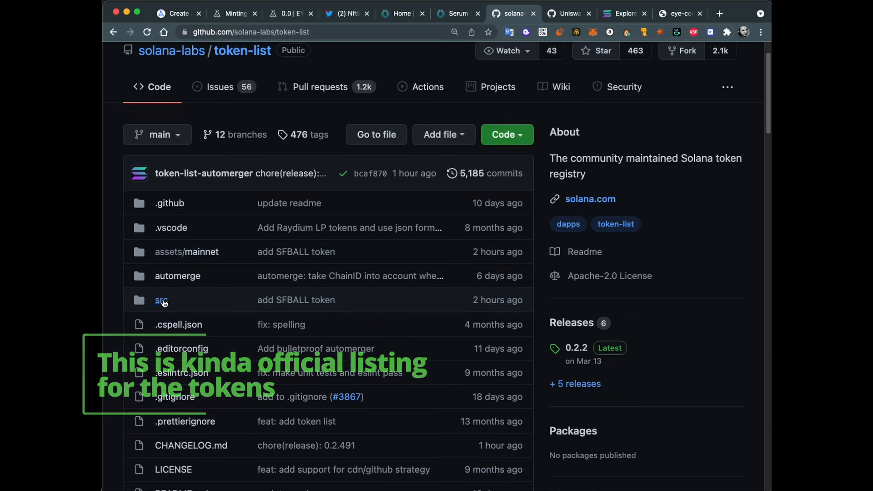
pyautogui.click(161, 301)
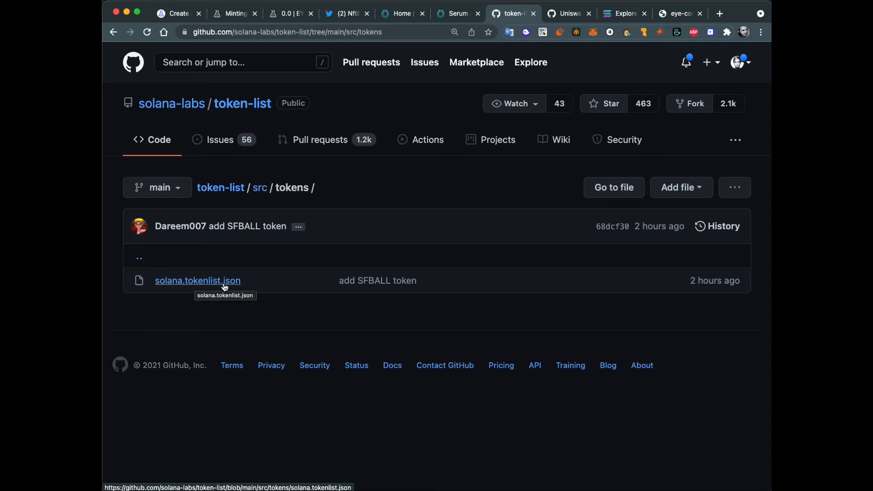
pyautogui.click(198, 280)
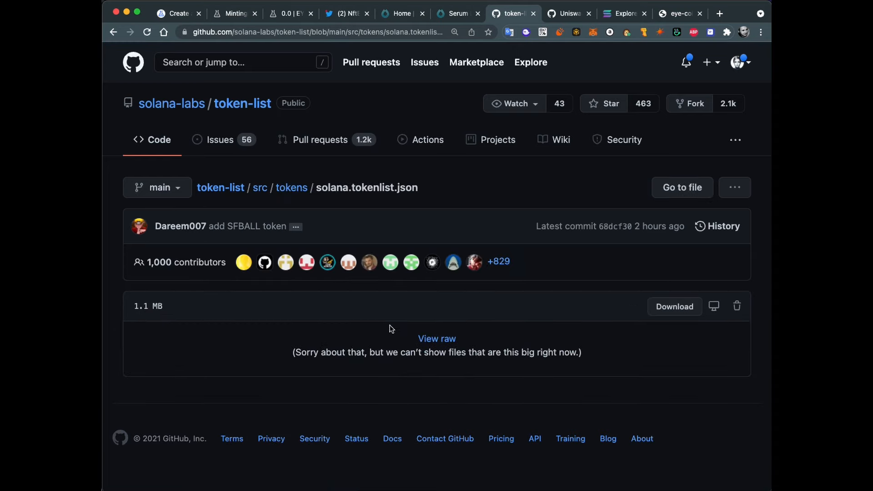
pyautogui.click(436, 339)
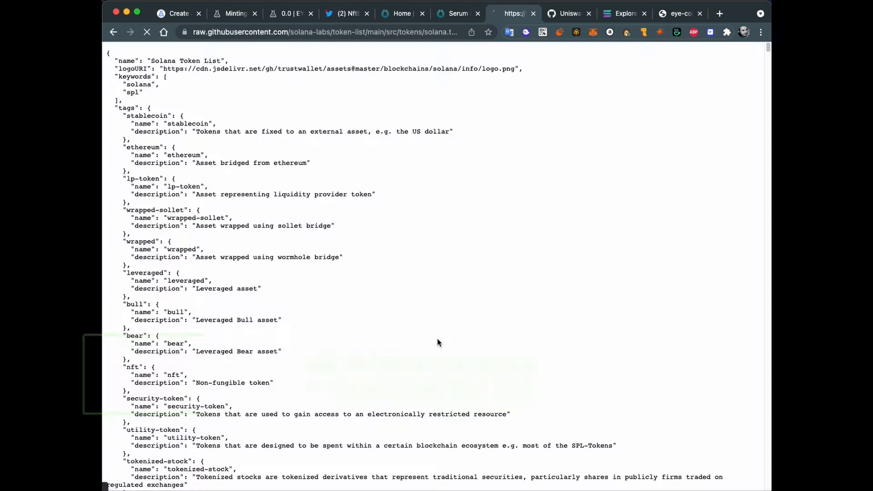
pyautogui.scroll(-3)
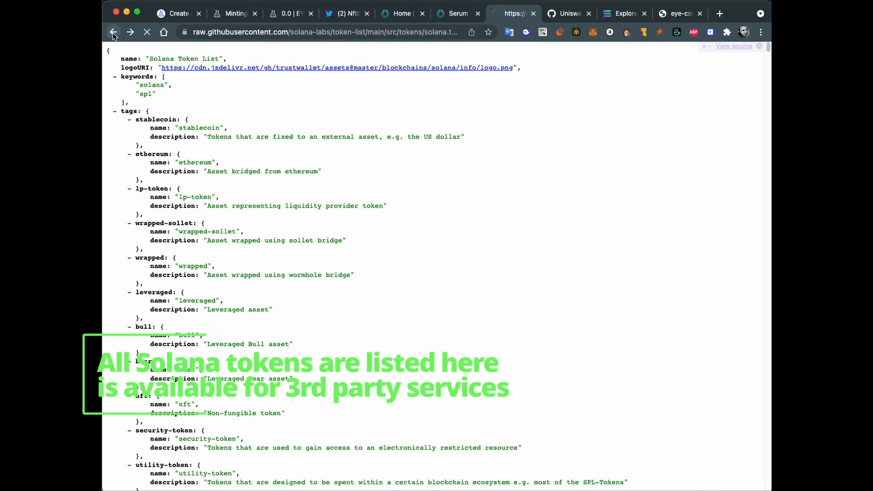
pyautogui.click(113, 31)
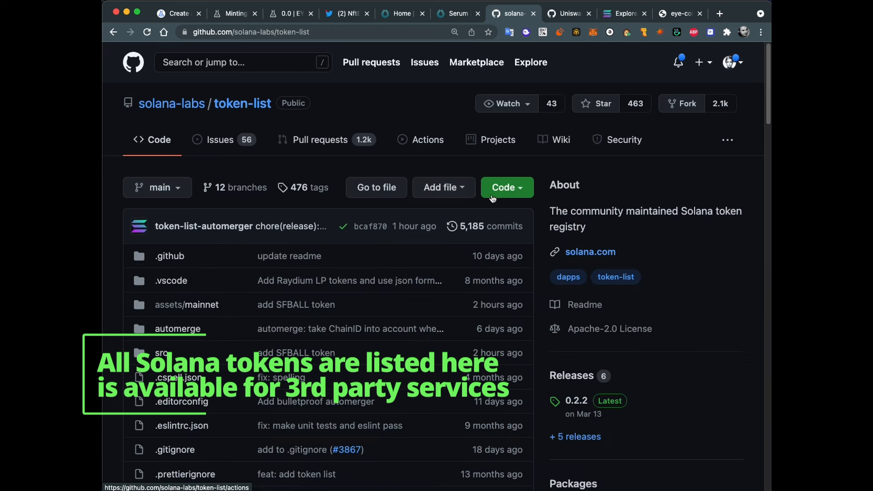
pyautogui.click(506, 188)
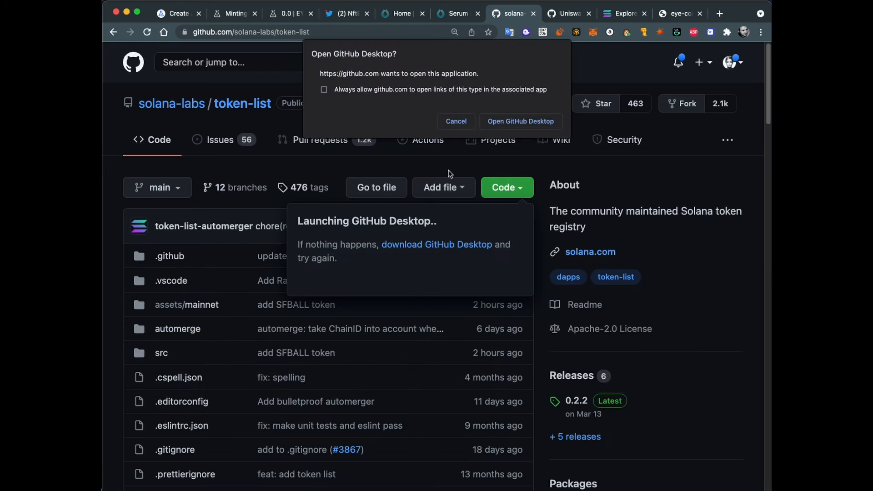
# Open the cloned repo via GitHub Desktop and edit src/tokens/solana.tokenlist.json to add the EYE entry.
pyautogui.click(520, 121)
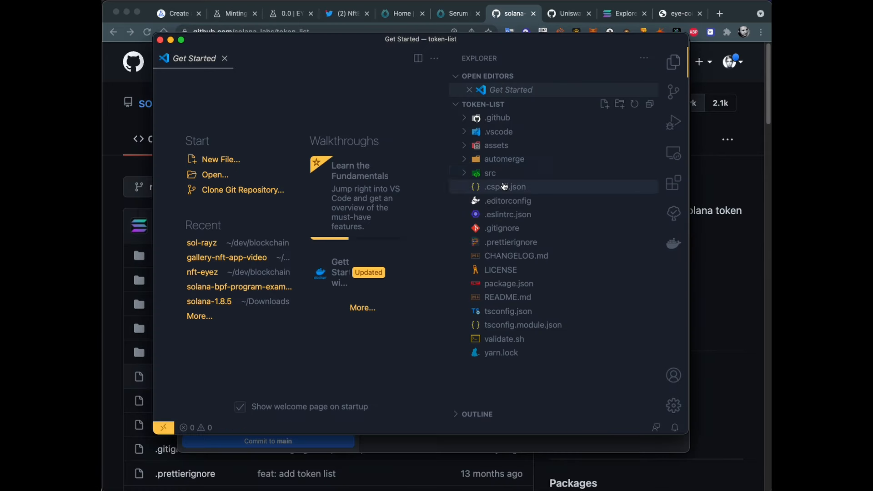
pyautogui.click(505, 187)
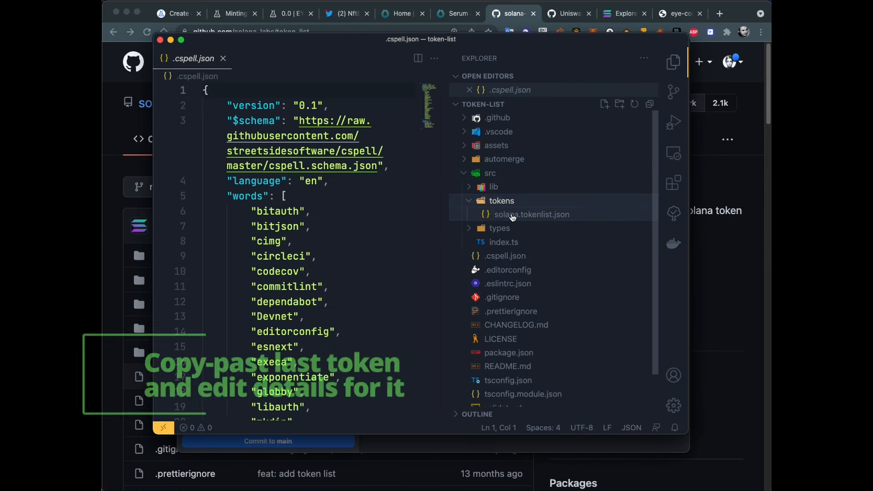
pyautogui.click(531, 215)
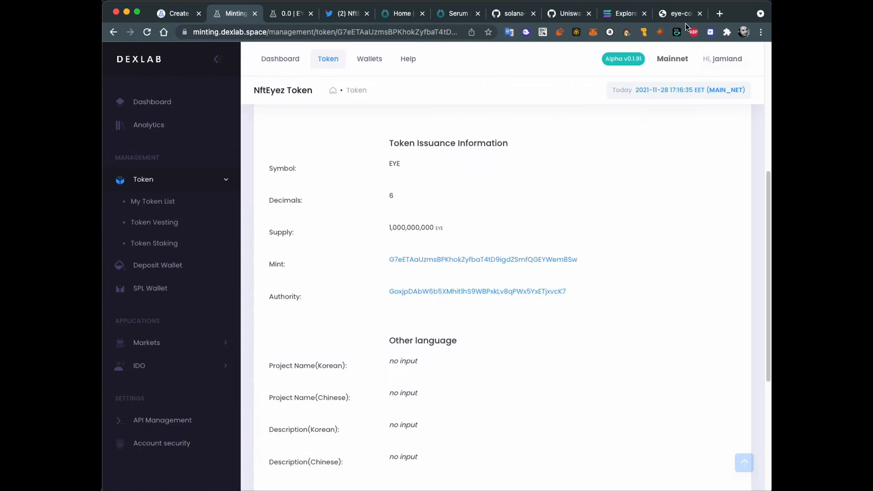
pyautogui.click(676, 13)
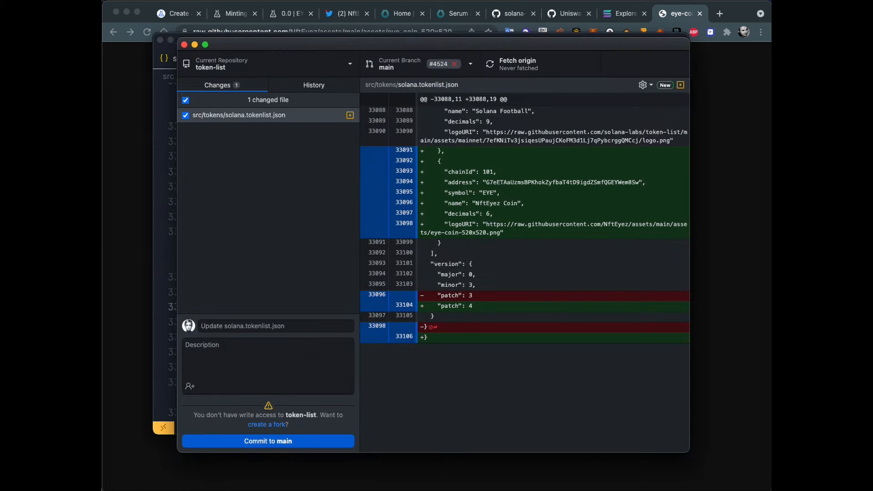
# Create the nft-eyez-token-info branch with the token list change and publish it.
pyautogui.click(451, 64)
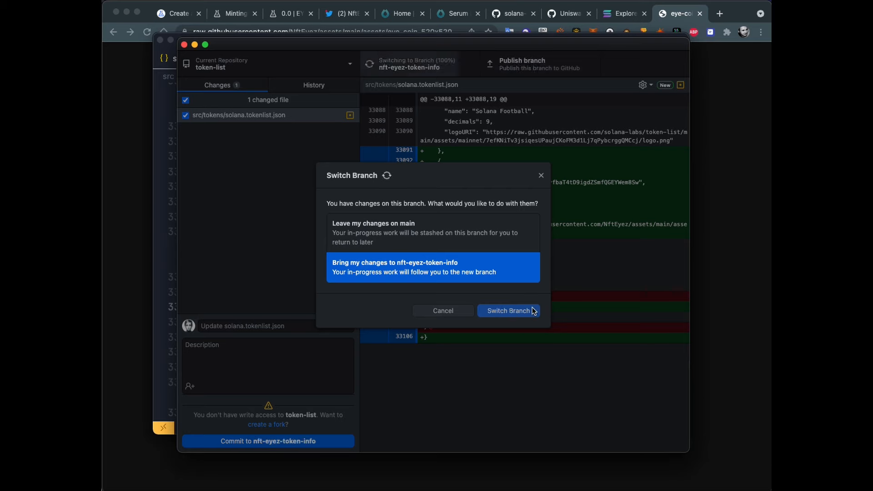
pyautogui.click(508, 311)
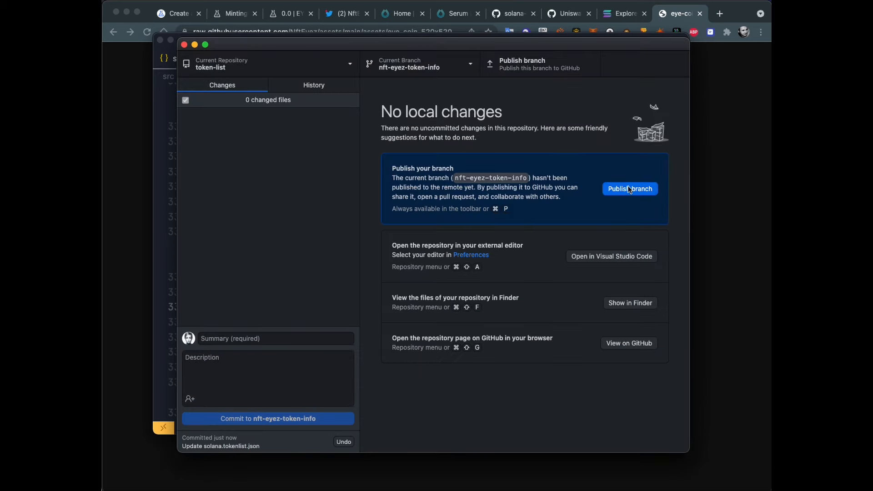
pyautogui.click(630, 188)
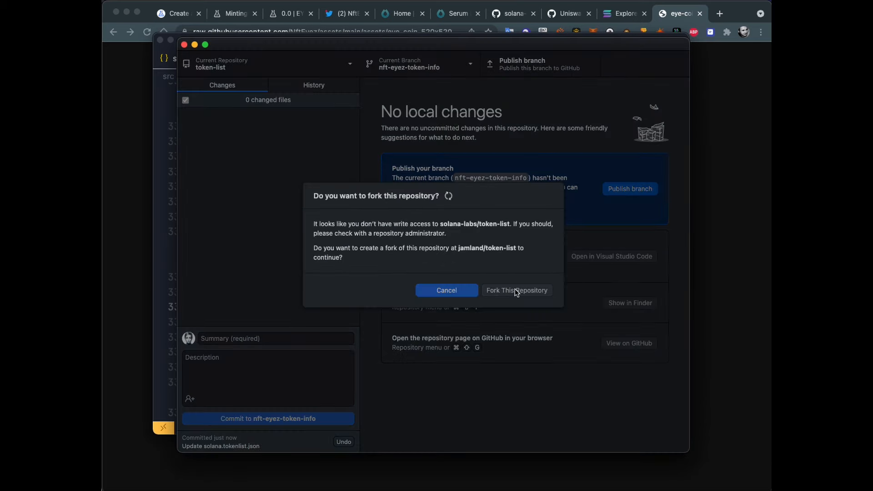
# Fork the token-list repository for the parent project and start a pull request from the branch.
pyautogui.click(517, 290)
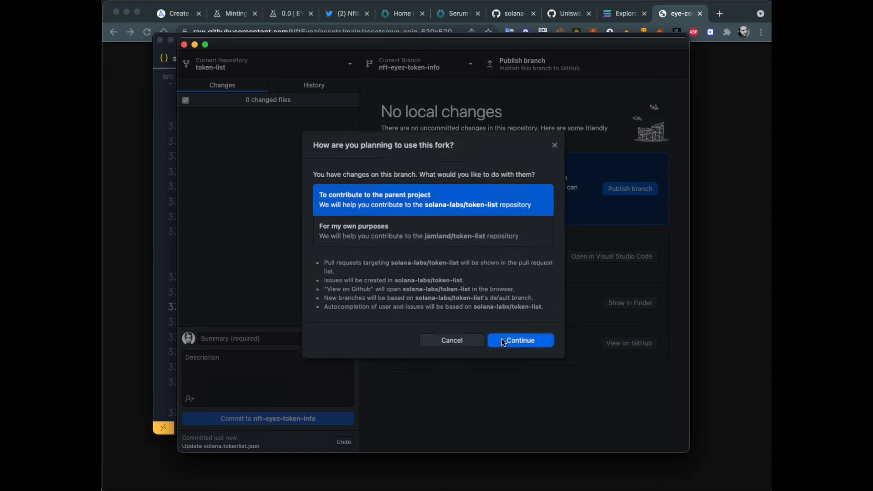
pyautogui.click(520, 340)
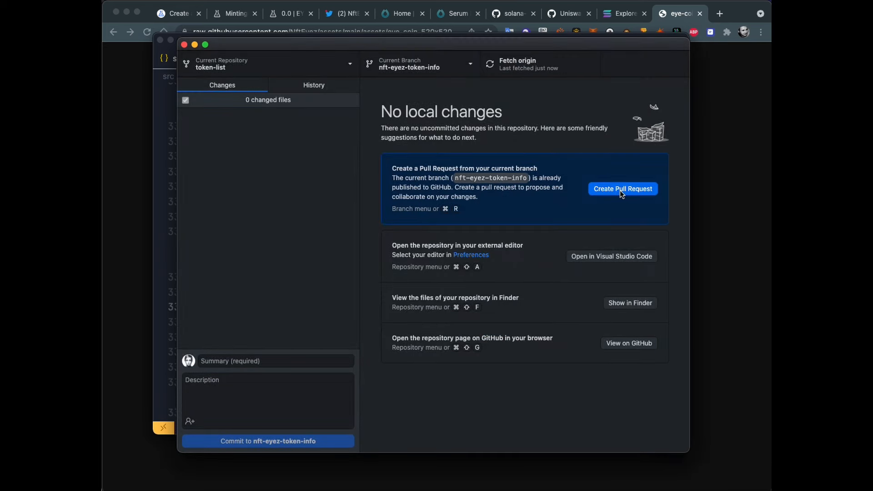
pyautogui.click(622, 189)
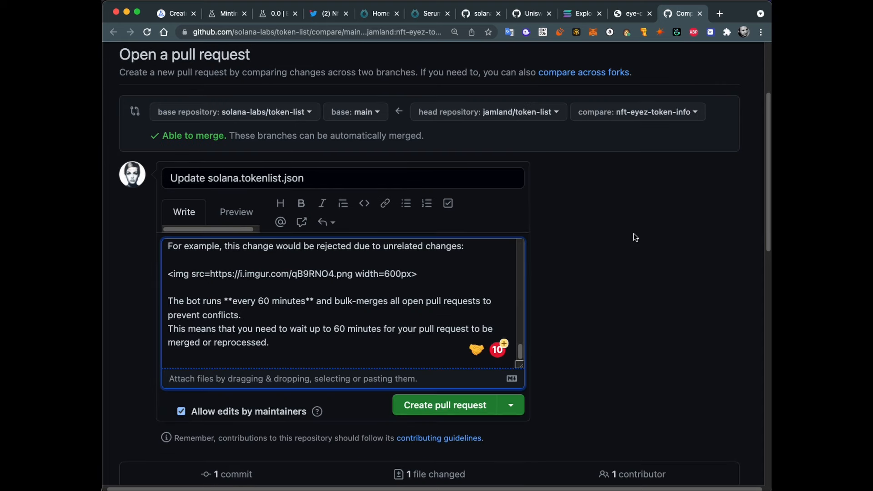
pyautogui.moveTo(489, 410)
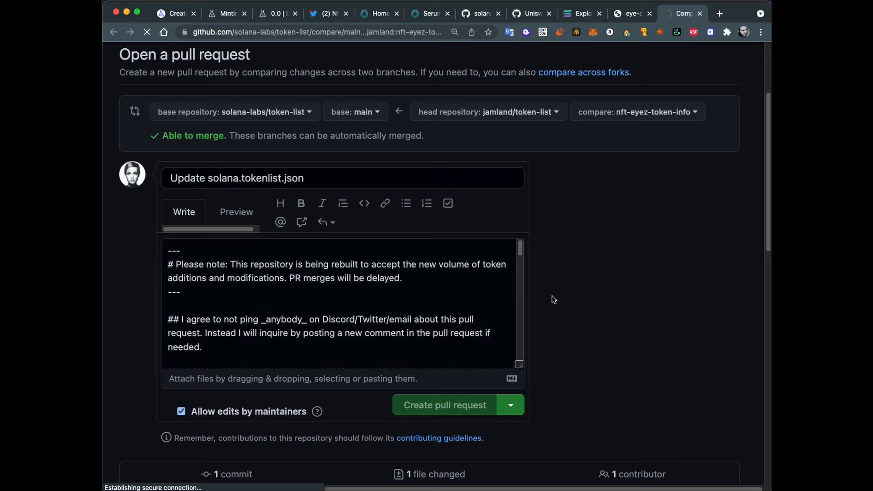
# Submit pull request #5614 'Update solana.tokenlist.json' to solana-labs/token-list.
pyautogui.click(443, 405)
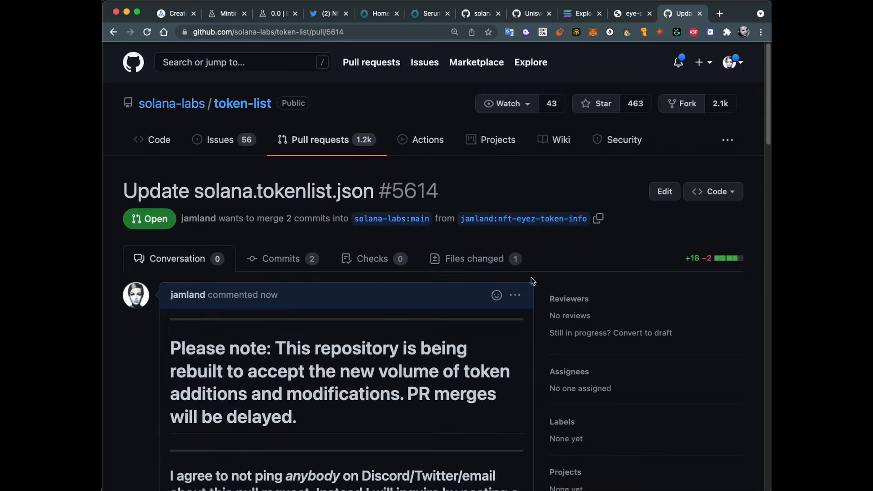
pyautogui.scroll(-3)
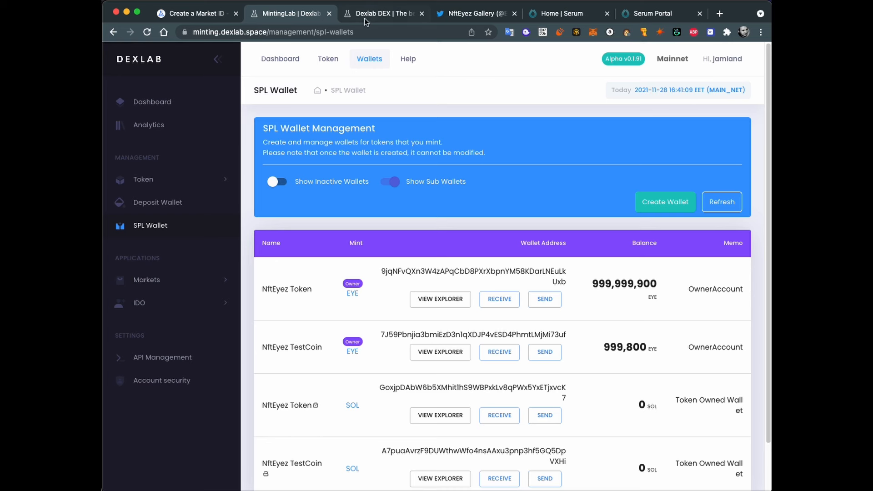
pyautogui.click(383, 12)
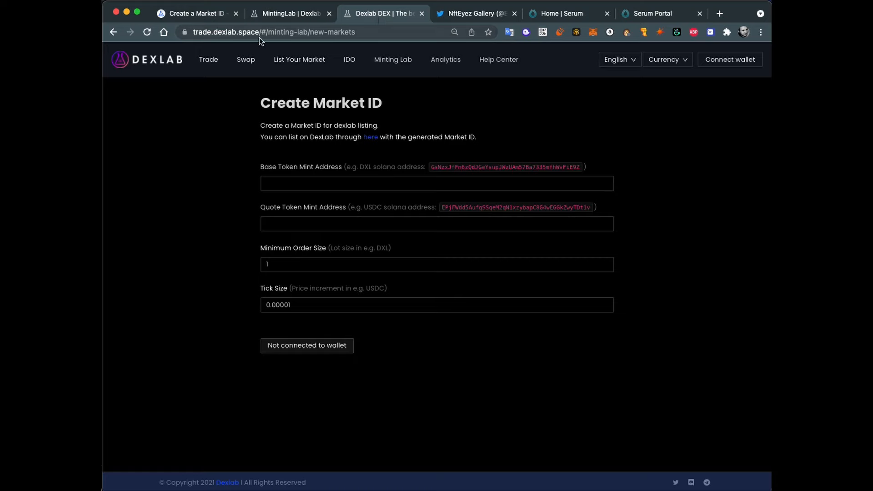
pyautogui.moveTo(236, 32)
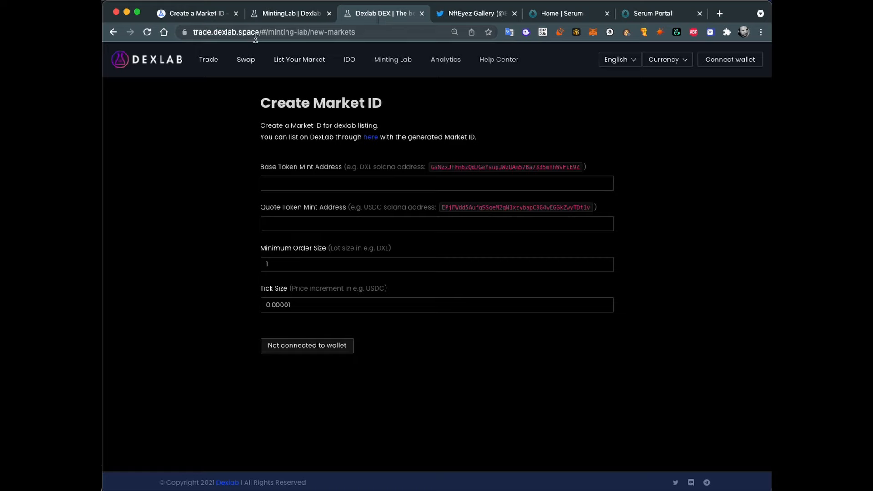
pyautogui.click(208, 60)
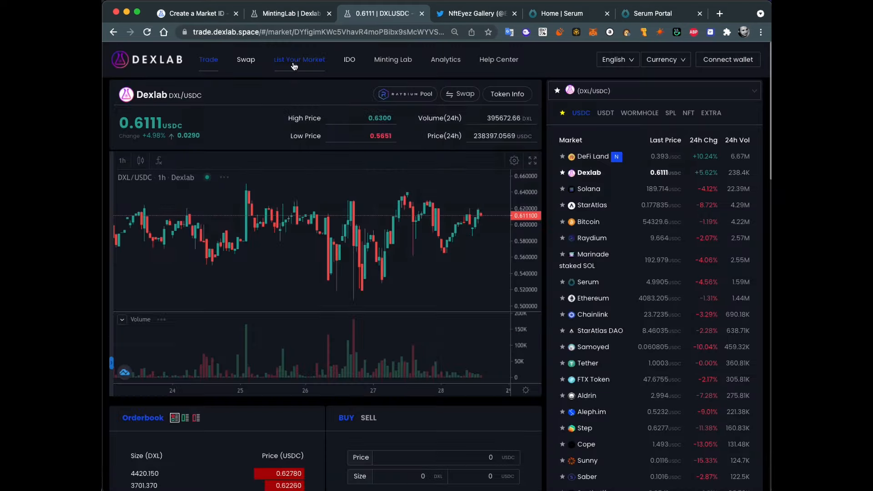
pyautogui.click(299, 60)
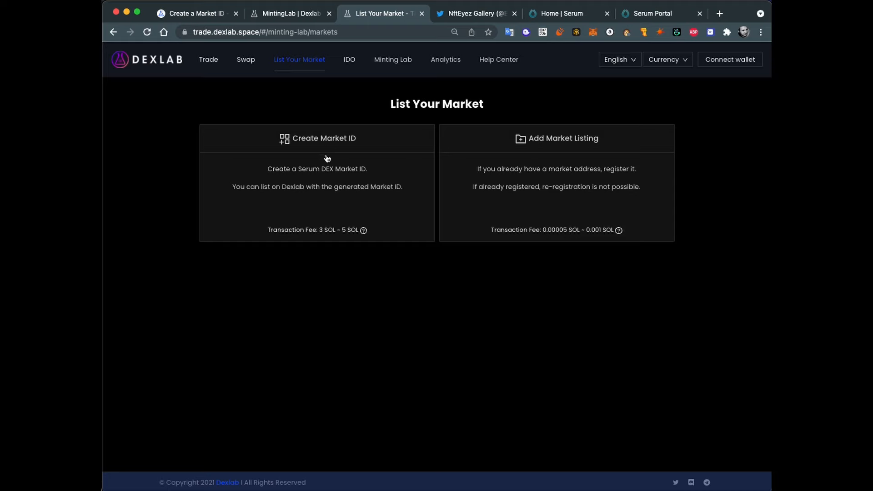
pyautogui.click(317, 139)
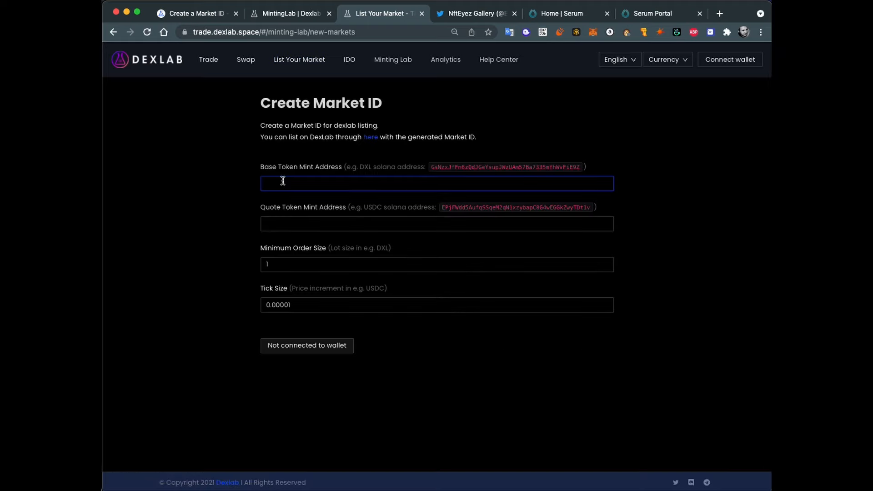
pyautogui.click(437, 183)
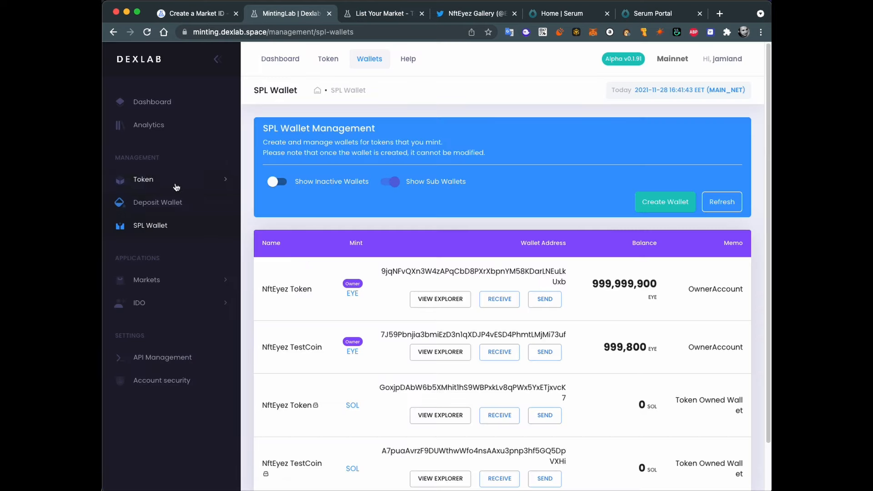
# Copy the NftEyez Token mint address from My Token List and return to the Create Market ID form.
pyautogui.click(143, 179)
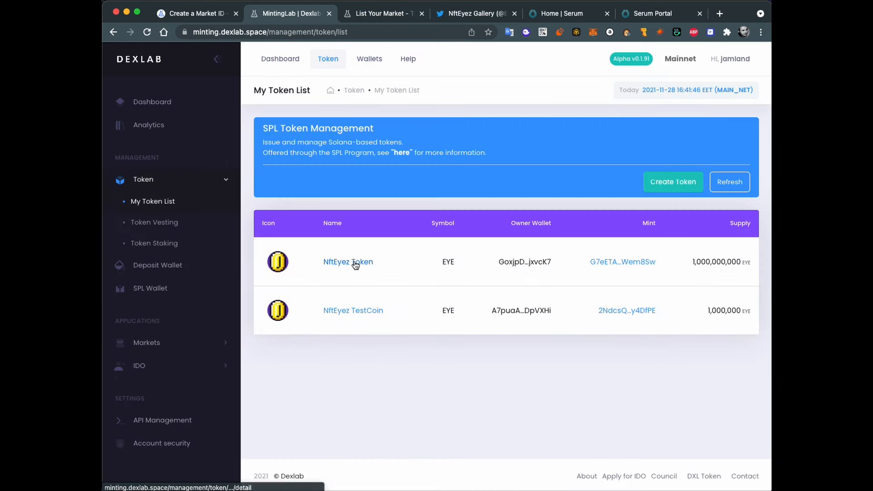
pyautogui.click(348, 262)
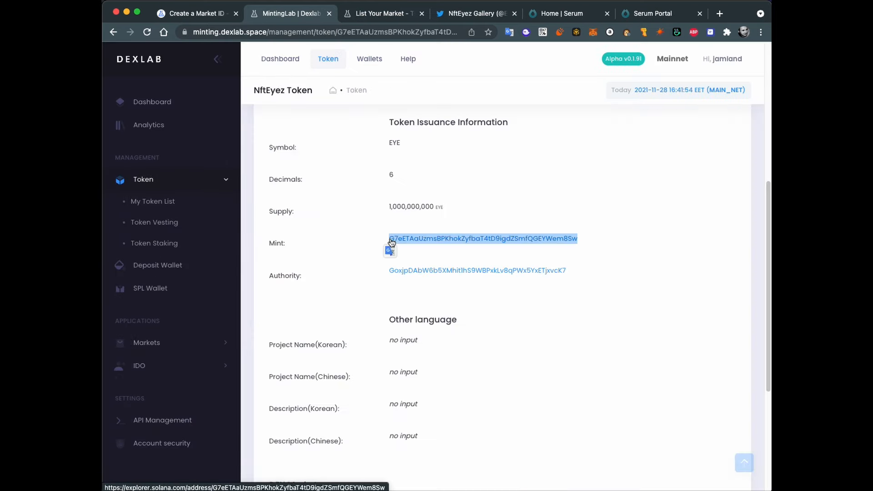
pyautogui.scroll(3)
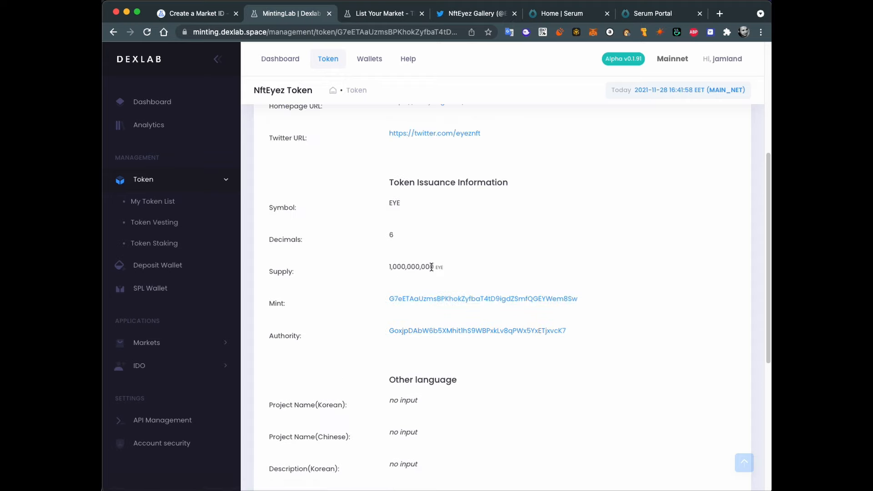
pyautogui.click(382, 13)
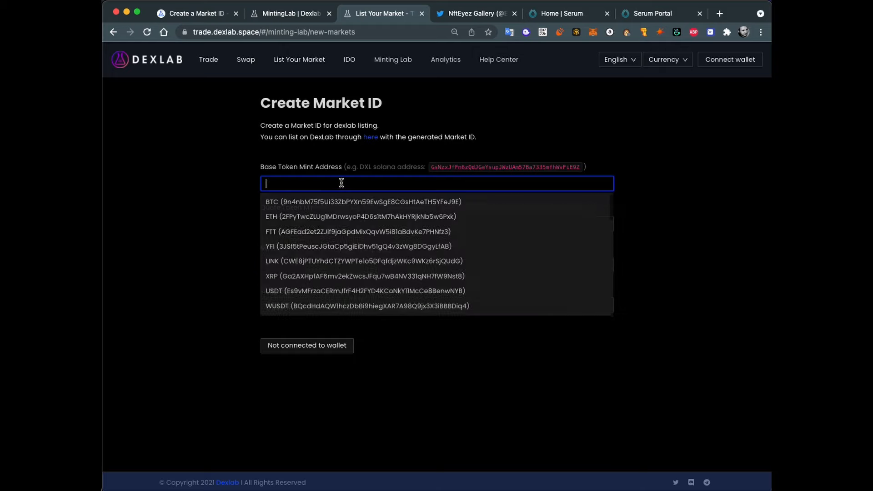
# Enter the EYE mint G7eETA… as base and the USDC mint EPjFWdd… as quote, and connect the wallet.
pyautogui.write('G7eETAaUzmsBPKhokZyfbaT4tD9igdZSmfQGEYWem8Sw')
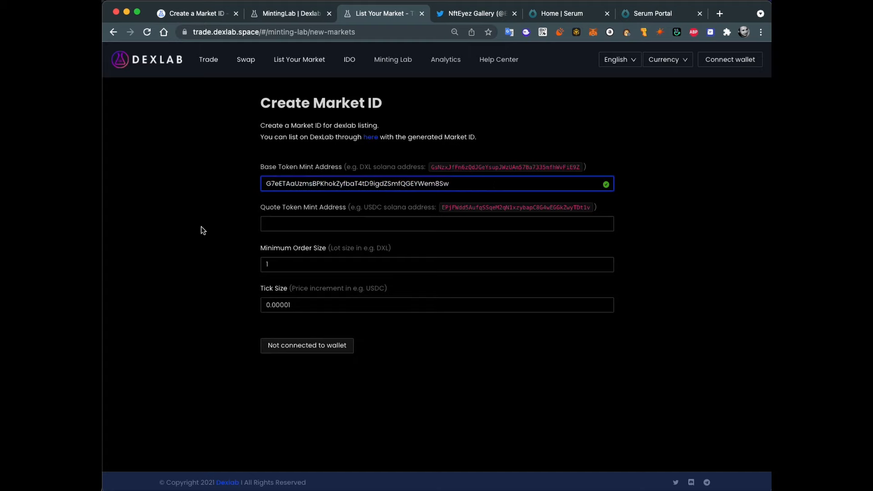
pyautogui.moveTo(338, 212)
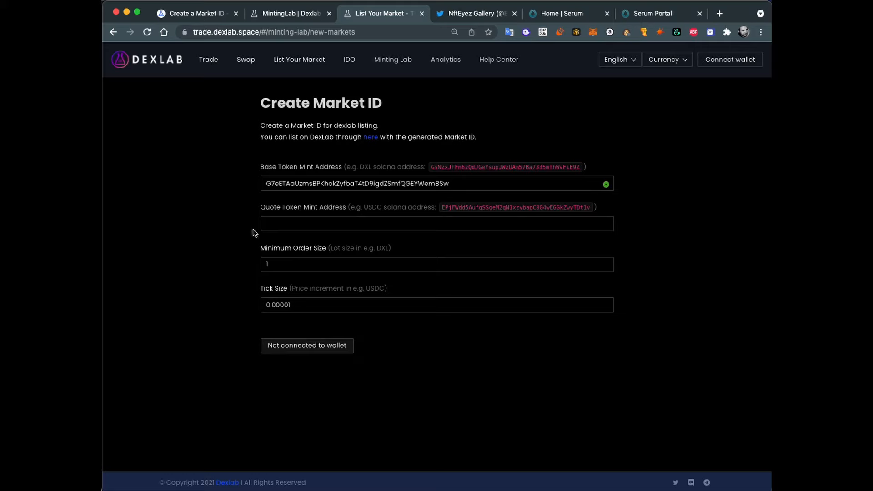
pyautogui.moveTo(469, 220)
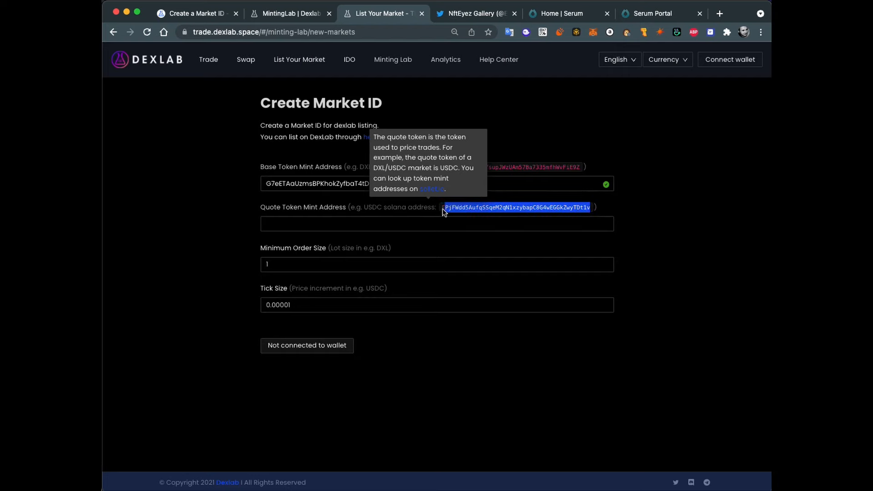
pyautogui.write('EPjFWdd5AufqSSqeM2qN1xzybapC8G4wEGGkZwyTDt1v')
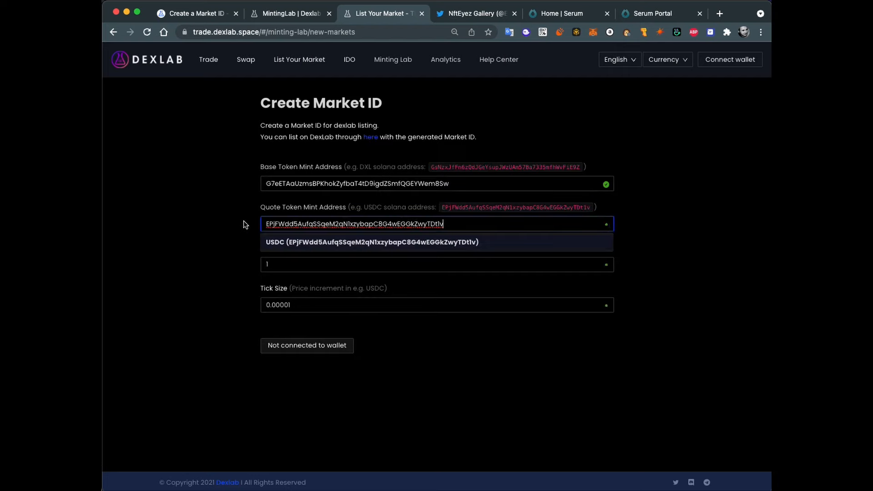
pyautogui.click(371, 242)
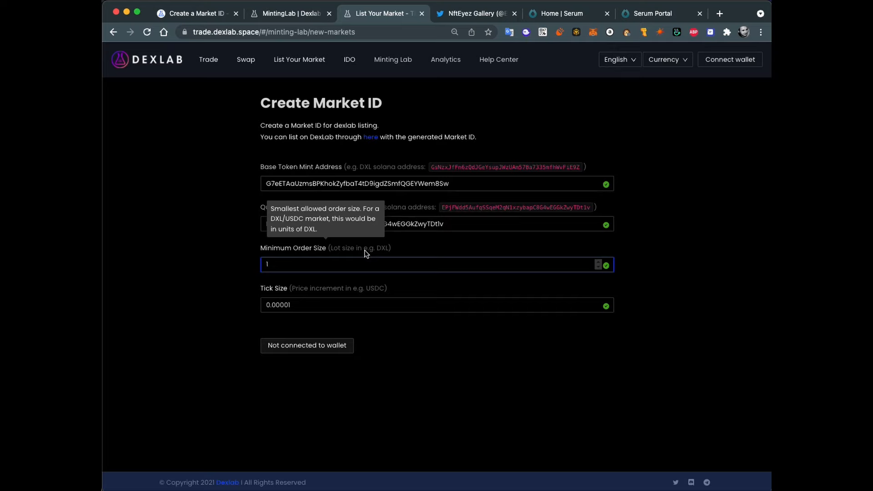
pyautogui.moveTo(302, 270)
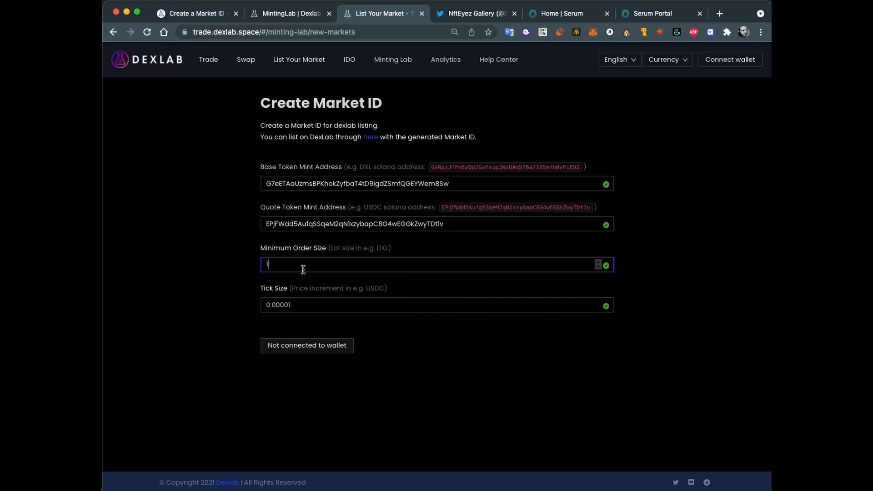
pyautogui.click(437, 305)
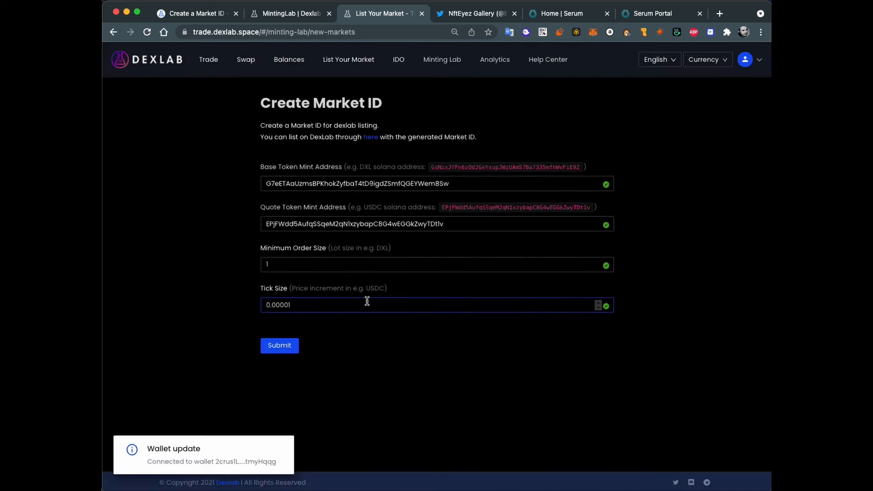
# Submit the EYE/USDC market creation and approve it in Phantom, resubmitting after topping up SOL.
pyautogui.click(280, 346)
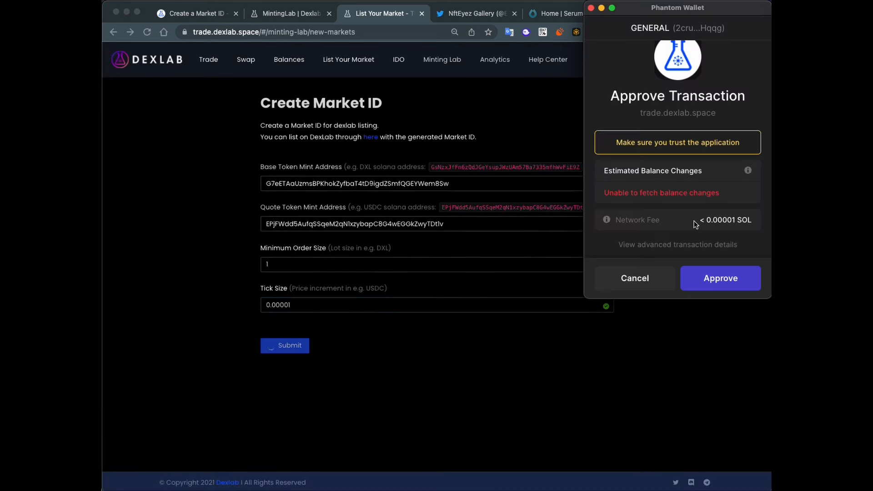
pyautogui.click(721, 278)
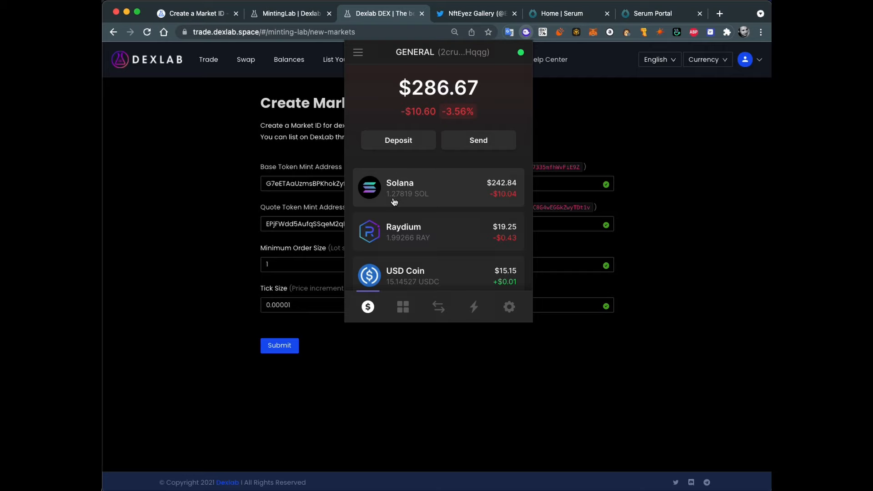
pyautogui.moveTo(456, 52)
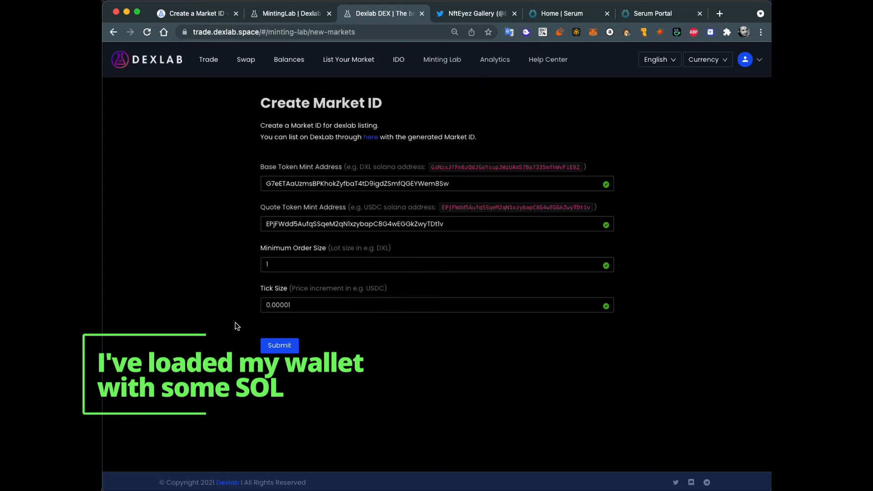
pyautogui.click(279, 346)
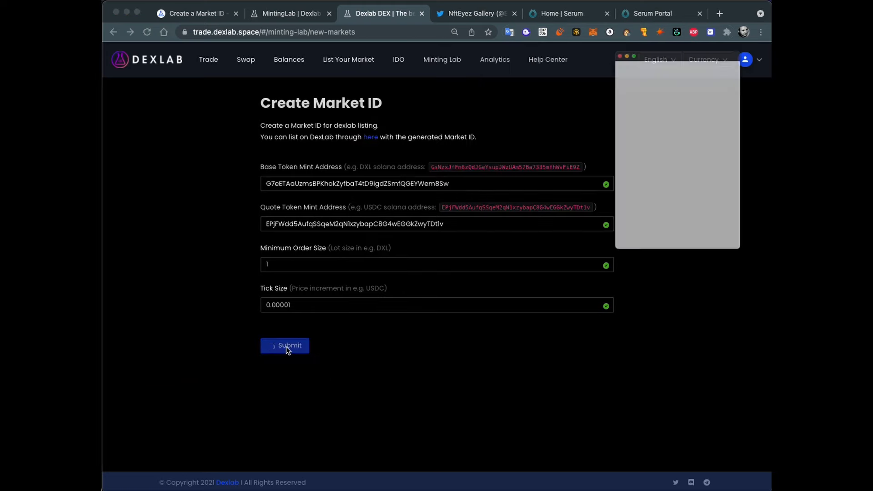
pyautogui.click(285, 346)
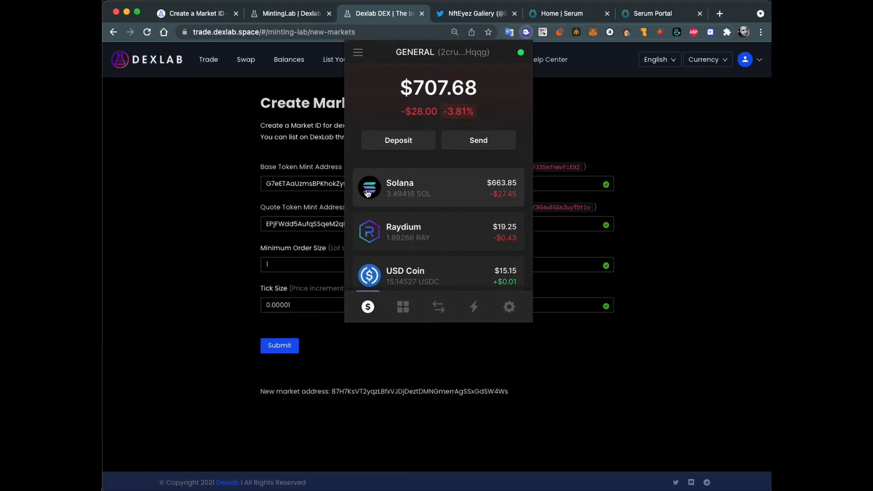
pyautogui.moveTo(398, 171)
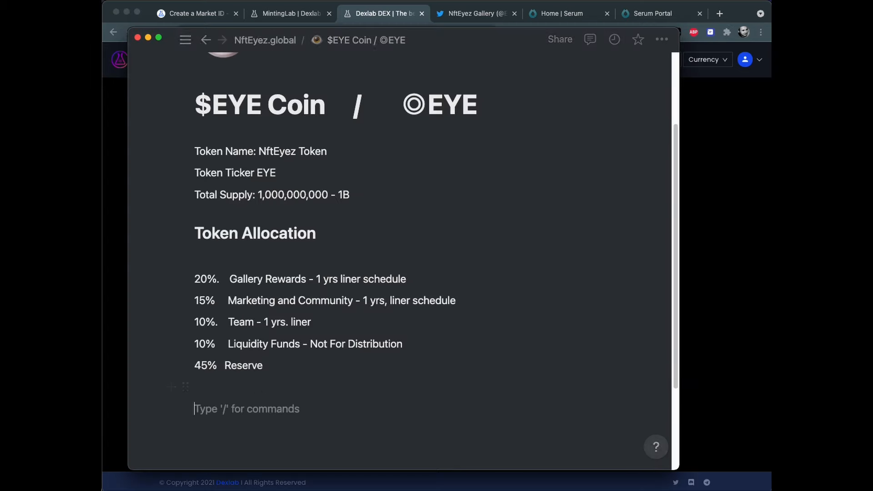
# Look up the new market address in Solana Explorer as a Serum Dex Program v3 account, then return to Dexlab.
pyautogui.write('EYE M')
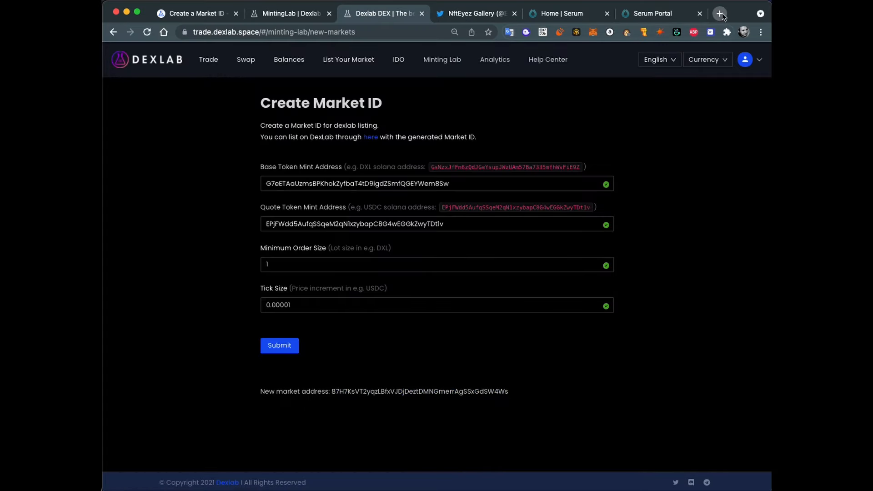
pyautogui.click(720, 13)
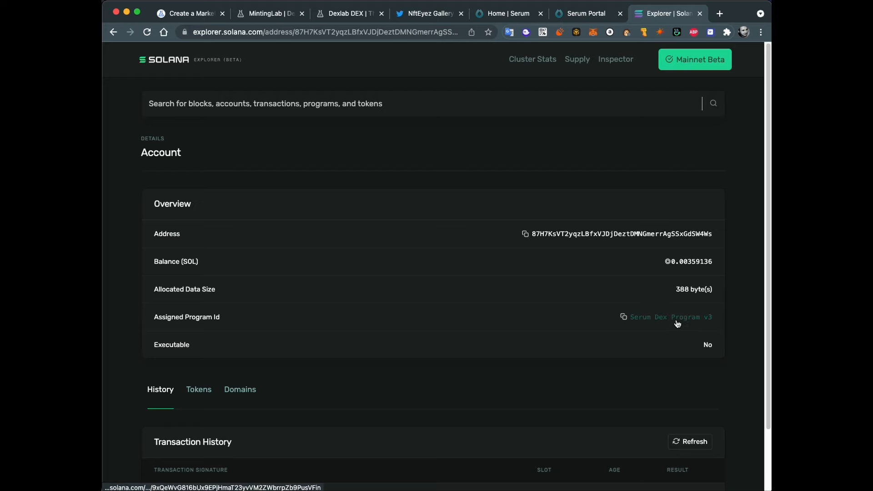
pyautogui.click(203, 389)
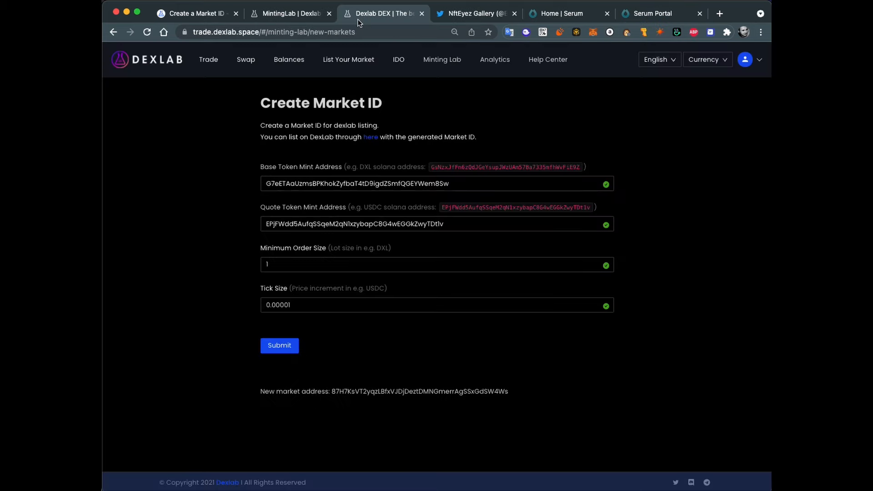
pyautogui.moveTo(348, 60)
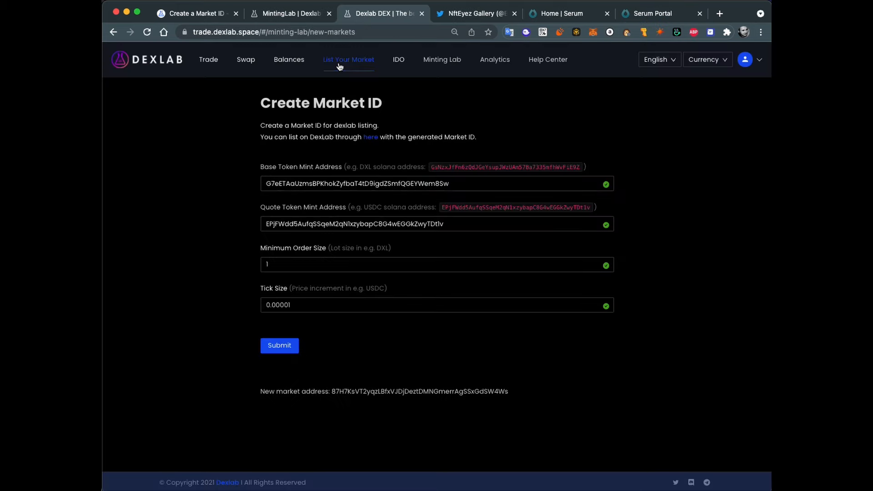
# Start an Add Market Listing with the suggested coin icon URL, sub category GAME and category Nft.
pyautogui.click(348, 61)
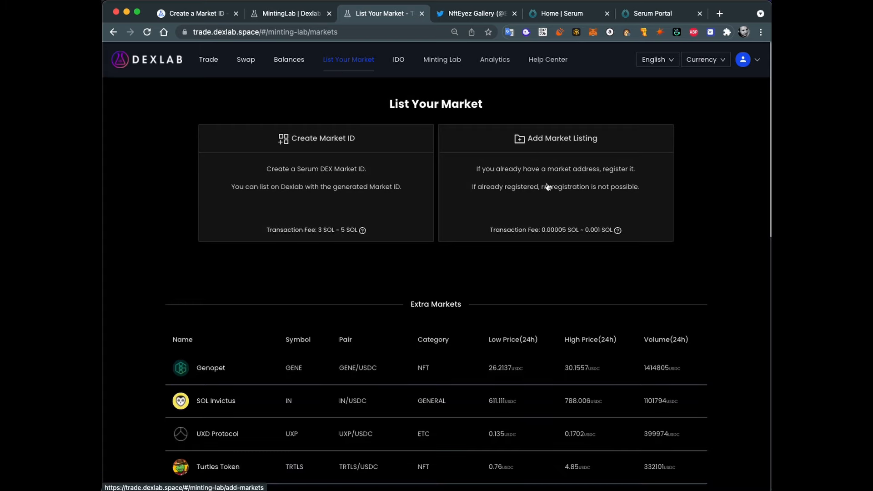
pyautogui.click(555, 138)
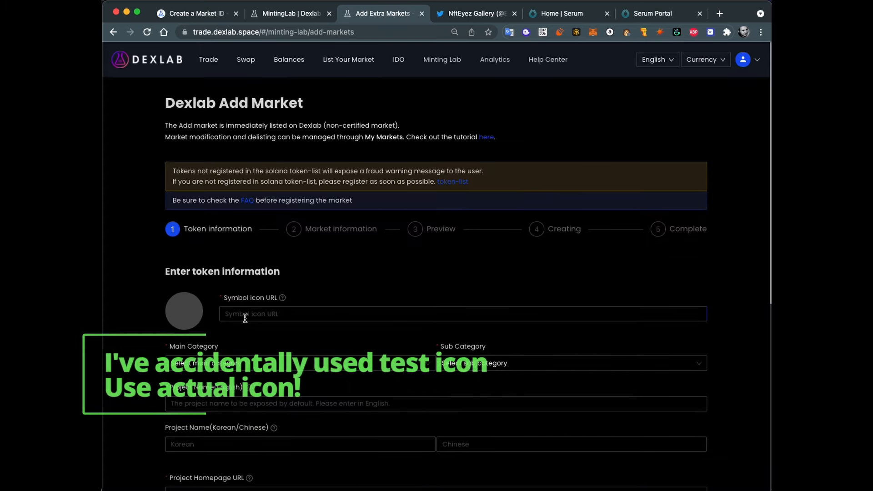
pyautogui.click(463, 313)
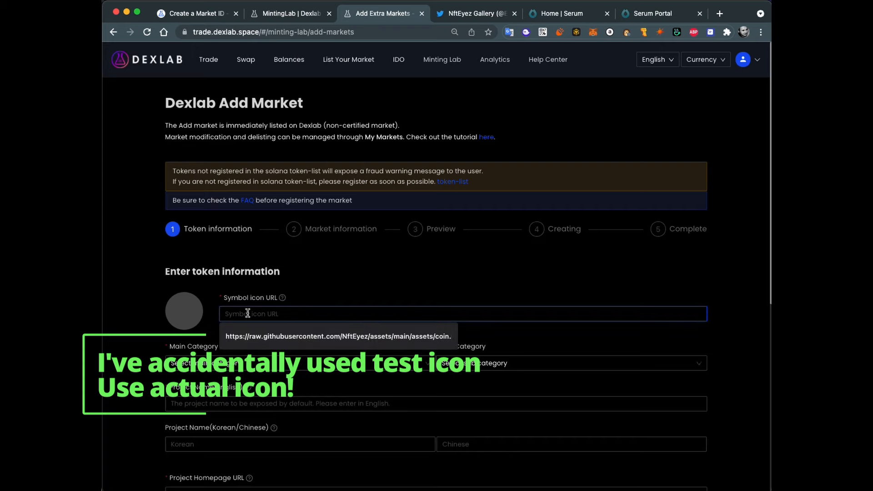
pyautogui.click(335, 337)
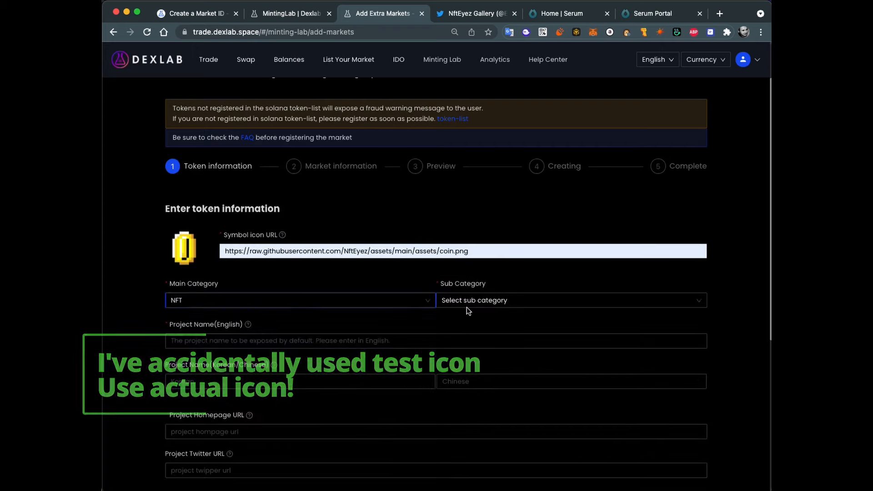
pyautogui.click(570, 300)
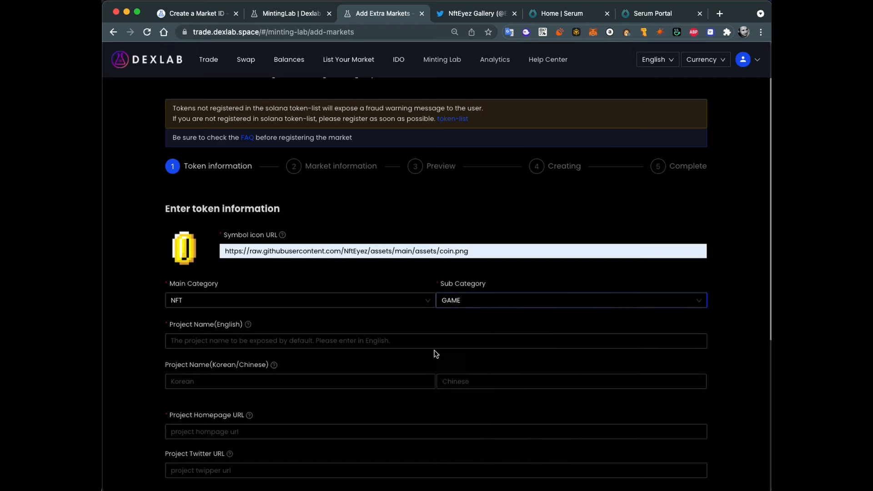
pyautogui.write('Nft')
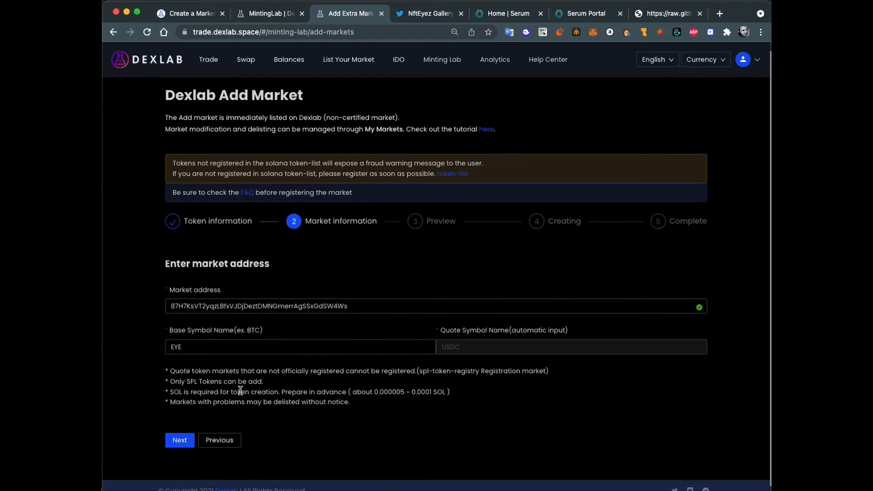
# Accept the terms, register the EYE/USDC market and dismiss the congratulations dialog.
pyautogui.click(179, 440)
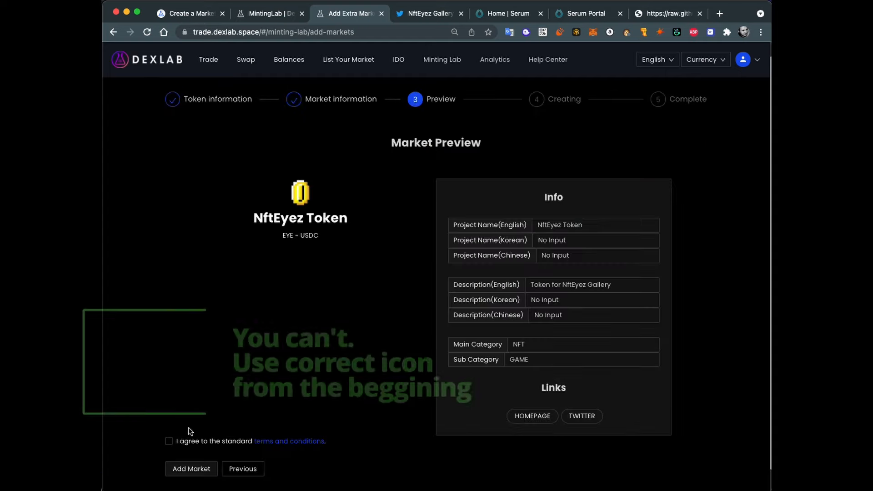
pyautogui.click(169, 440)
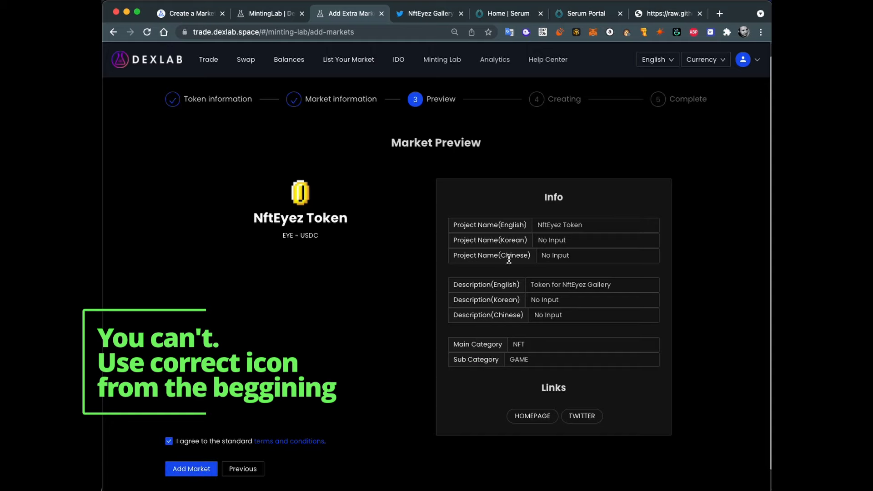
pyautogui.click(191, 469)
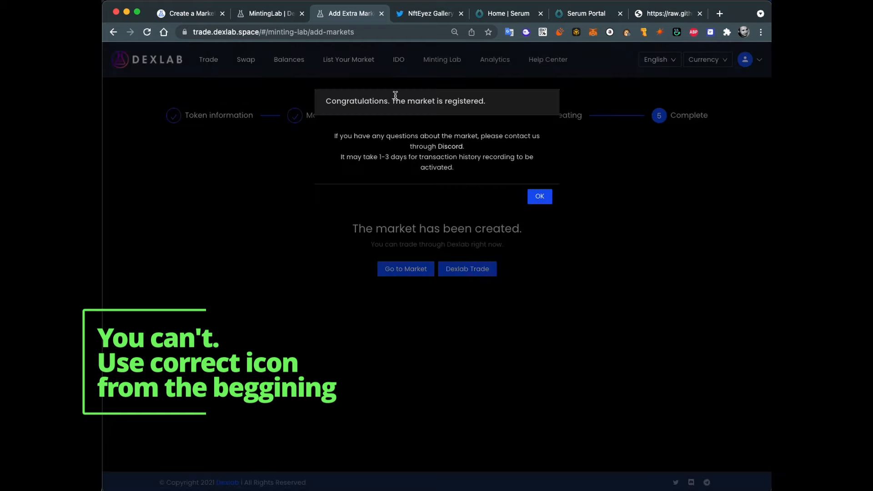
pyautogui.moveTo(358, 140)
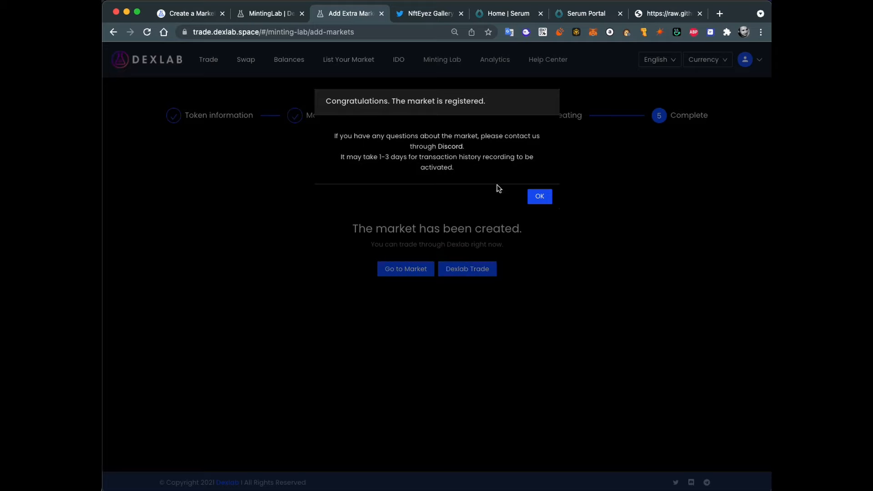
pyautogui.moveTo(427, 177)
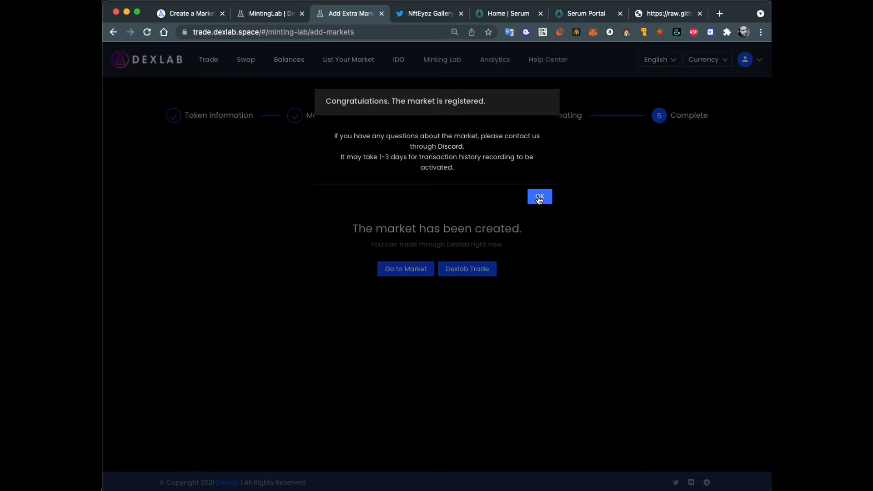
pyautogui.click(539, 197)
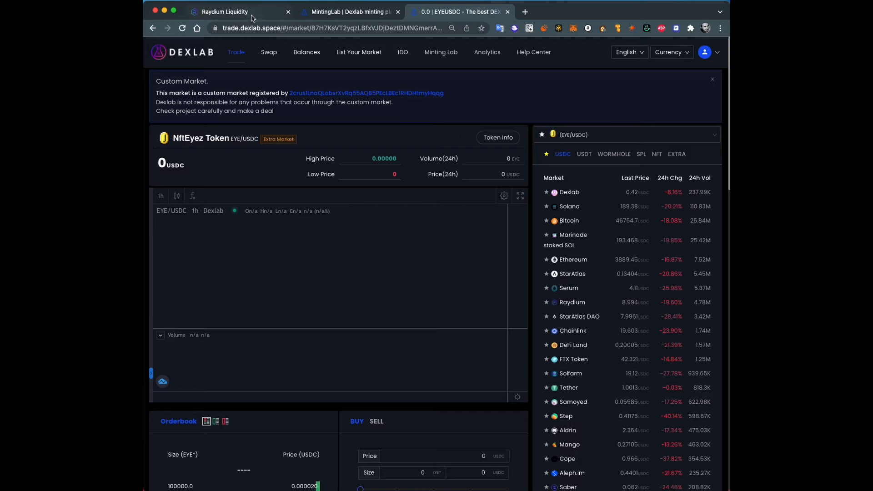
# Start a new Raydium pool with market ID 87H7KsVT2yqzLBfxVJDjDeztDMNGmerrAgSSxGdSW4Ws.
pyautogui.click(239, 11)
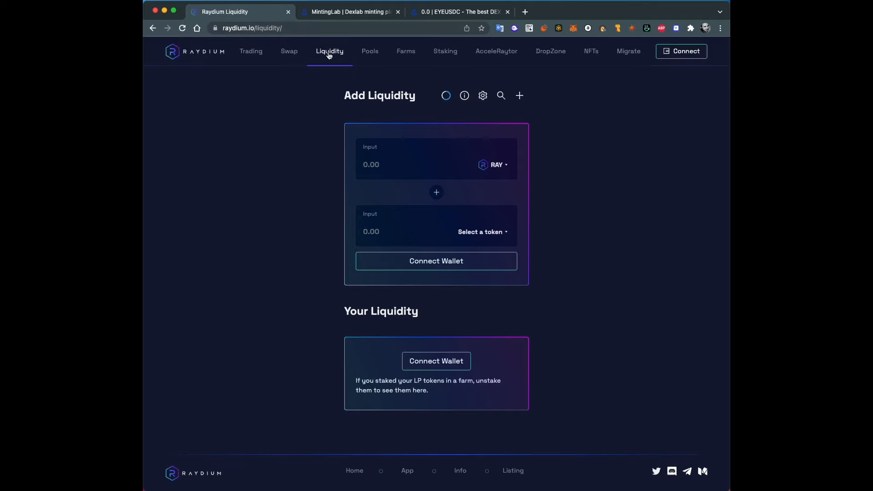
pyautogui.moveTo(520, 96)
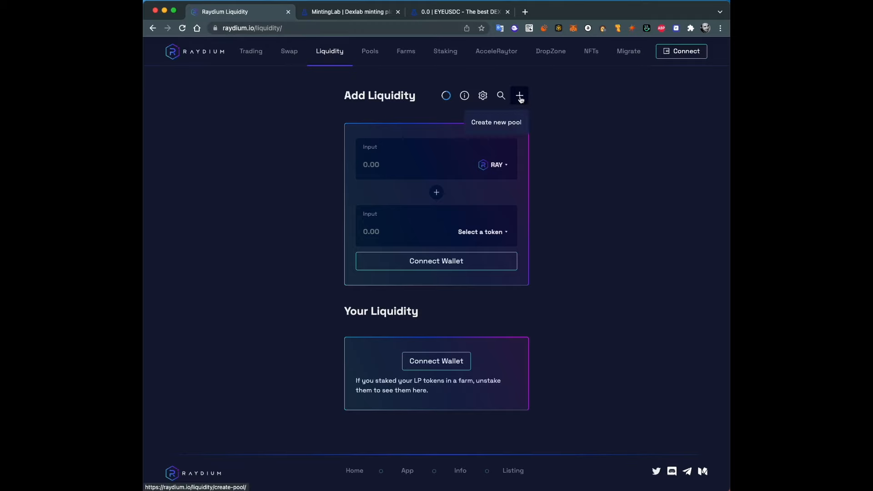
pyautogui.click(519, 95)
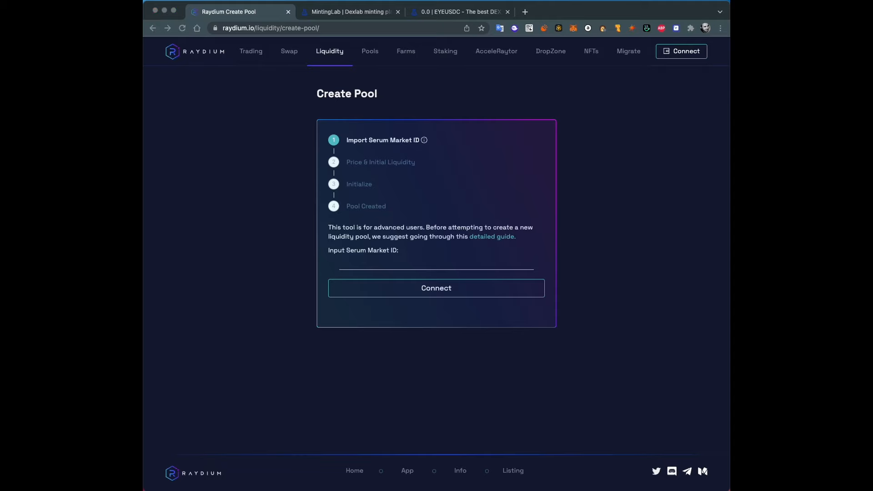
pyautogui.write('87H7KsVT2yqzLBfxVJDjDeztDMNGmerrAgSSxGdSW4Ws')
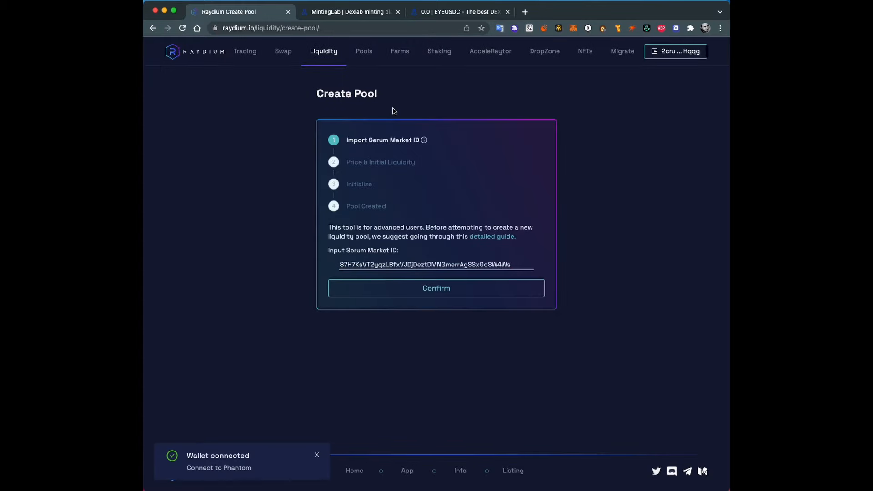
# Confirm the market ID on Raydium and note in TextEdit that 100 M EYE equals 20 000 USDC.
pyautogui.click(436, 288)
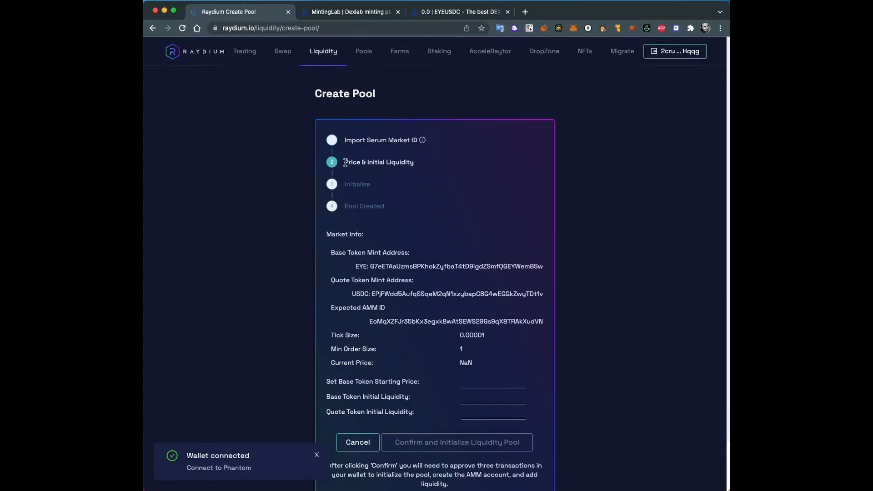
pyautogui.scroll(-3)
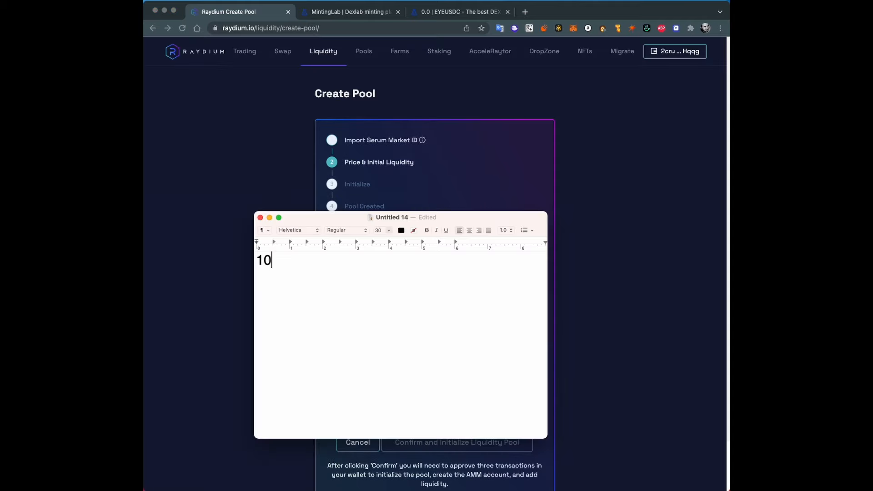
pyautogui.write('%')
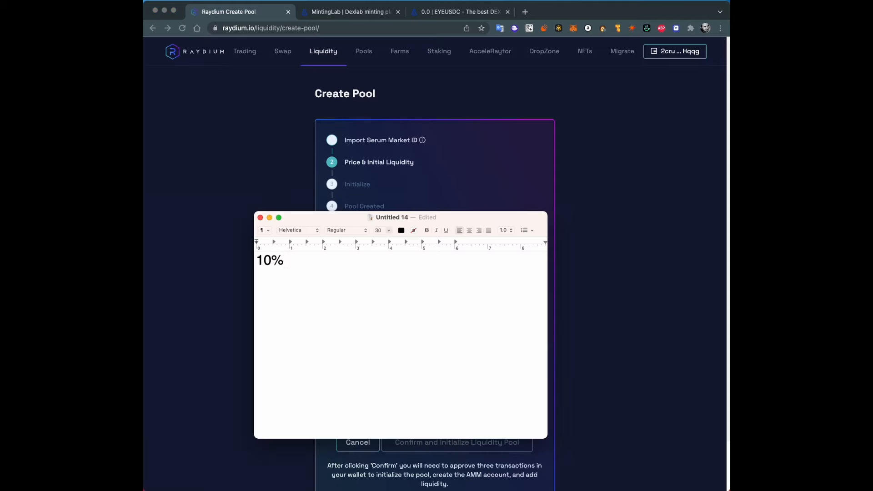
pyautogui.write('-> LP of')
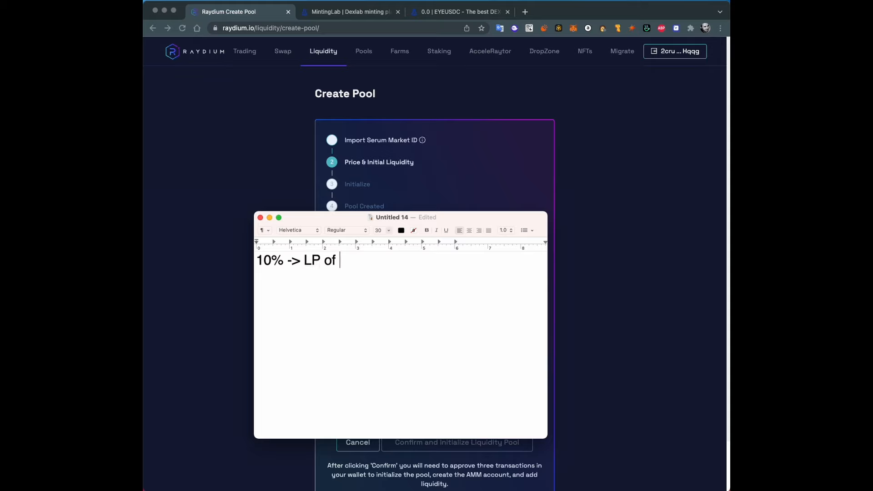
pyautogui.write('1 B => 10')
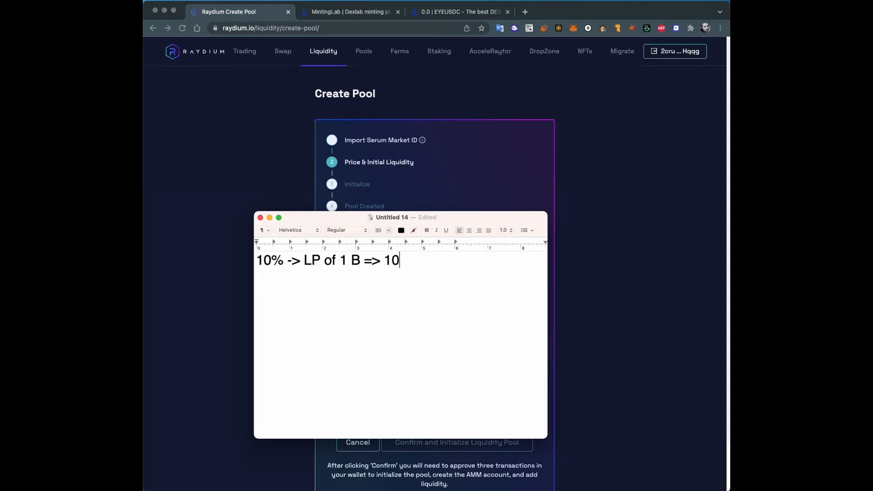
pyautogui.write('0 M E')
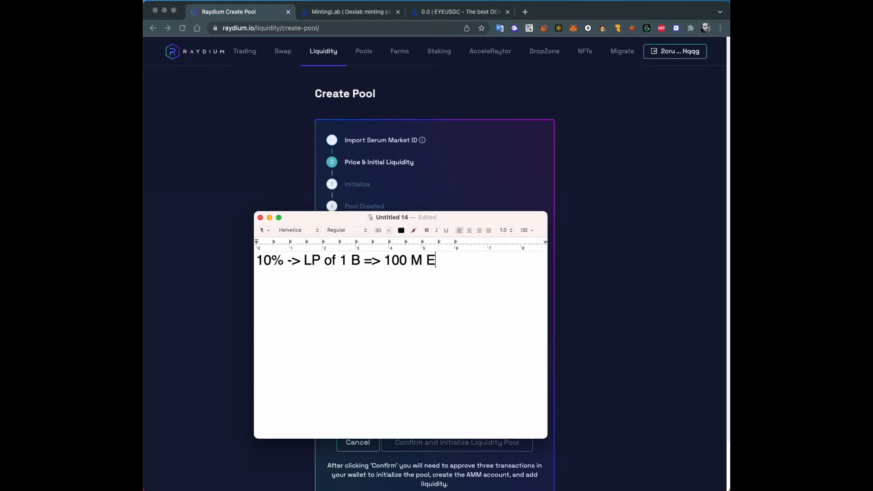
pyautogui.write('YE')
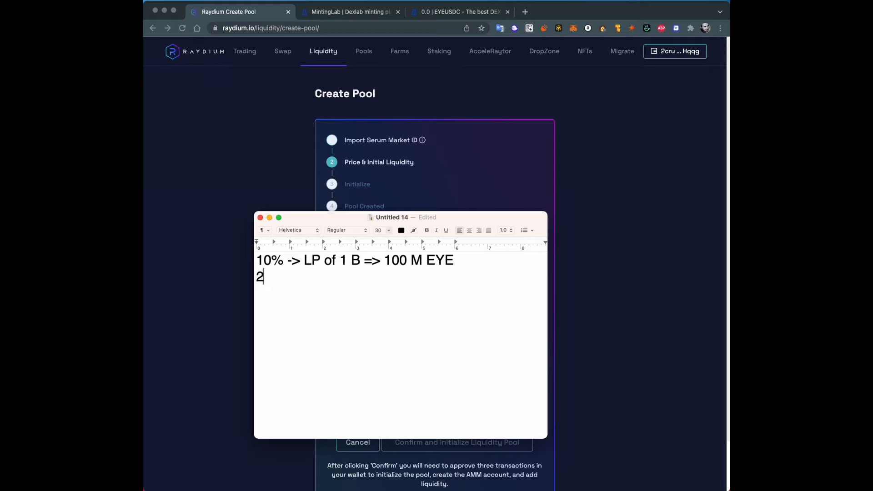
pyautogui.write('0k USDC')
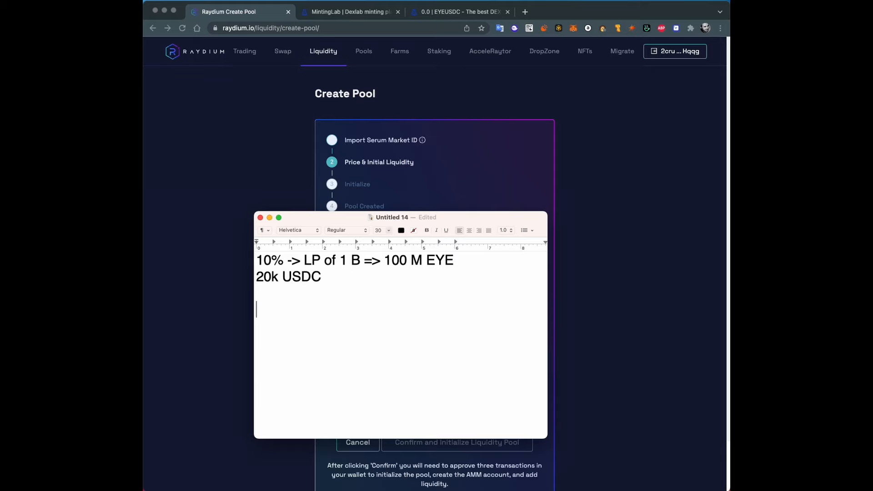
pyautogui.write('100 000 0000')
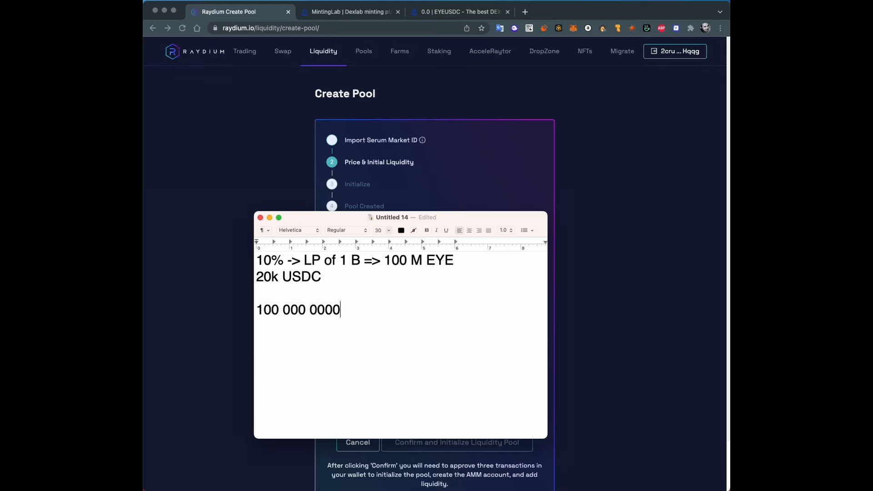
pyautogui.write('EYE =')
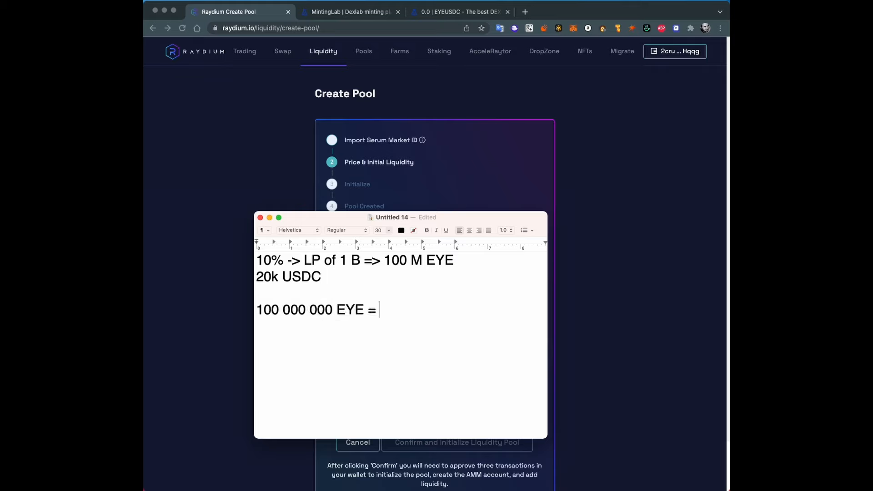
pyautogui.write('20 000 USDC')
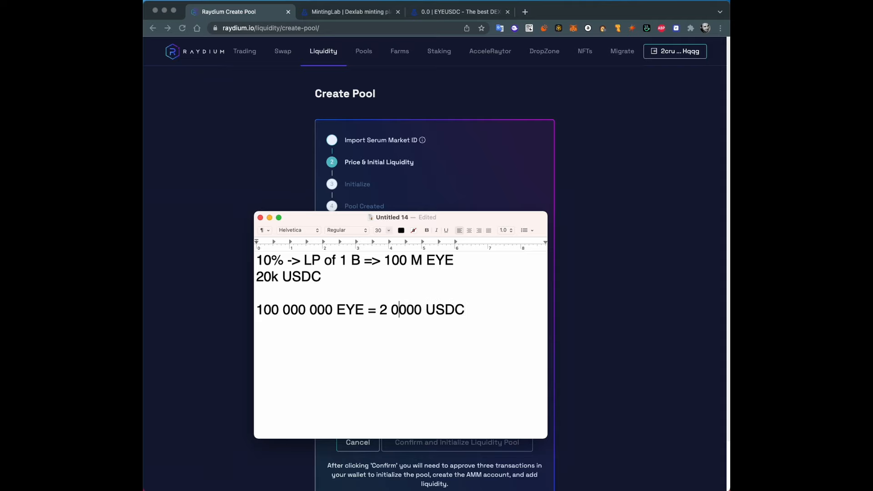
# Work out in the notes that 10 000 EYE = 2 USDC, i.e. 0.0002 USDC per EYE.
pyautogui.write('100 00 EYE = 2 USDC')
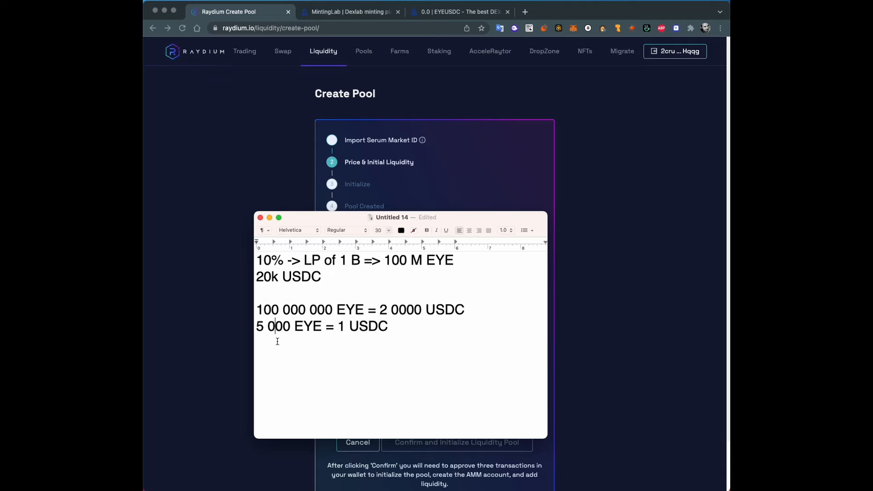
pyautogui.moveTo(275, 326); pyautogui.dragTo(388, 325)
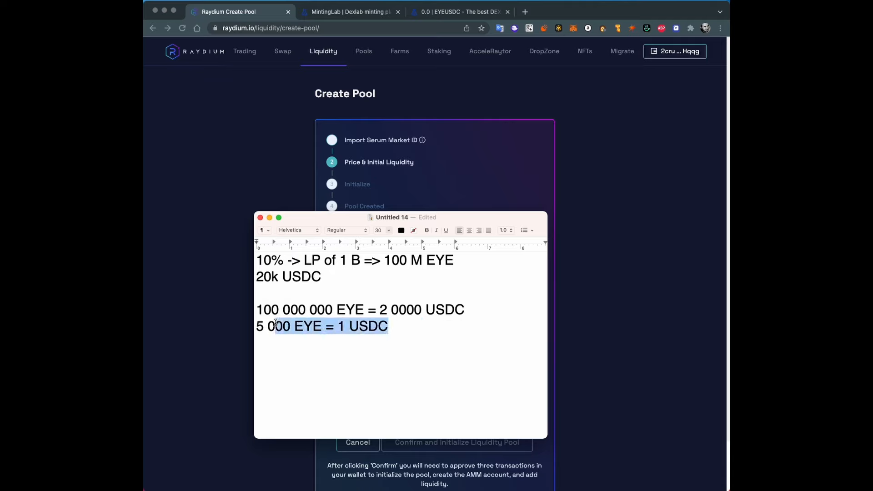
pyautogui.click(390, 326)
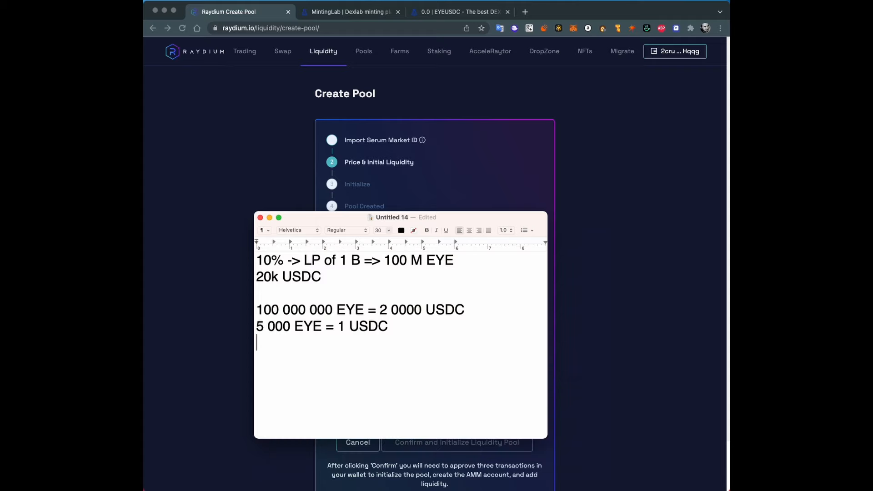
pyautogui.write('0.0002 USDC = 1 EYE')
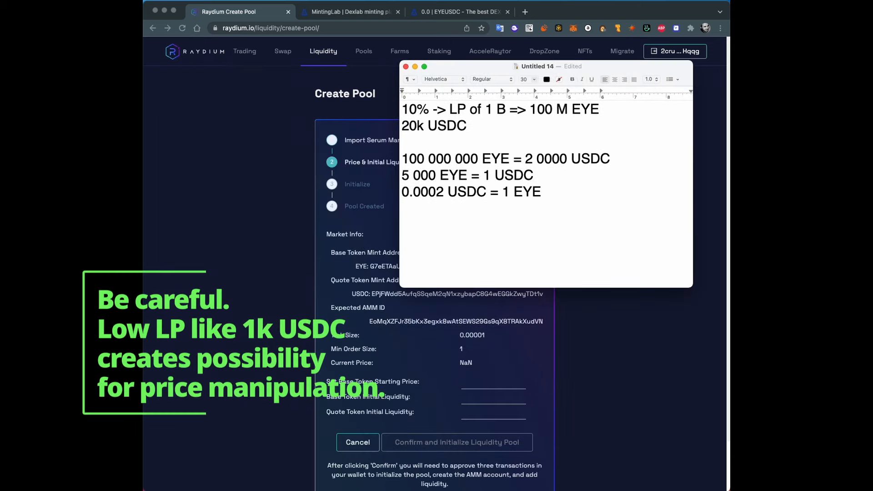
pyautogui.write('1k')
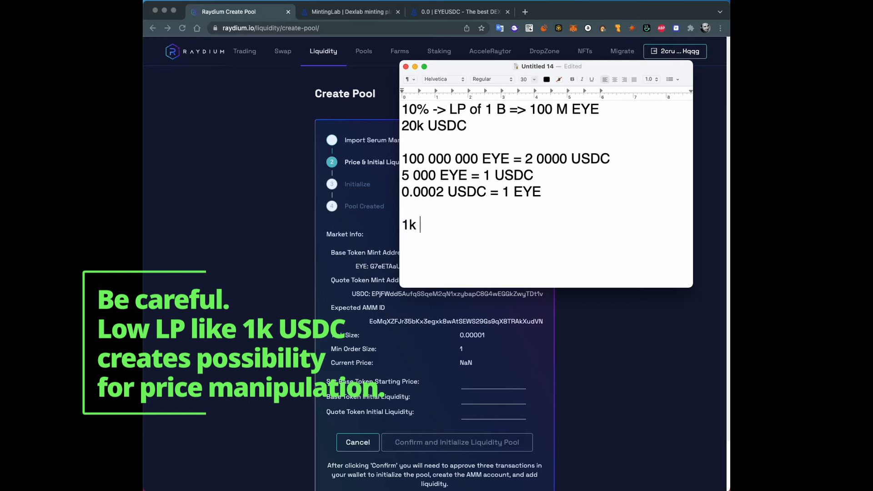
pyautogui.write('USDC')
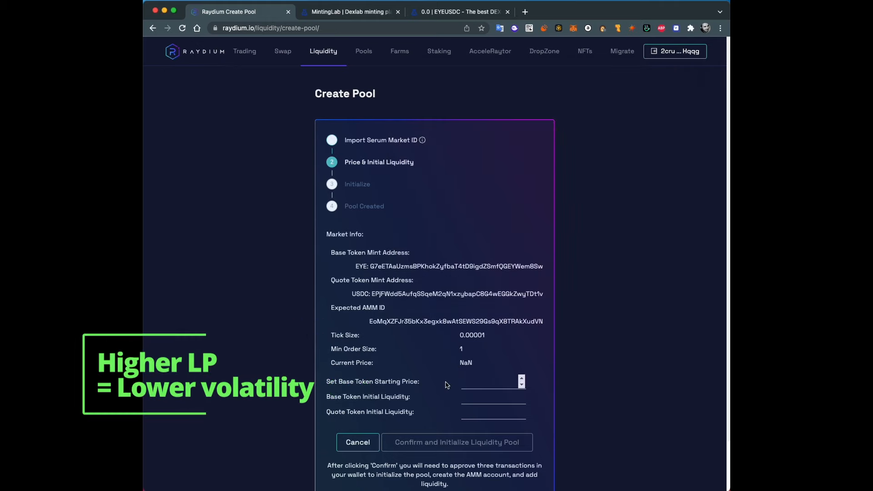
# Fill the pool form with a 0.0002 starting price and 1000 USDC, then initialize it.
pyautogui.write('0.0002')
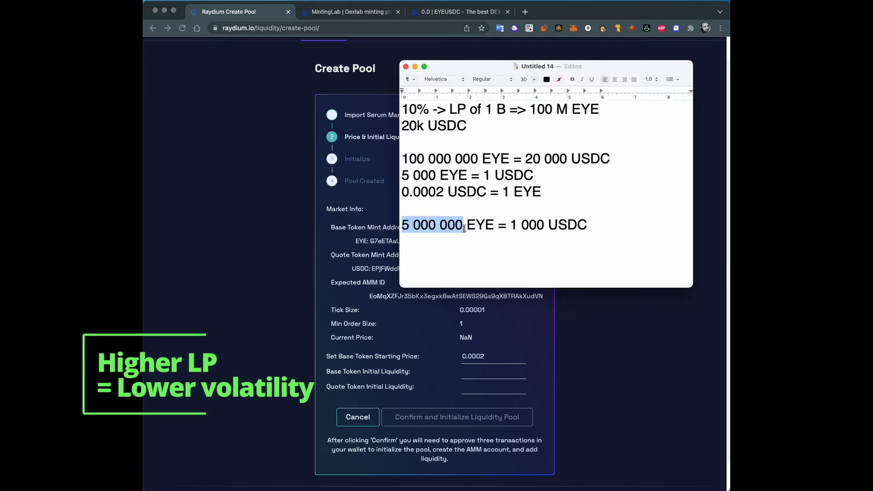
pyautogui.write('1000')
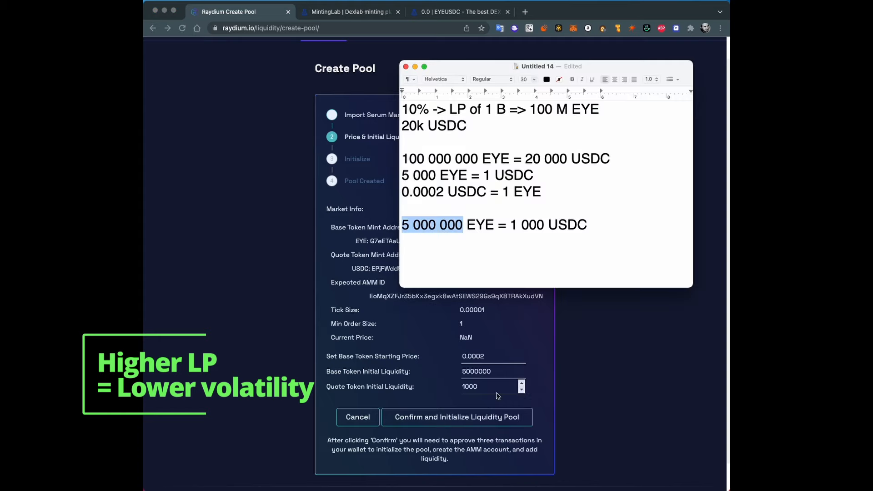
pyautogui.click(469, 386)
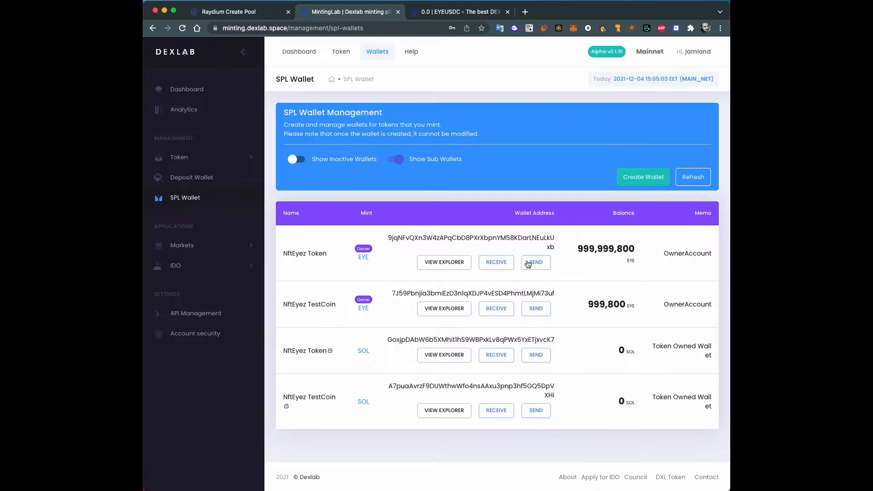
# Begin sending 5 EYE from the owner wallet in MintingLab.
pyautogui.click(535, 262)
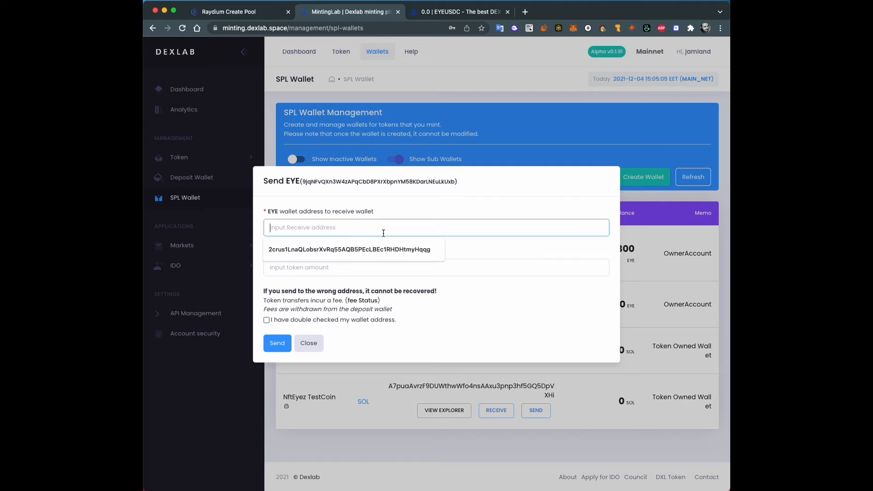
pyautogui.write('5000000')
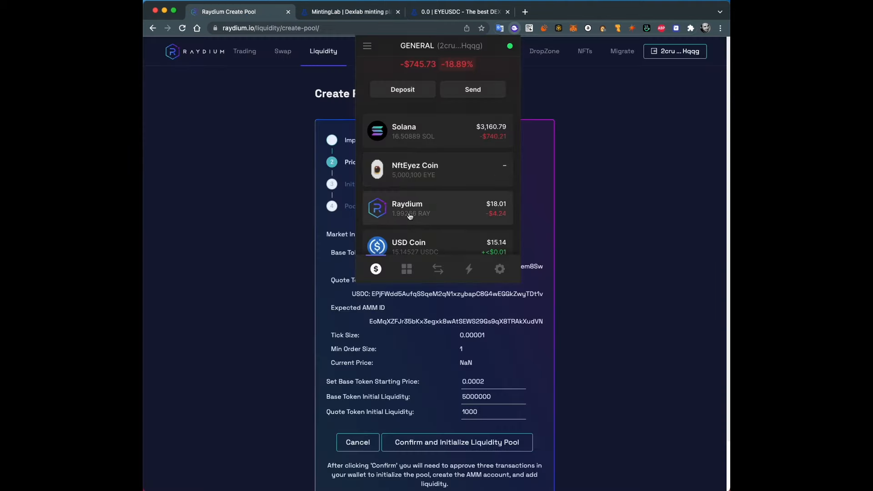
# Review Phantom activity and swap views, confirm 1,147.34 USDC and 5,000,100 EYE balances, then close the wallet.
pyautogui.click(467, 269)
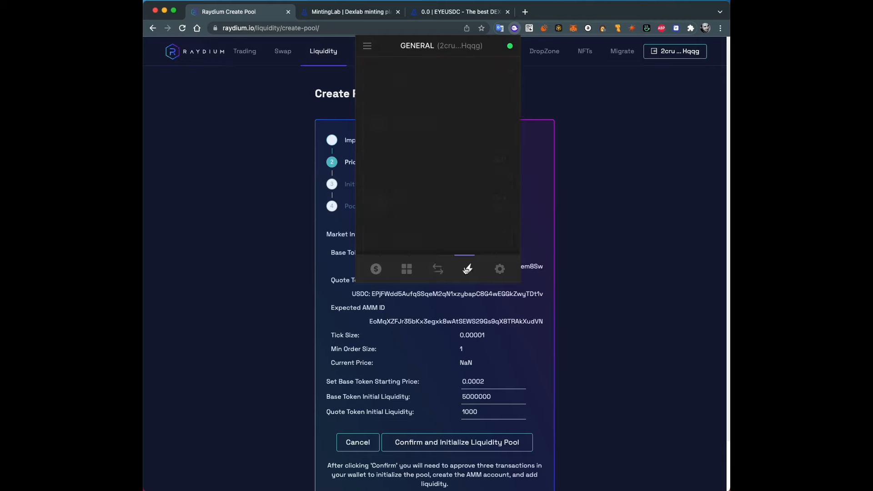
pyautogui.click(438, 270)
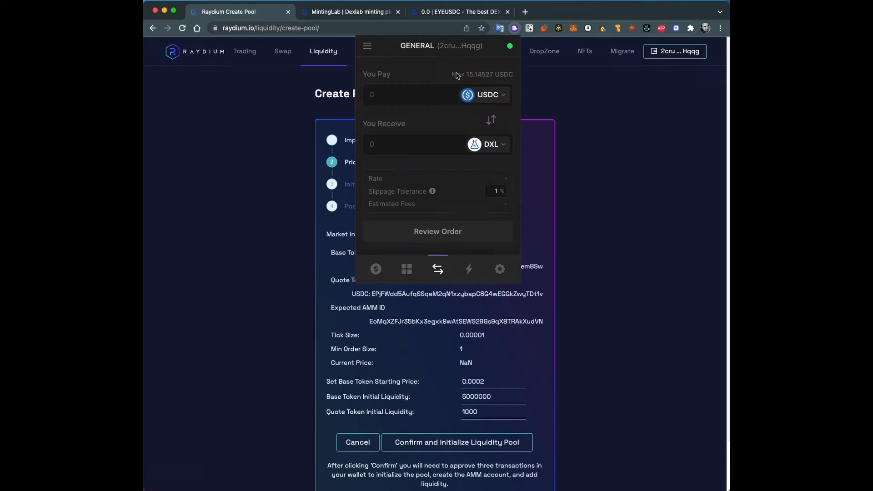
pyautogui.click(438, 231)
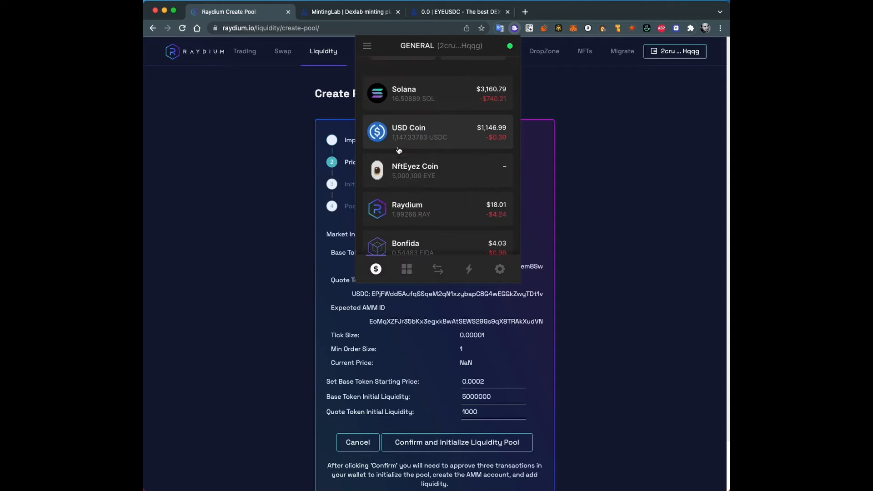
pyautogui.click(289, 334)
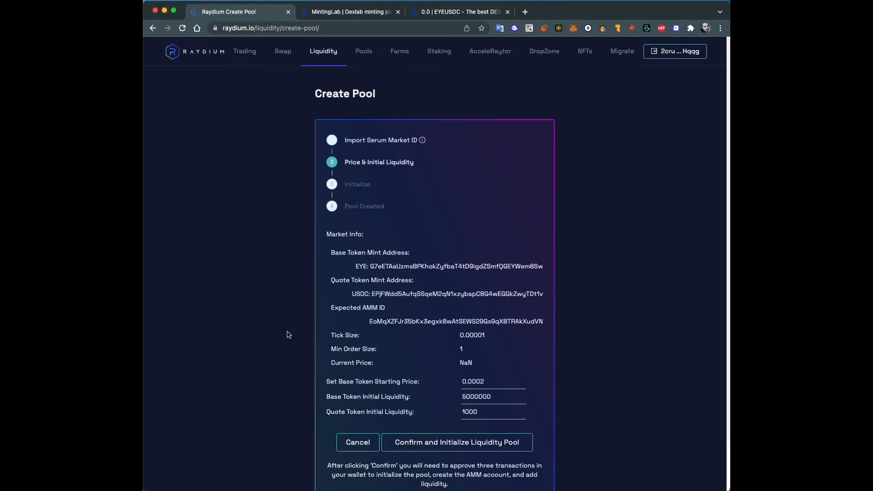
# Confirm initializing the EYE/USDC pool and approve the first Phantom transaction.
pyautogui.click(455, 442)
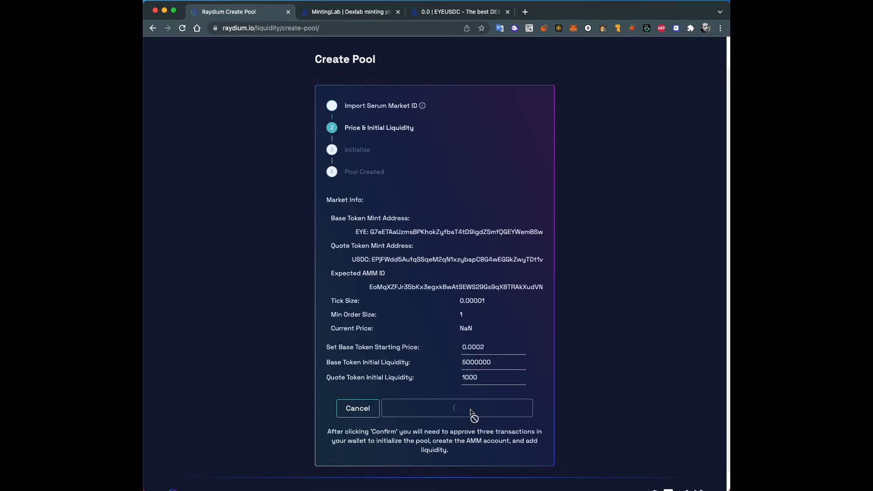
pyautogui.click(456, 408)
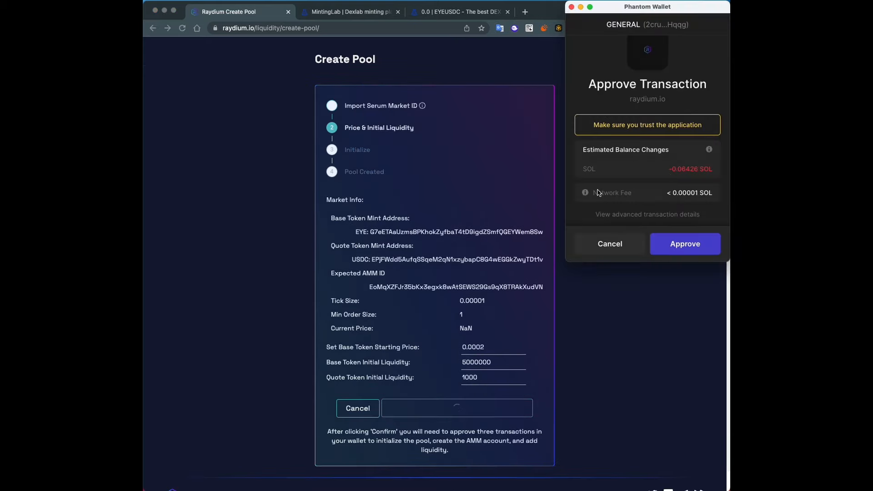
pyautogui.click(685, 244)
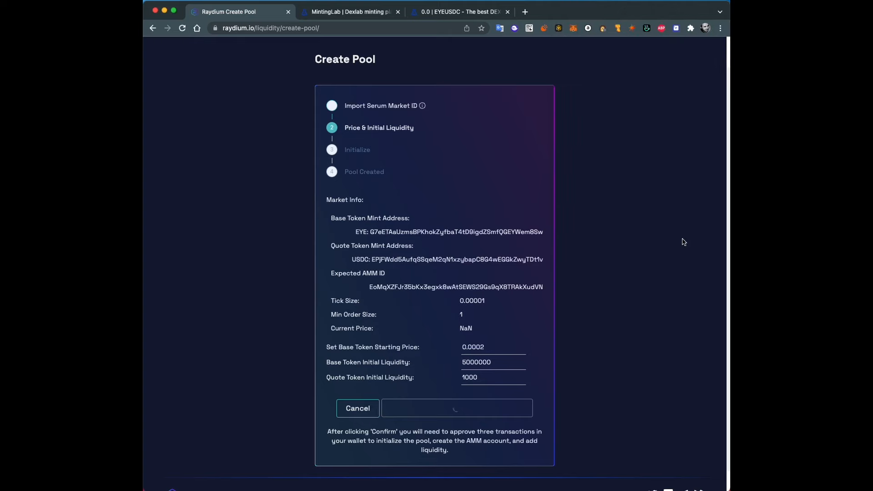
pyautogui.scroll(-3)
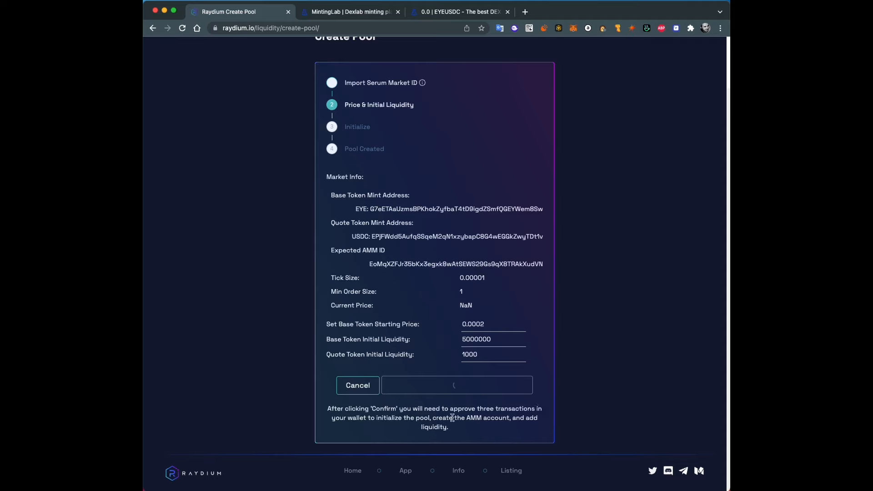
pyautogui.moveTo(520, 336)
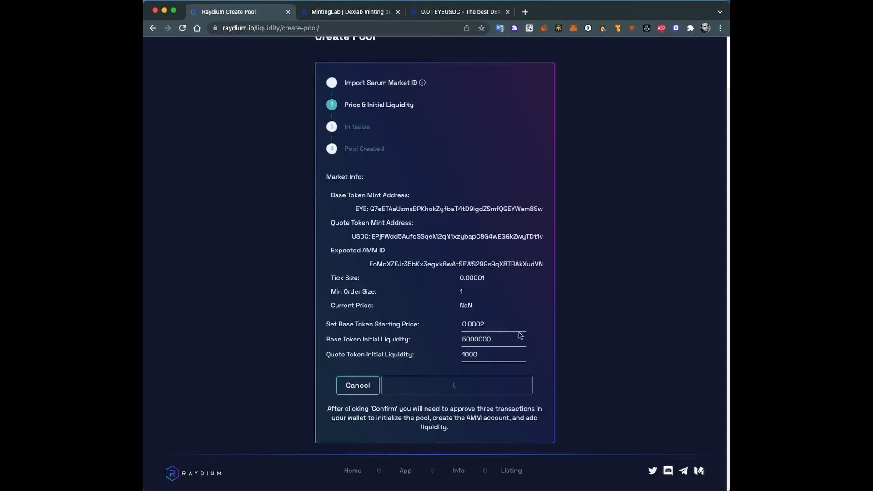
# Approve the remaining transactions depositing 5,000,000 EYE and 1,000 USDC into the pool.
pyautogui.click(456, 386)
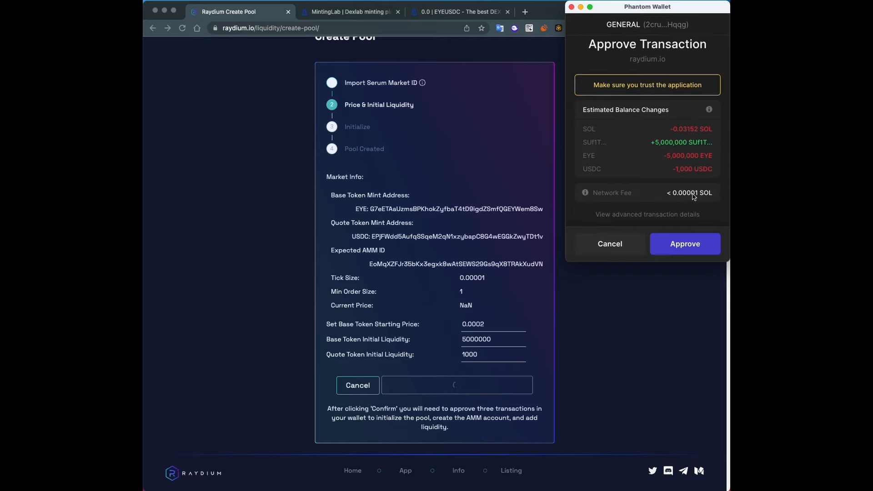
pyautogui.click(685, 244)
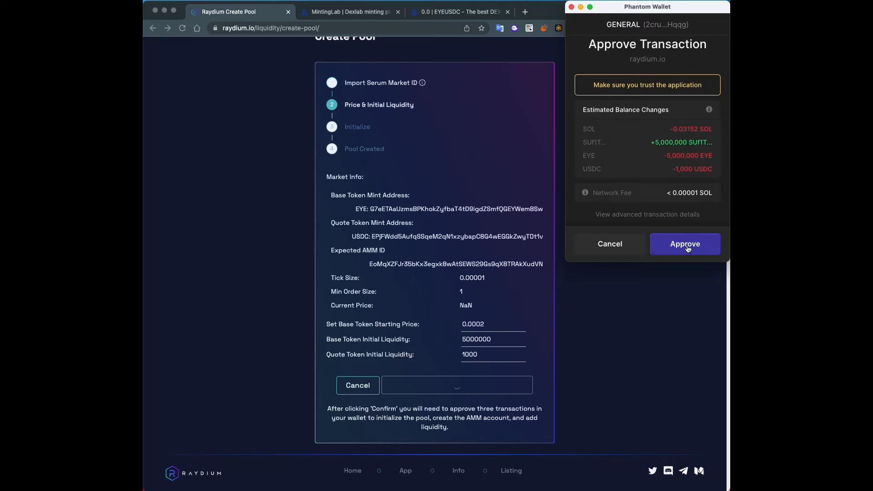
pyautogui.click(684, 244)
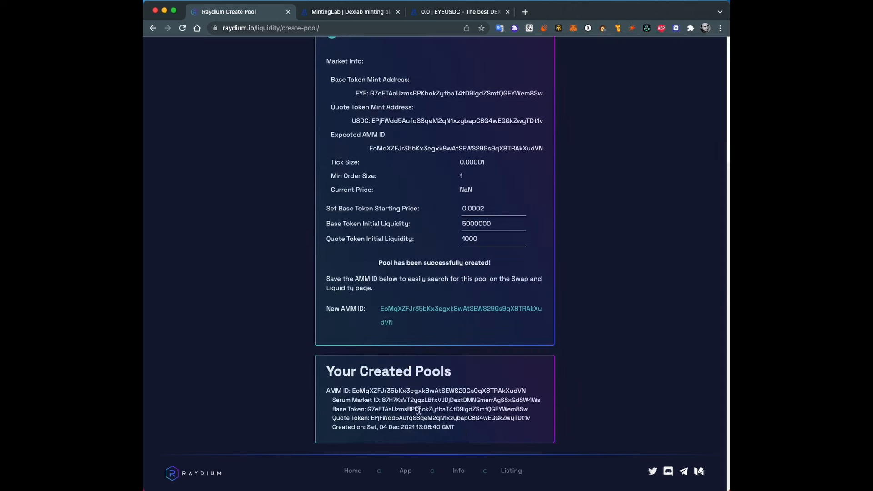
# Bring up Raydium's Liquidity page with its Add Liquidity form in a new tab.
pyautogui.moveTo(326, 390); pyautogui.dragTo(454, 428)
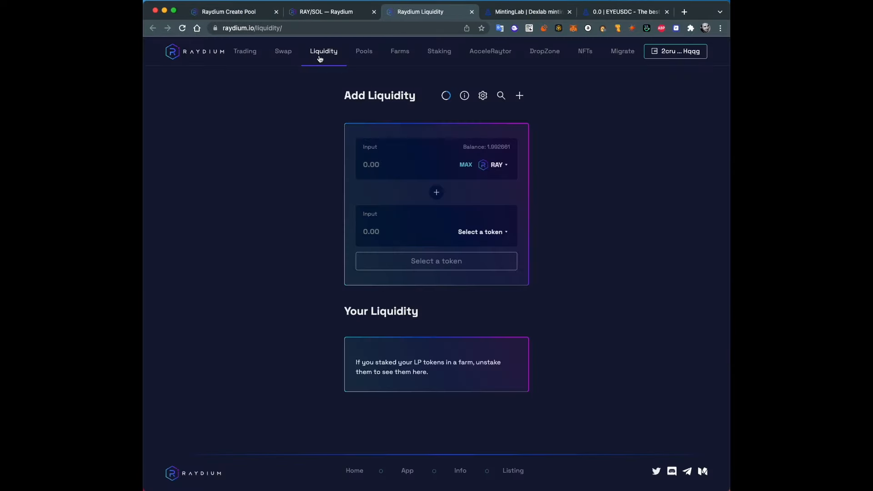
# Search EYE and pair it with USDC in the Add Liquidity form.
pyautogui.click(436, 261)
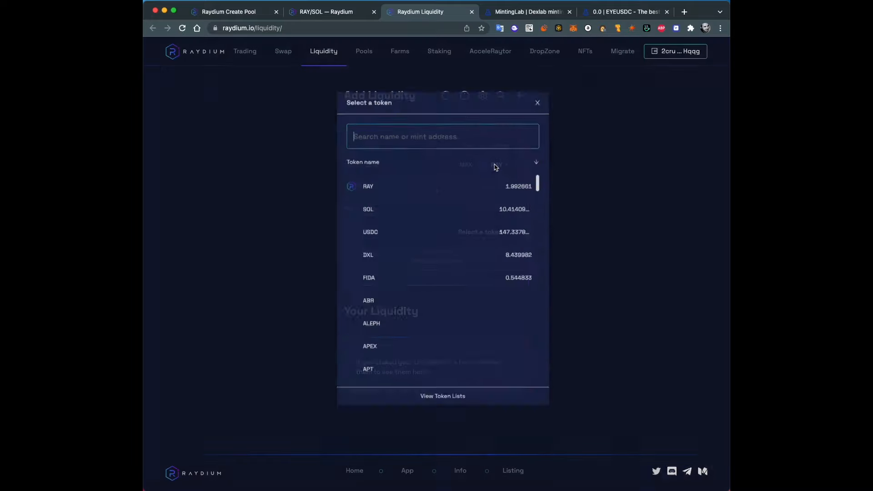
pyautogui.write('EYE')
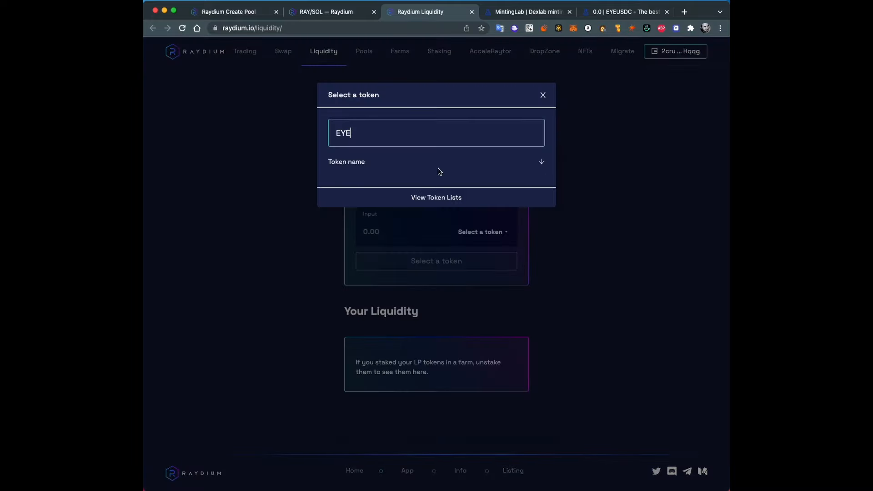
pyautogui.click(435, 197)
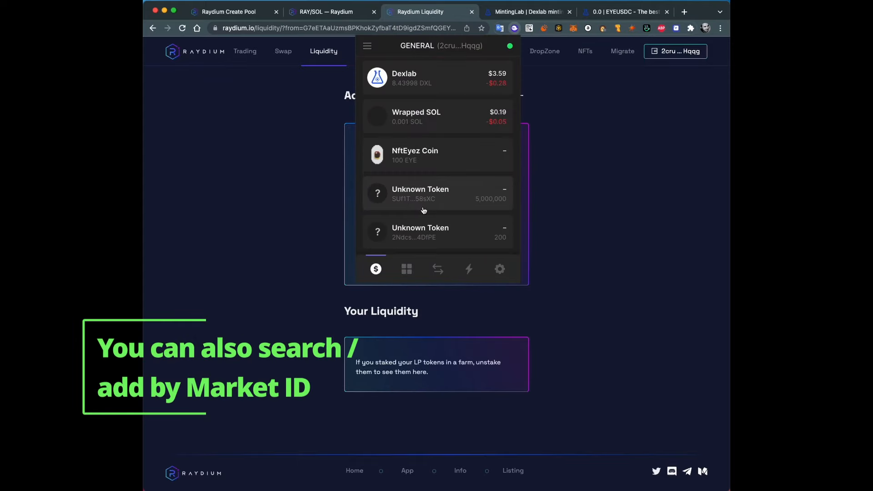
pyautogui.scroll(-3)
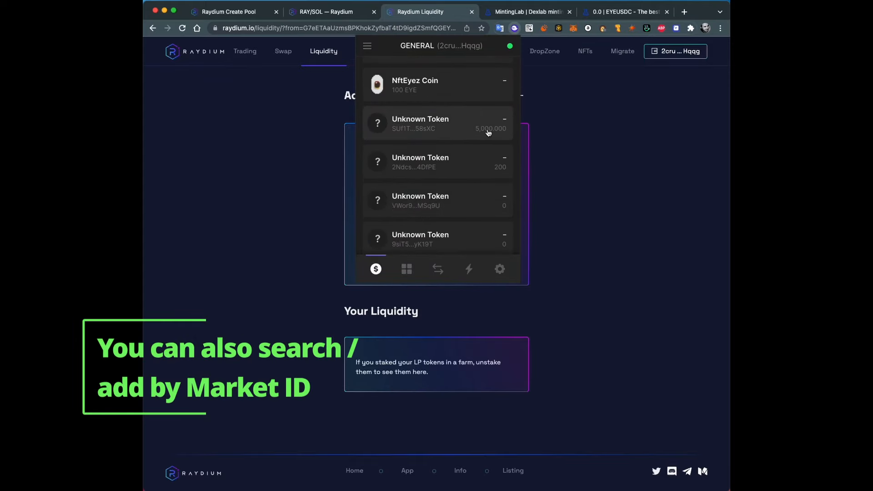
# Check the 5,000,000 EYE holding in Phantom and go to the pool-creation guide.
pyautogui.click(438, 123)
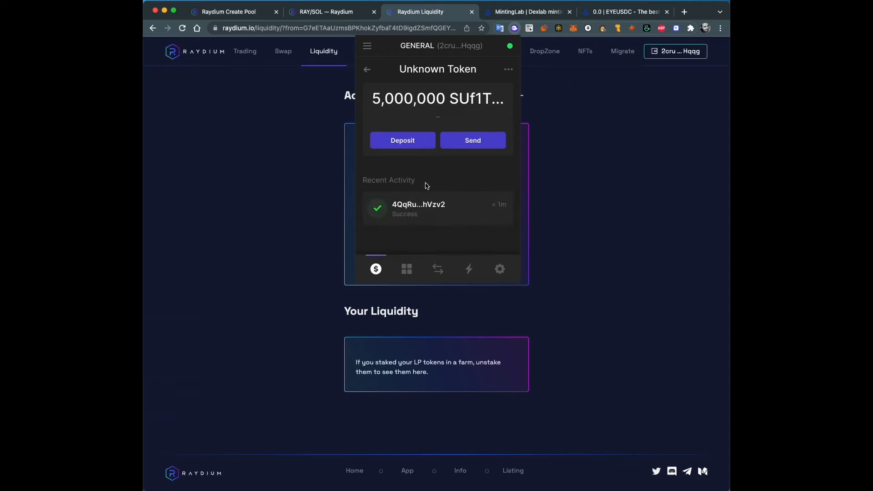
pyautogui.moveTo(312, 234)
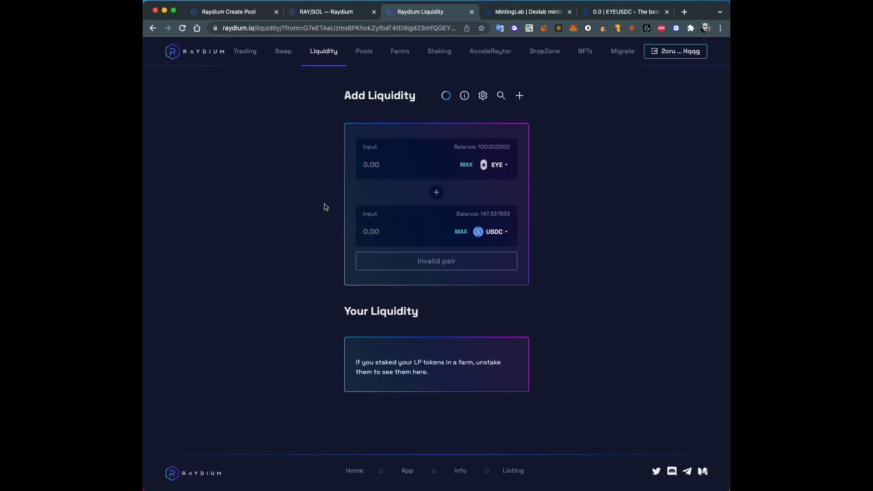
pyautogui.click(470, 11)
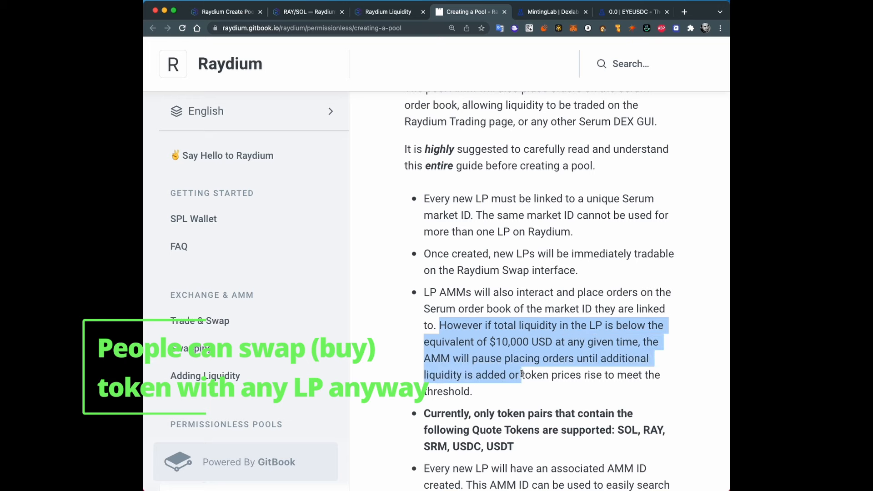
# Highlight the $10,000 minimum liquidity note and the supported quote token list in the guide.
pyautogui.moveTo(520, 374); pyautogui.dragTo(472, 391)
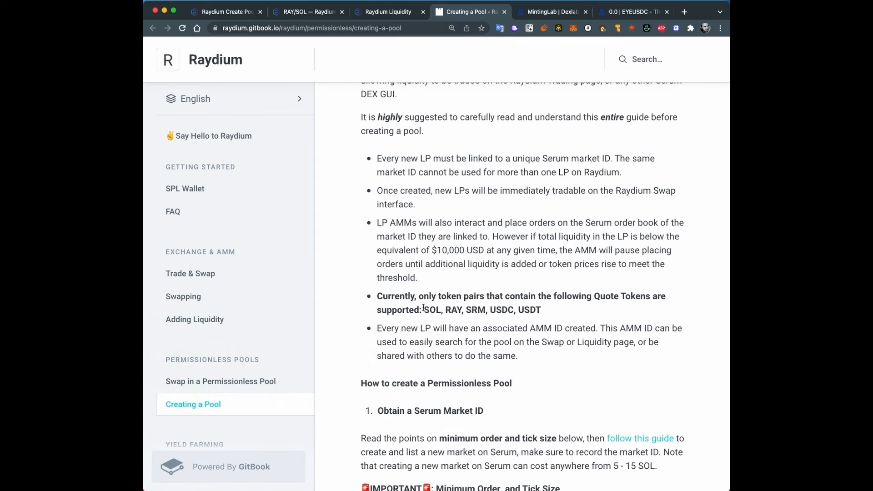
pyautogui.moveTo(425, 309); pyautogui.dragTo(535, 309)
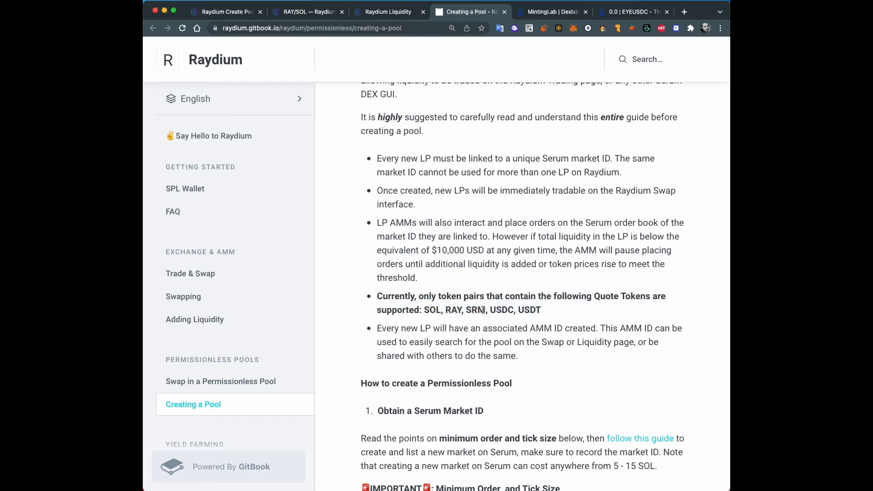
pyautogui.scroll(-3)
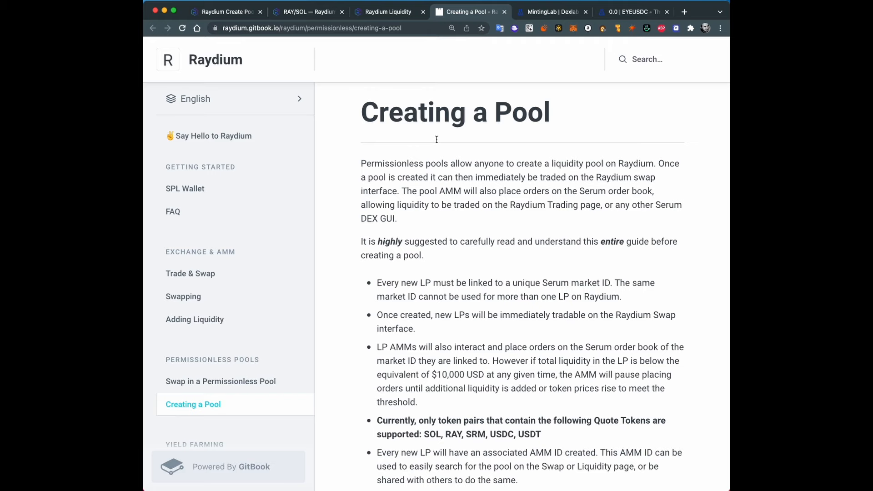
pyautogui.moveTo(435, 199)
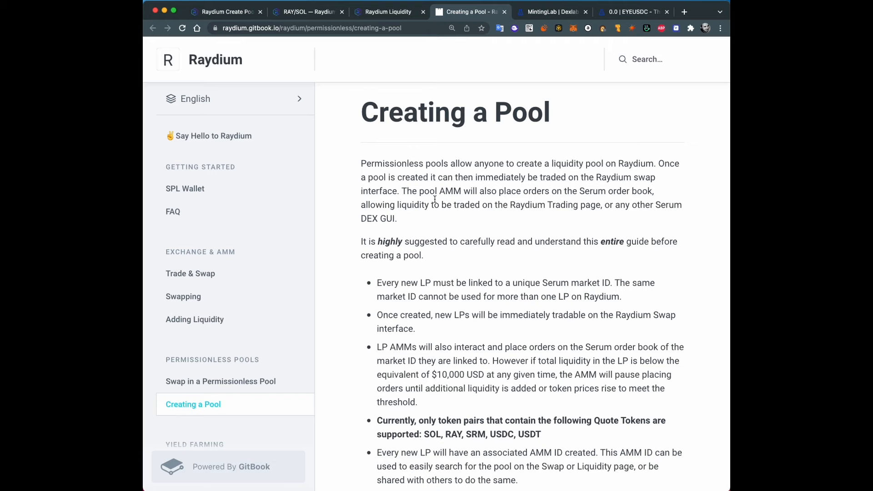